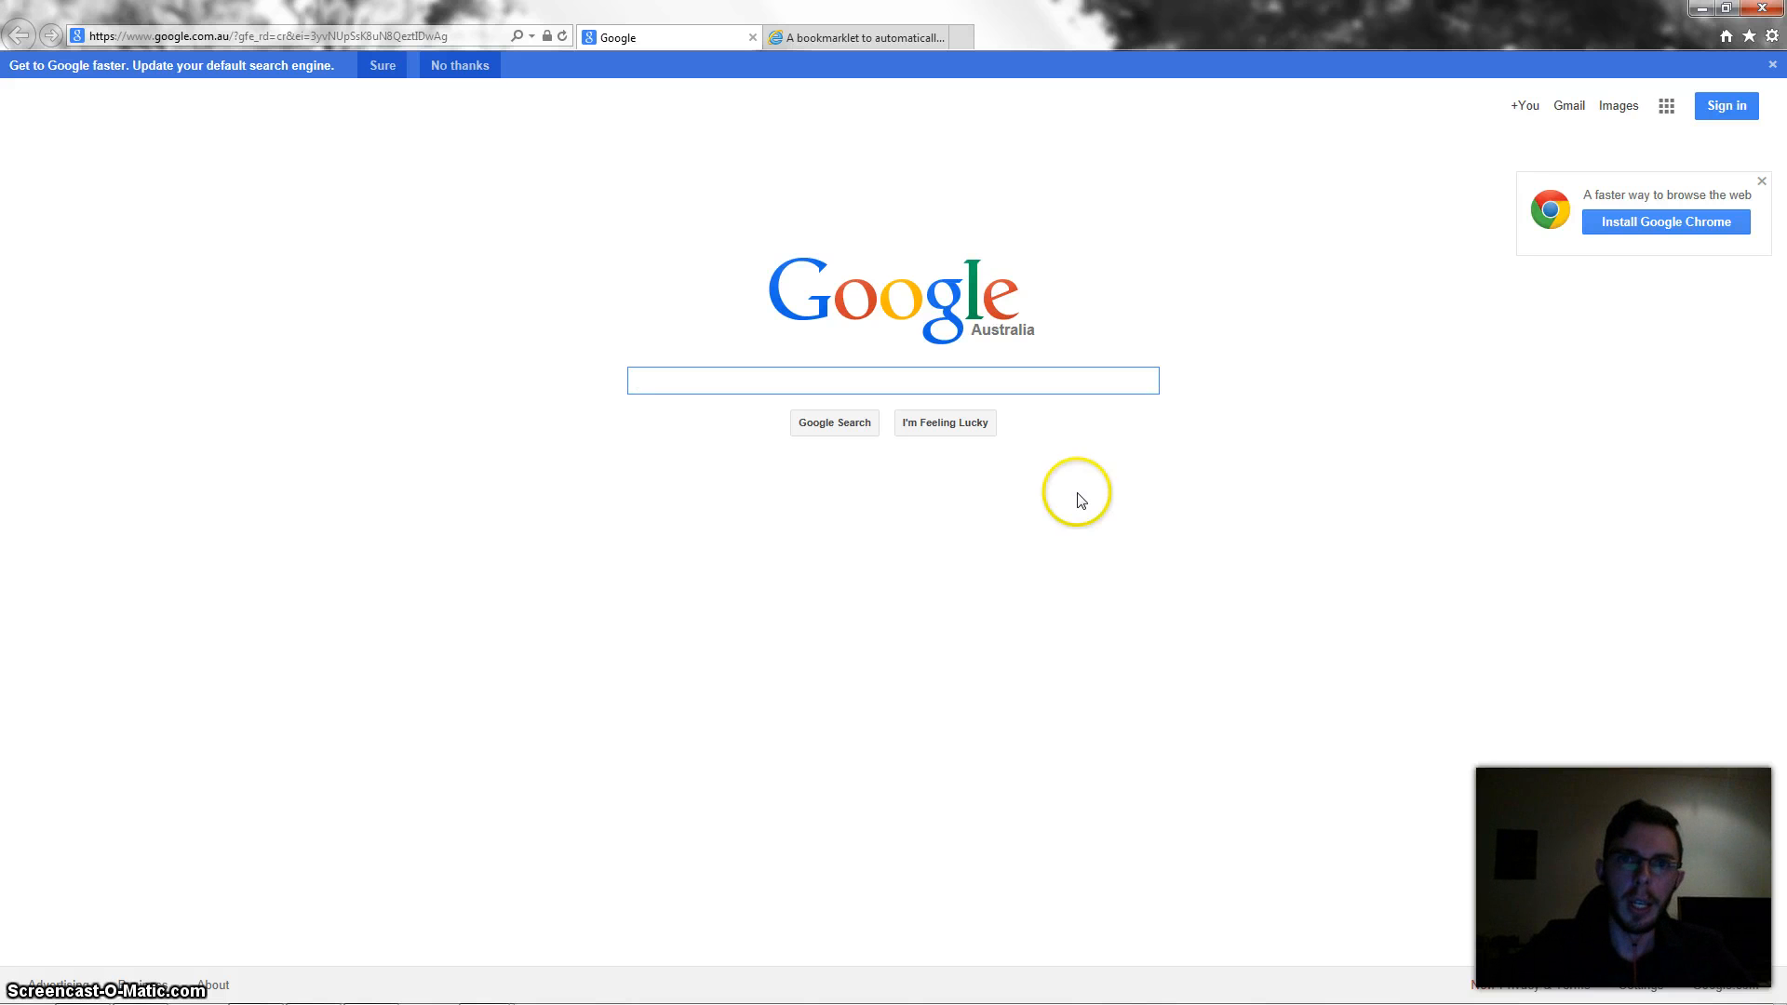
# - Search Google for 'steam' and open the official Welcome to Steam store result
pyautogui.click(891, 380)
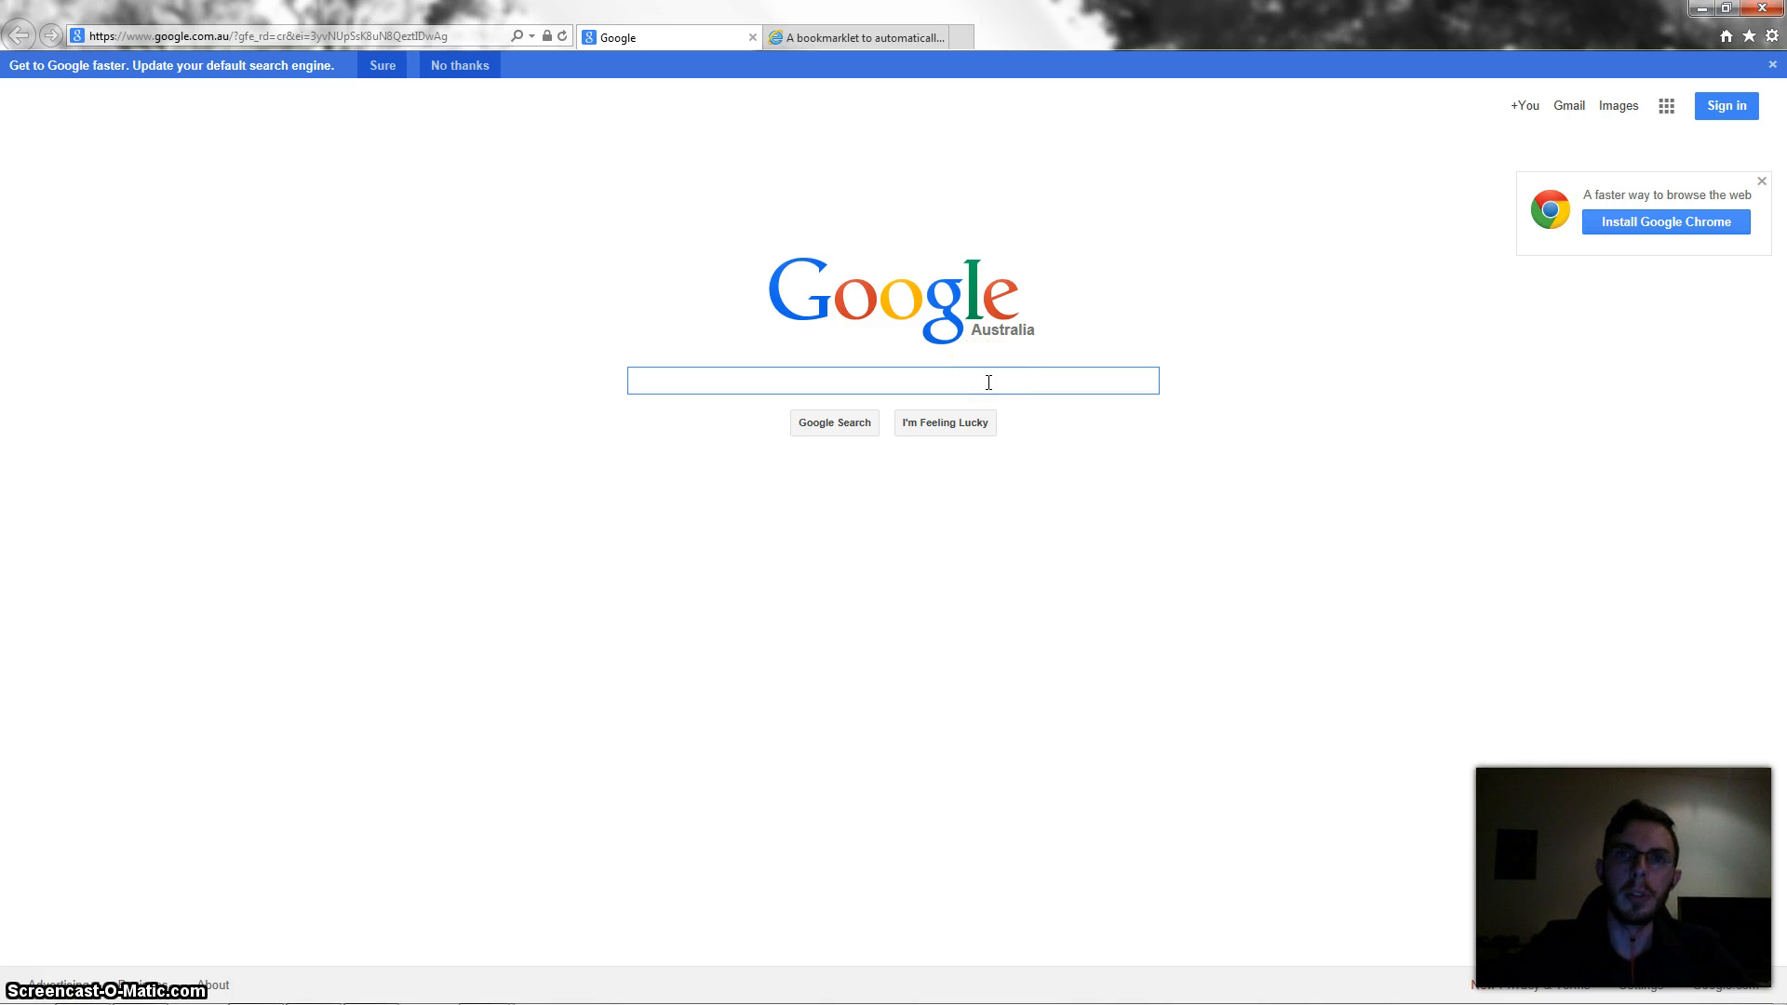
pyautogui.click(891, 379)
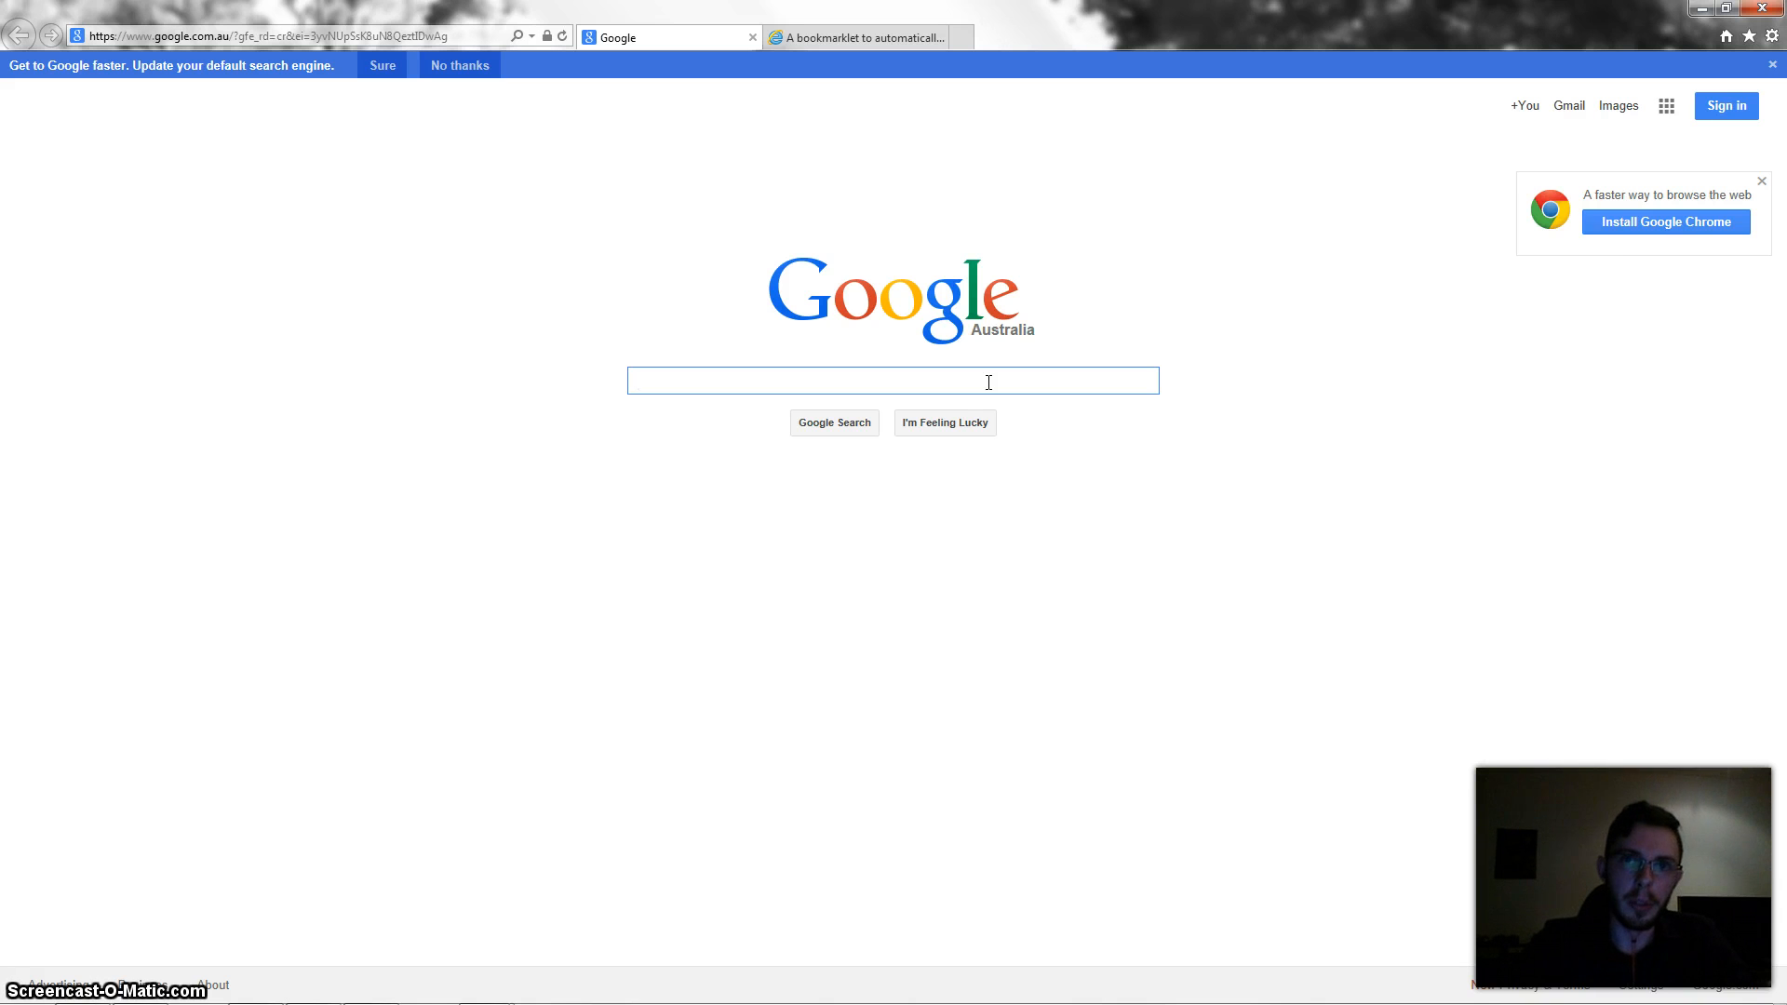
pyautogui.click(892, 379)
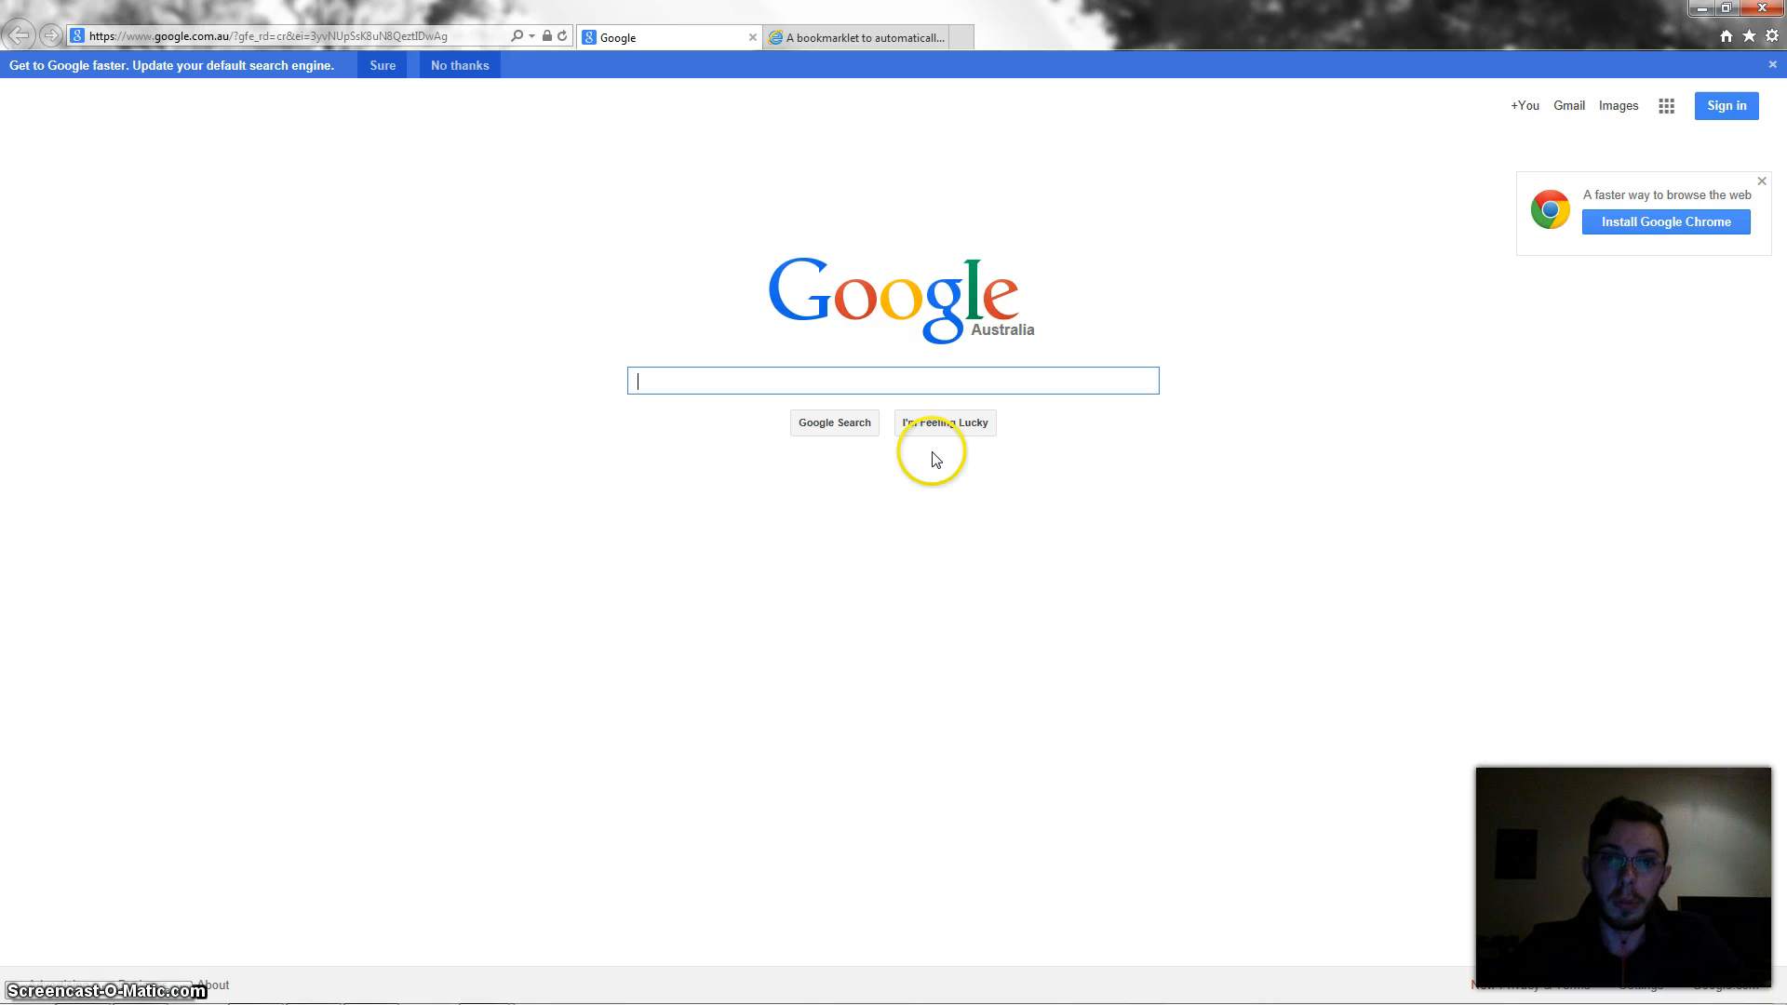
pyautogui.moveTo(936, 467)
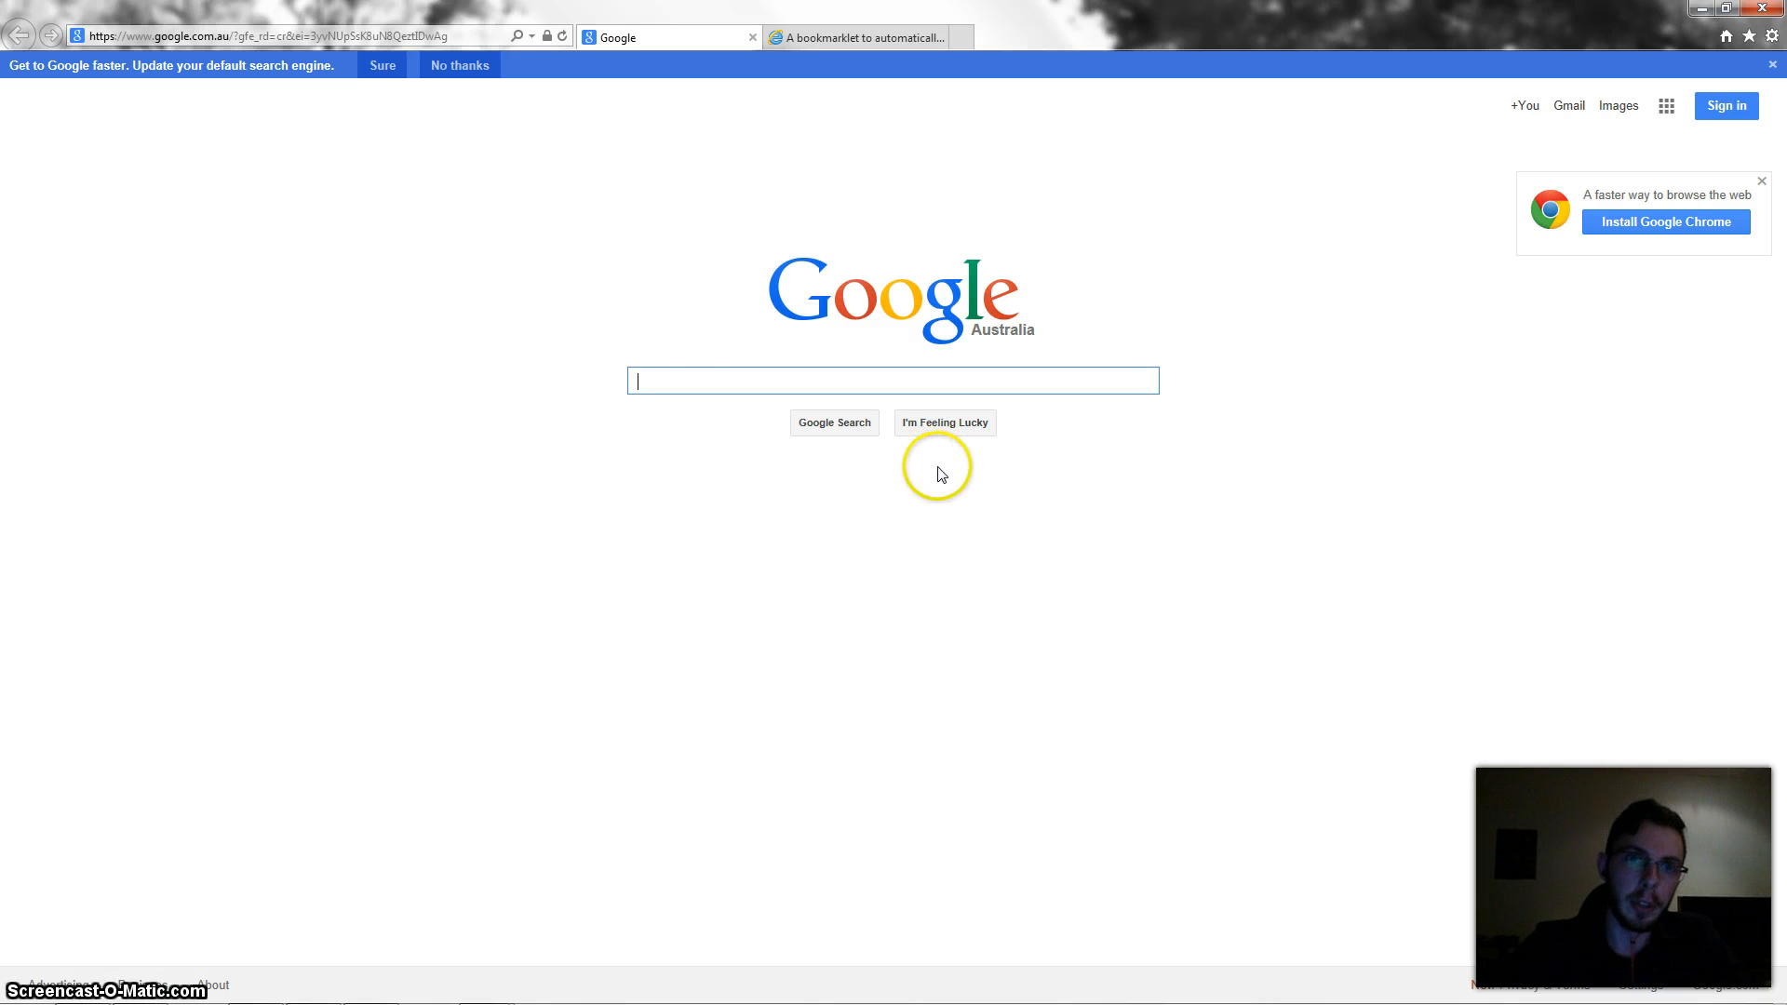
pyautogui.moveTo(679, 398)
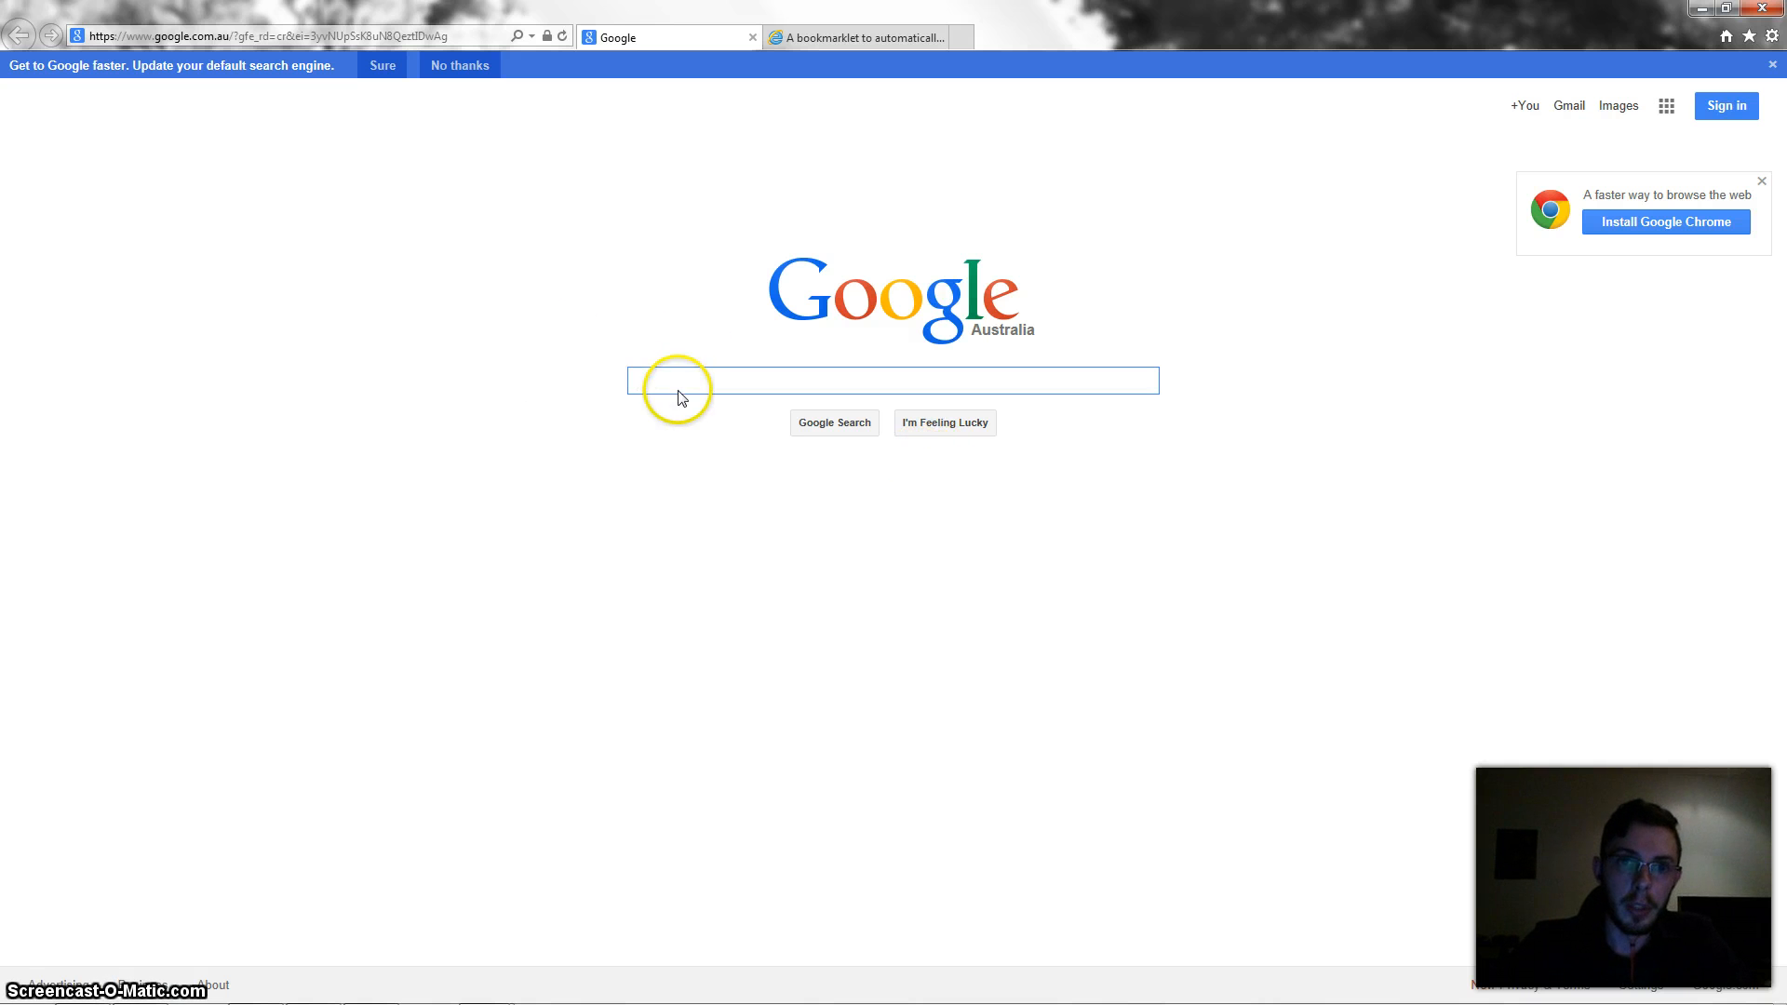
pyautogui.moveTo(634, 327)
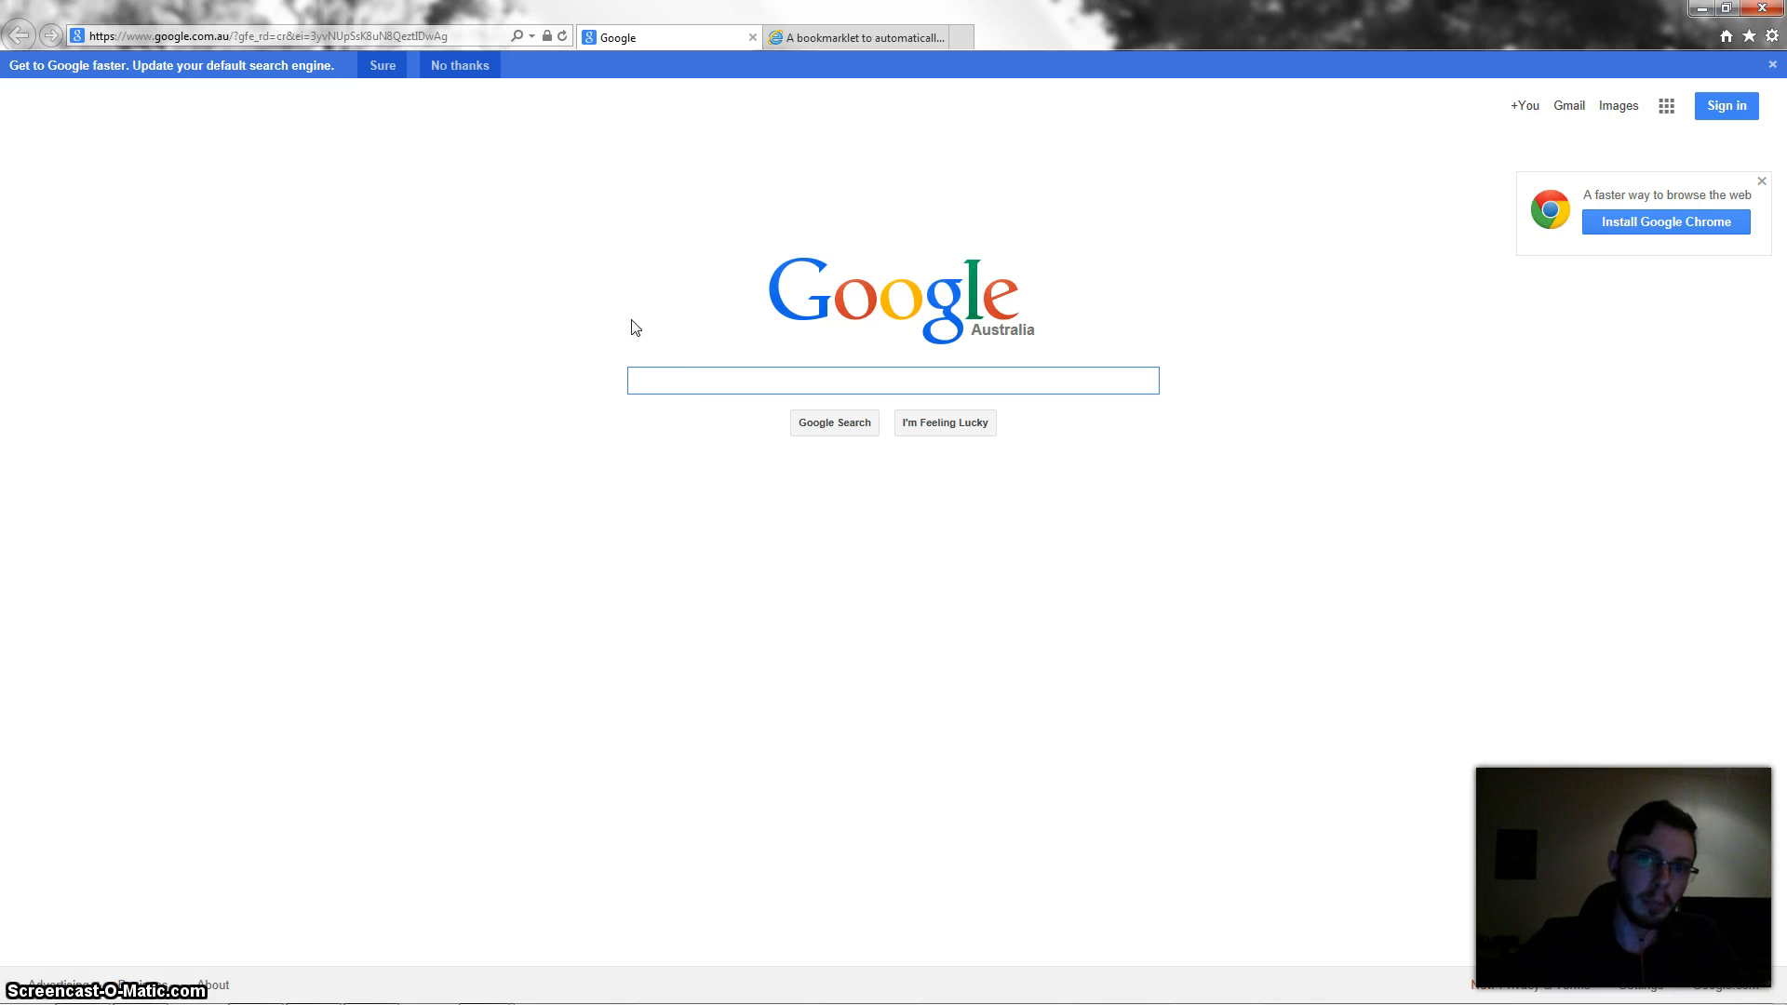
pyautogui.moveTo(540, 312)
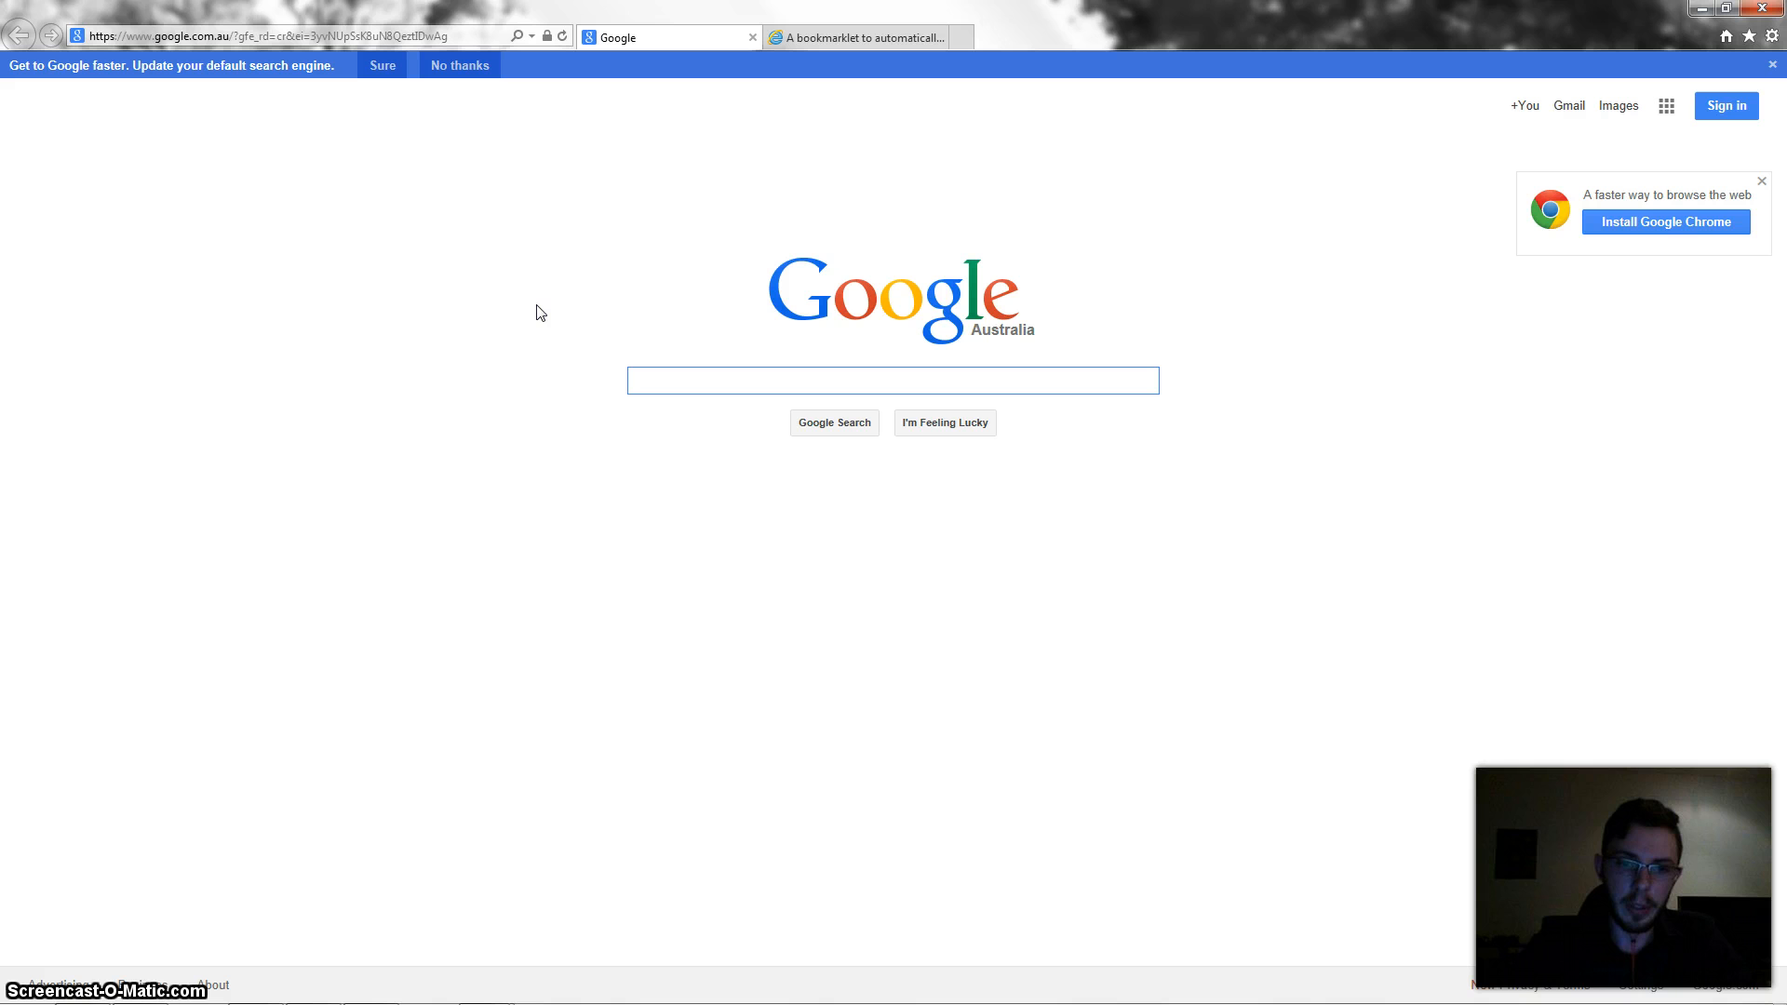
pyautogui.click(892, 380)
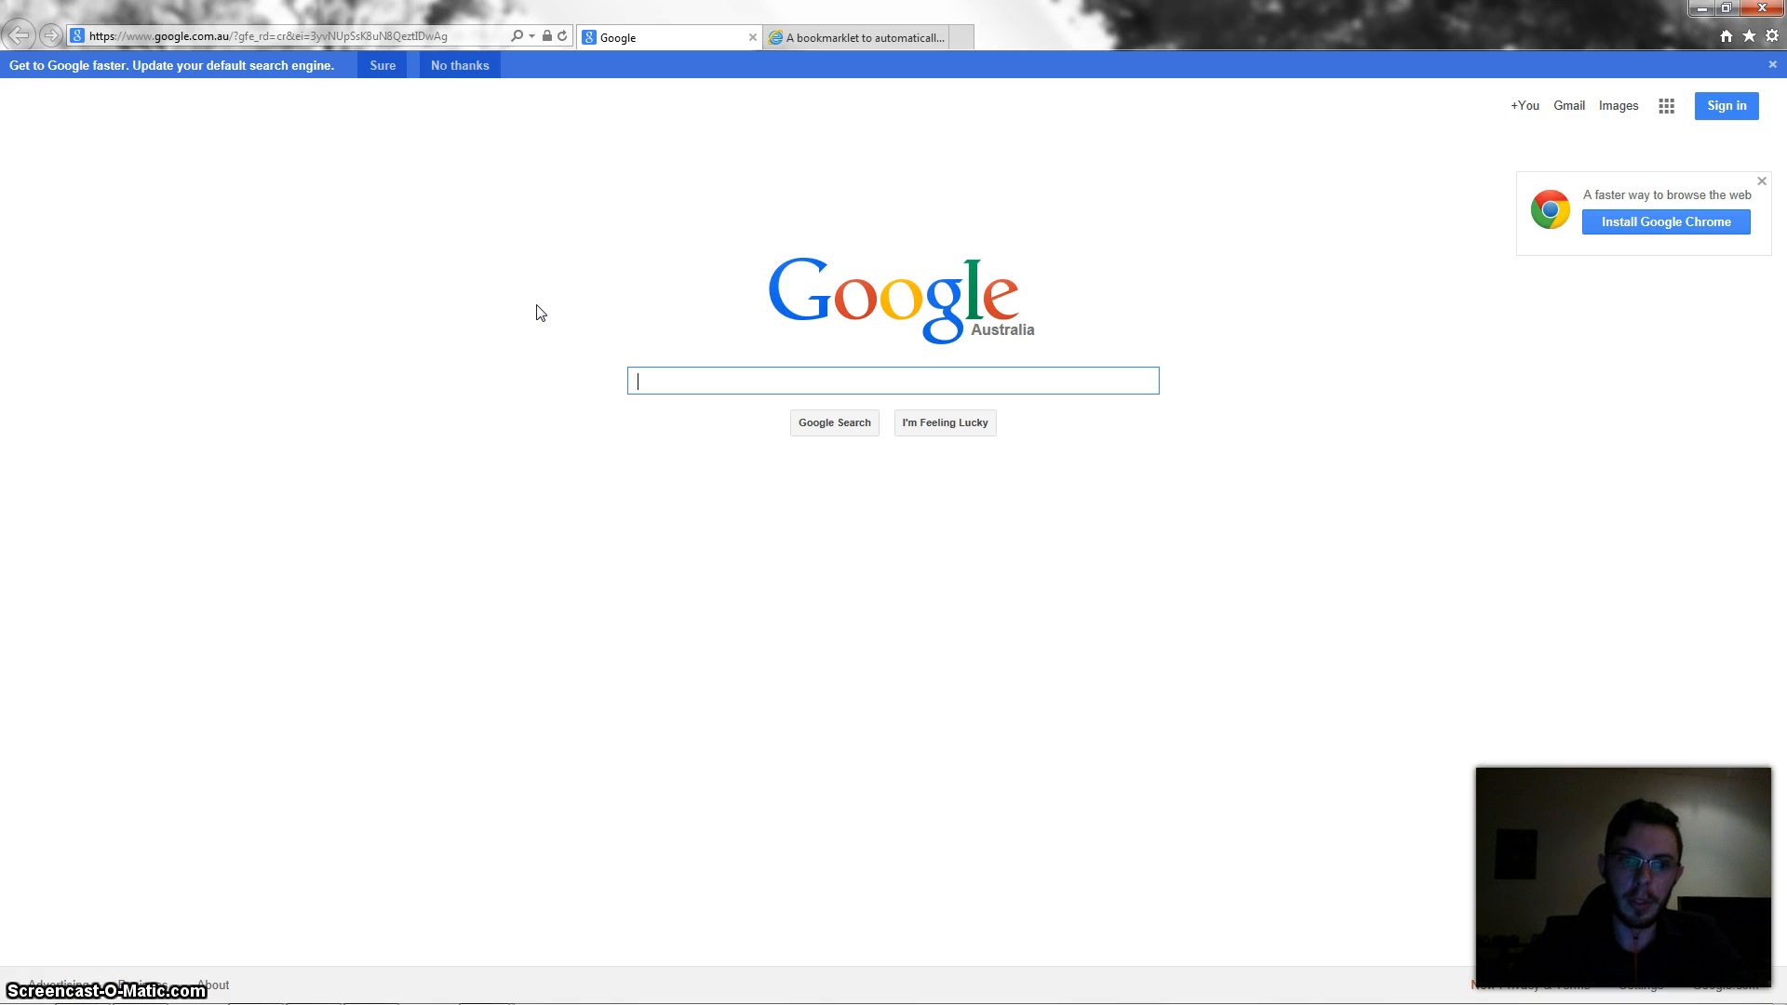
pyautogui.write('steam')
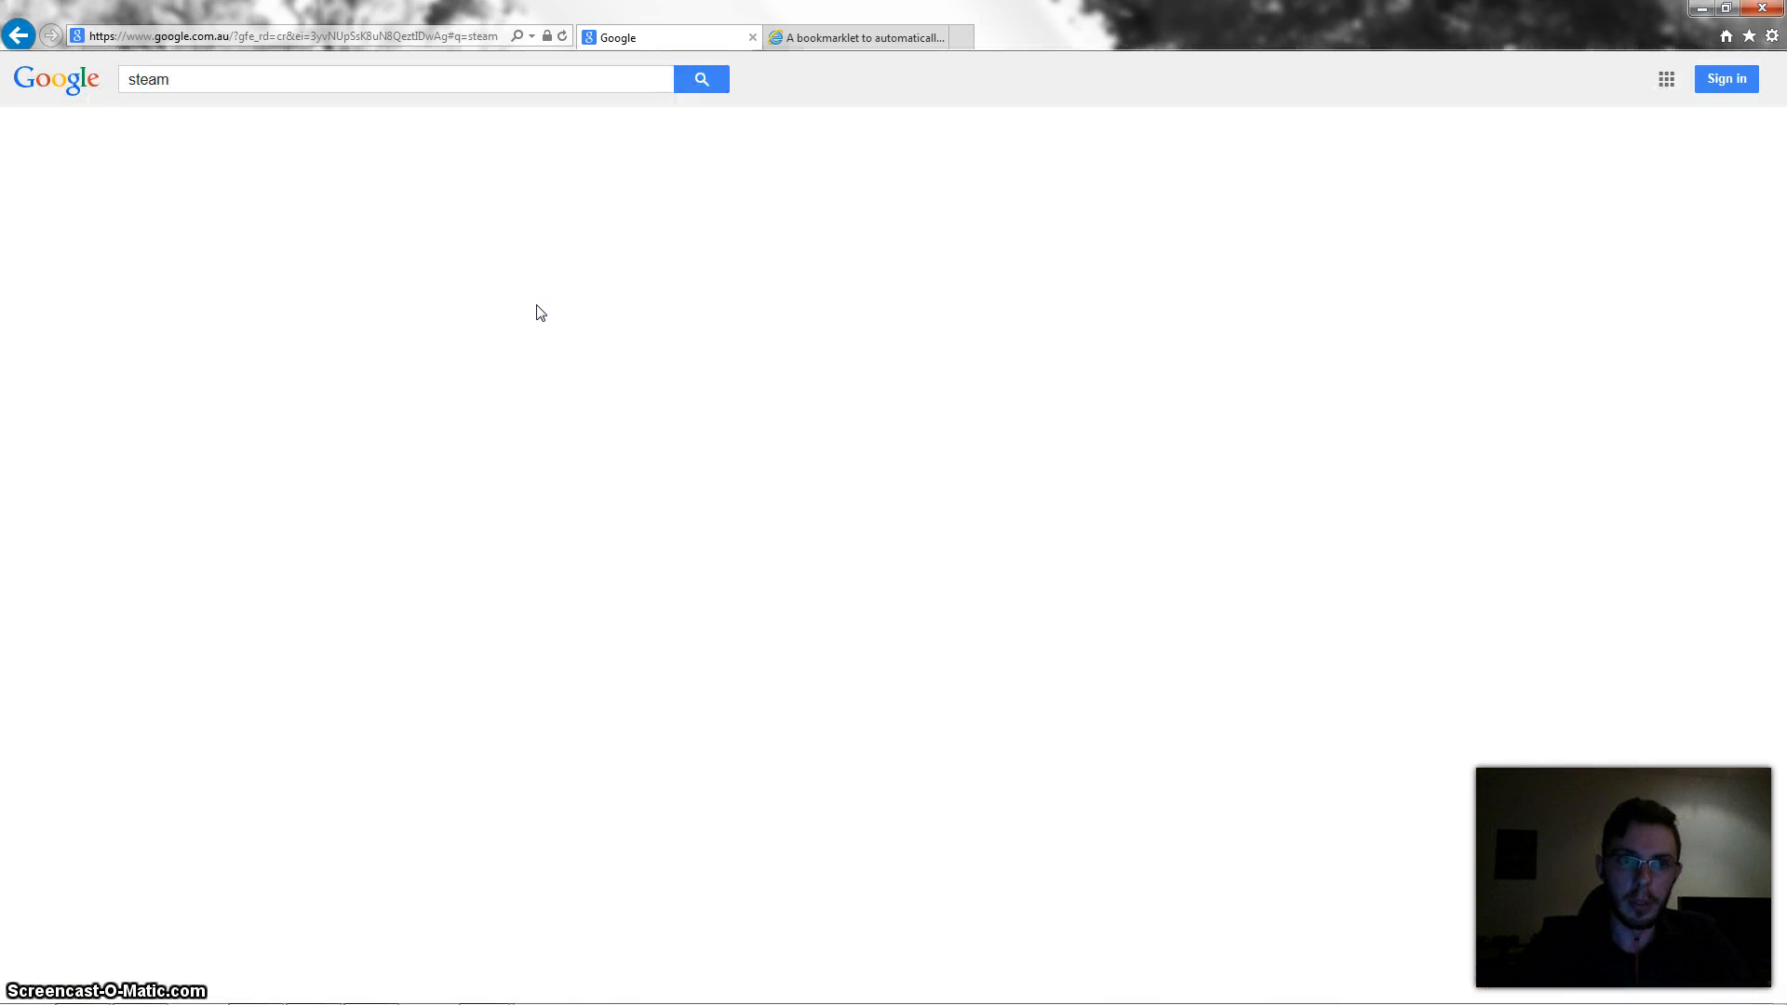
pyautogui.click(702, 78)
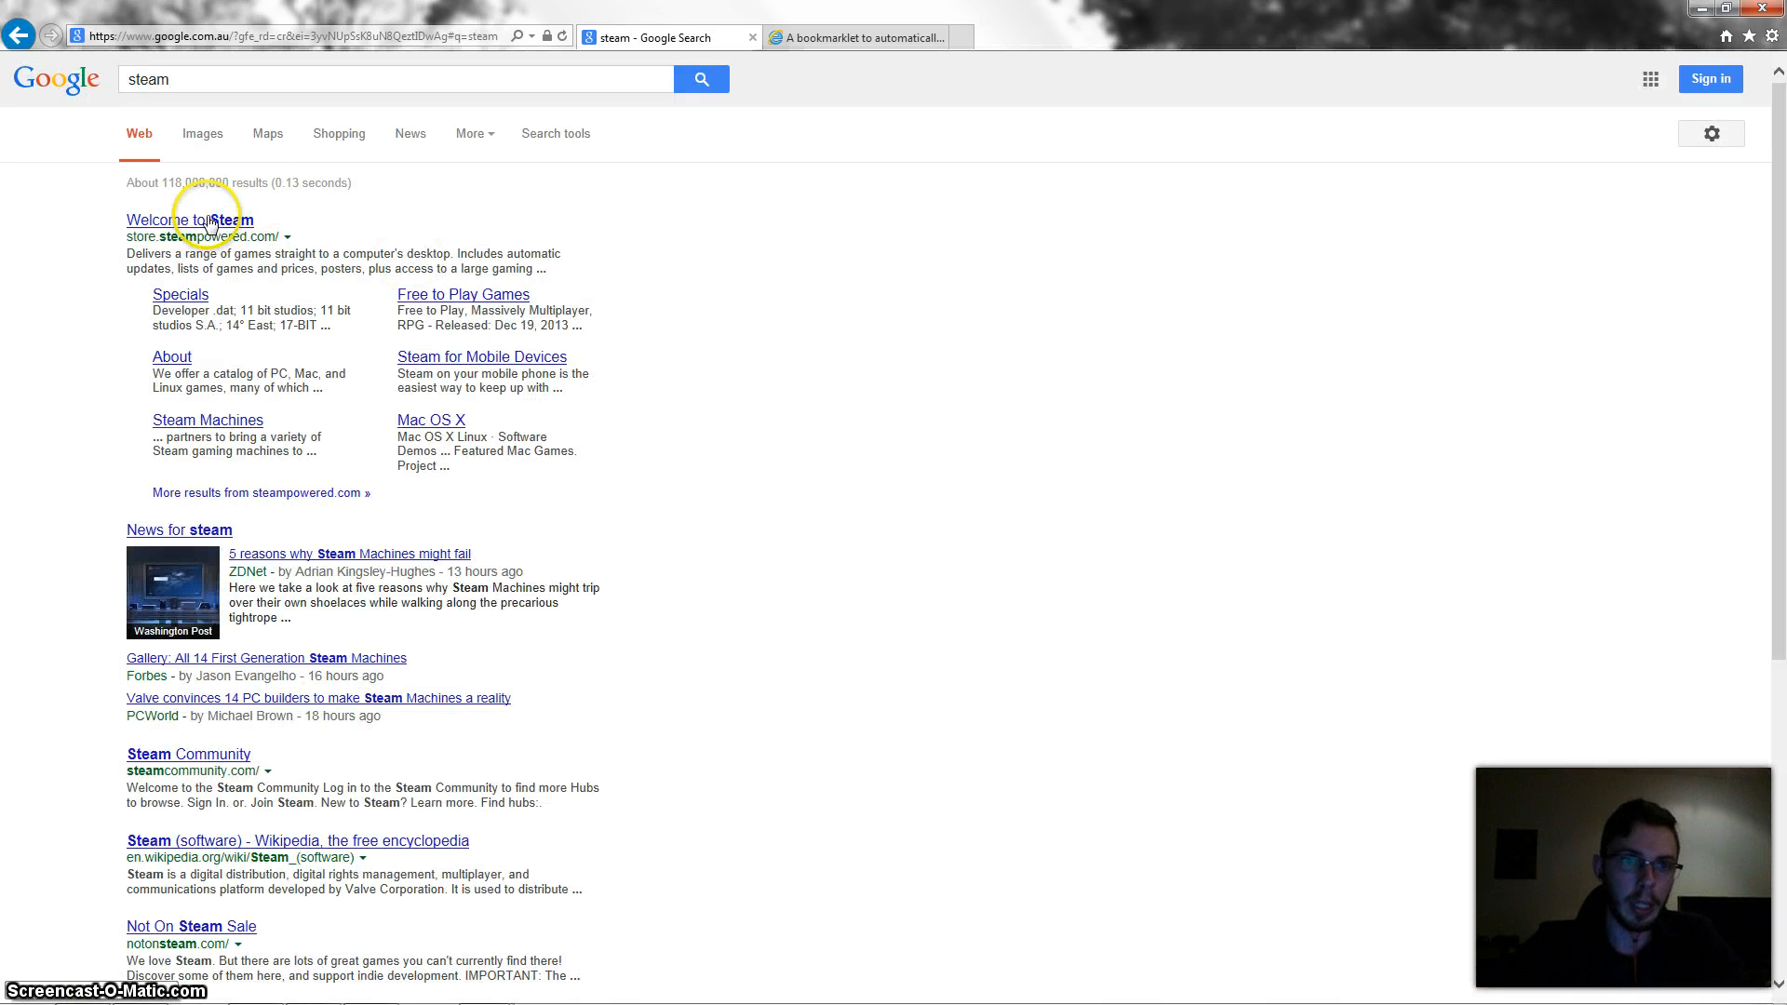
pyautogui.click(189, 219)
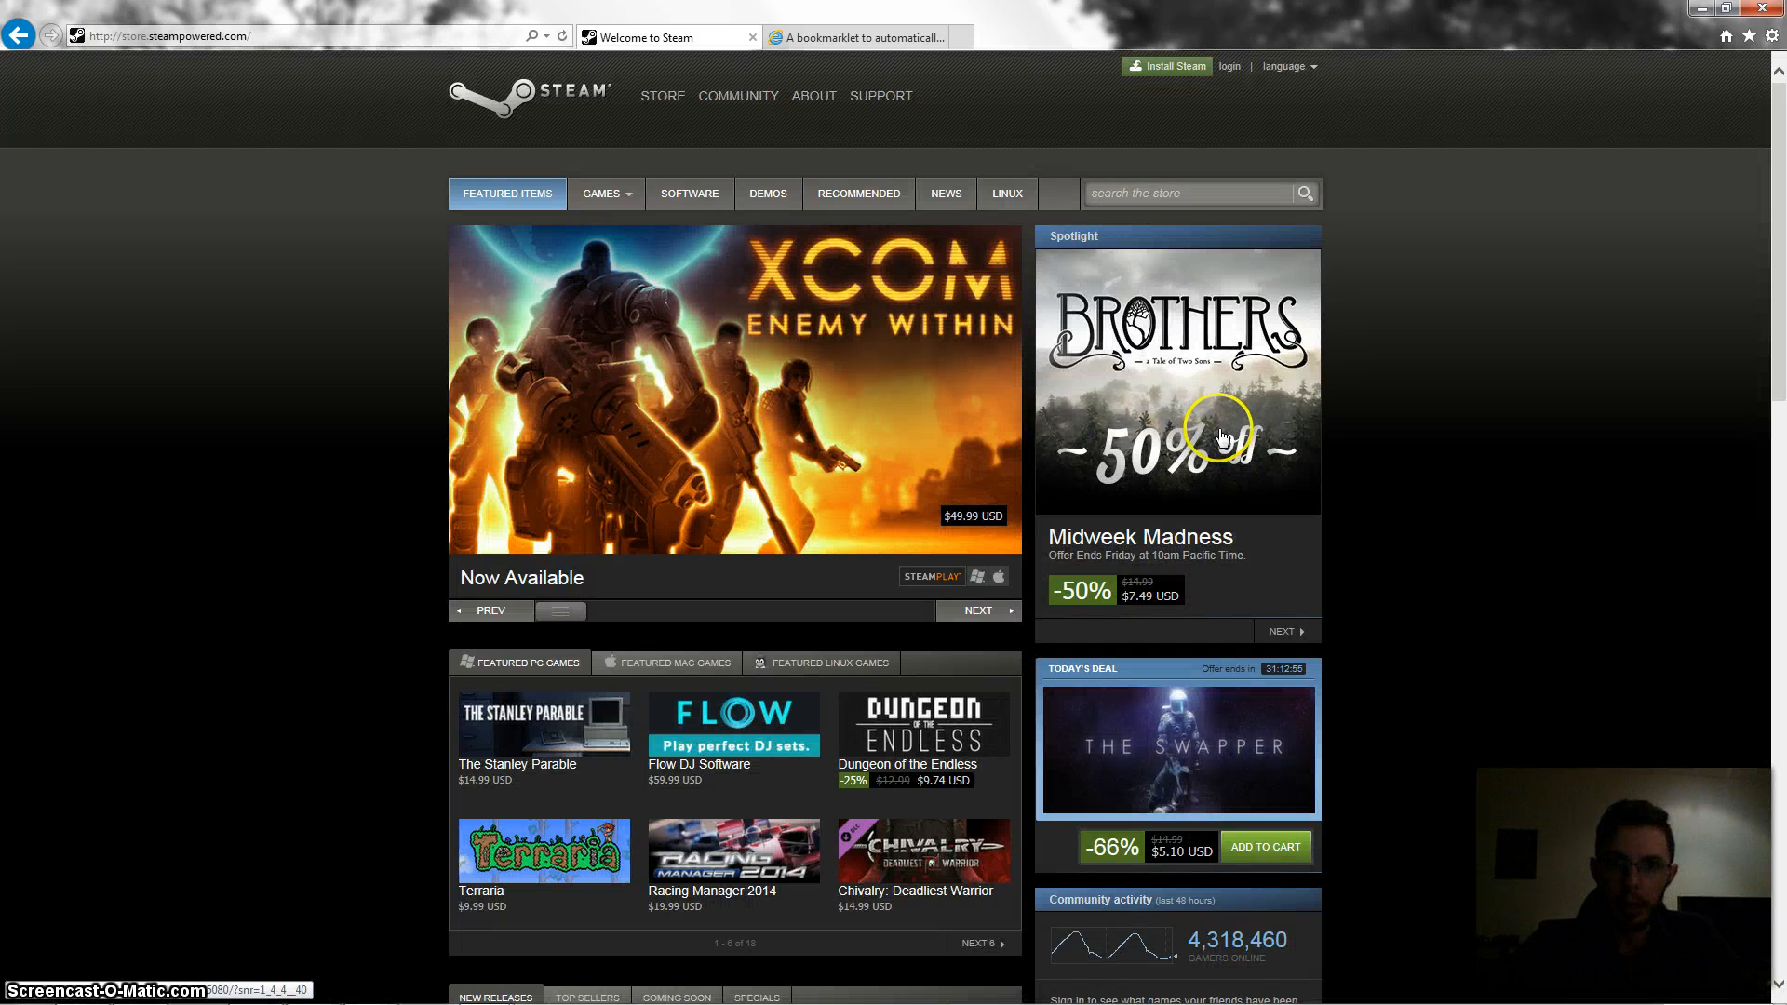
pyautogui.moveTo(1344, 296)
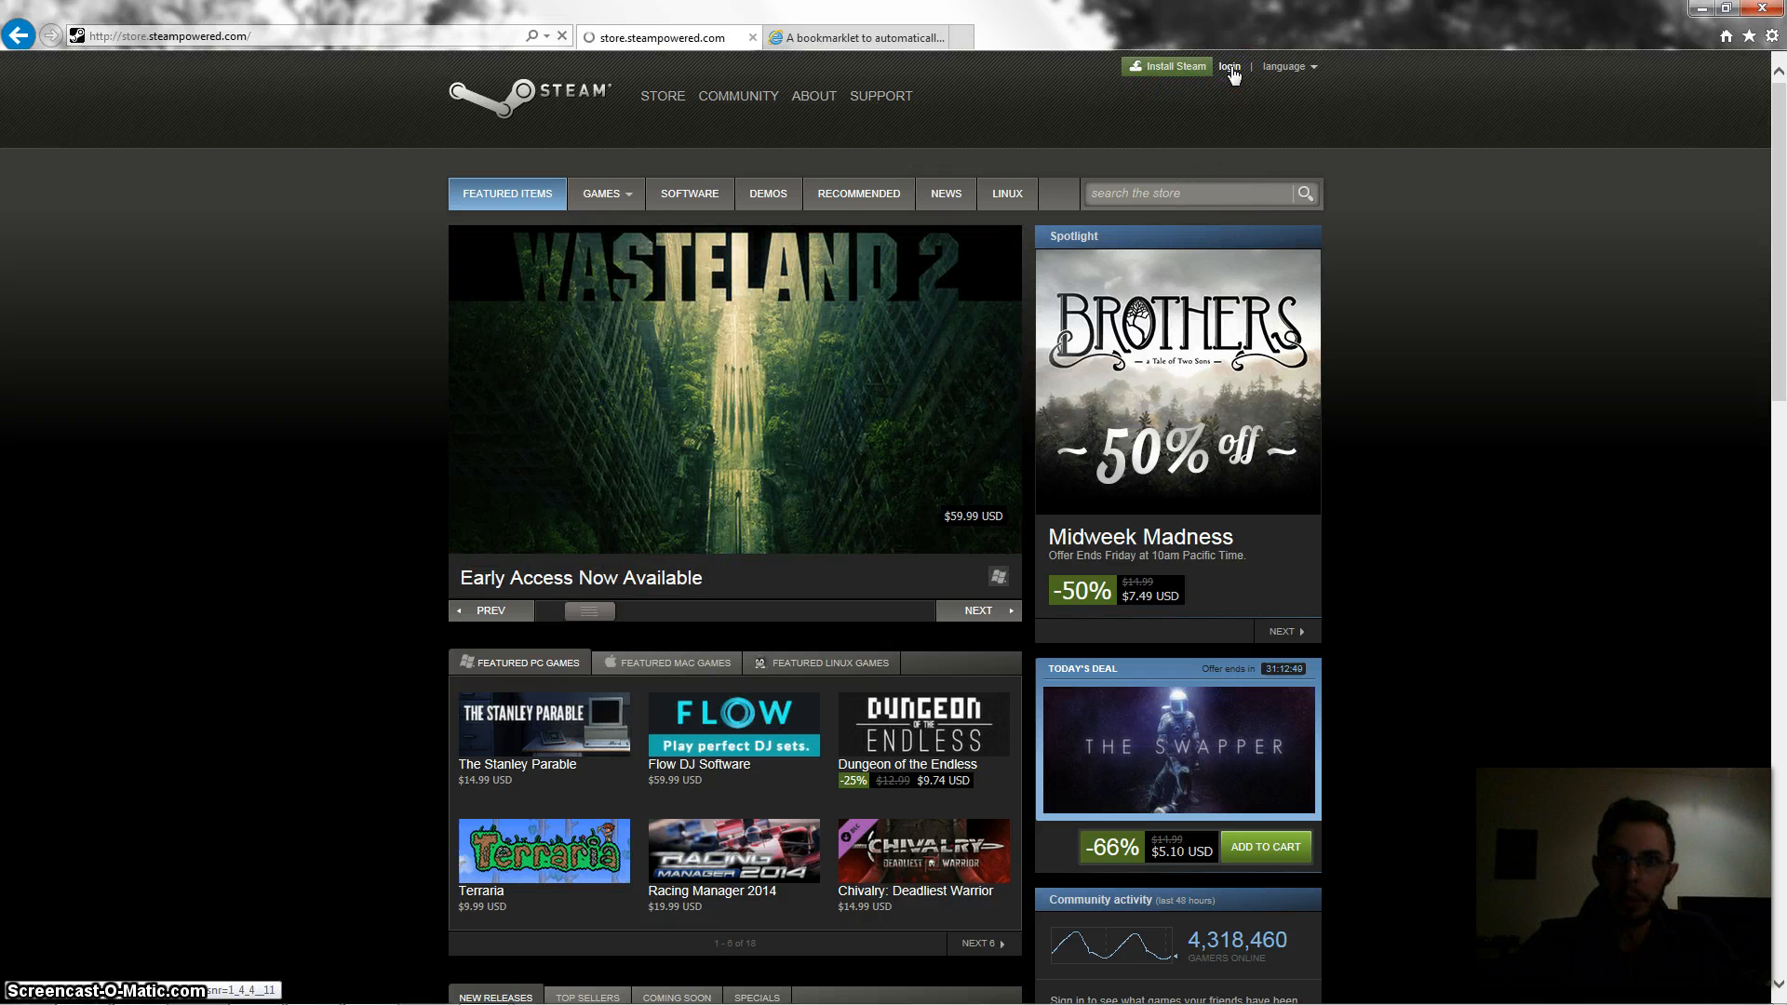
pyautogui.click(1228, 67)
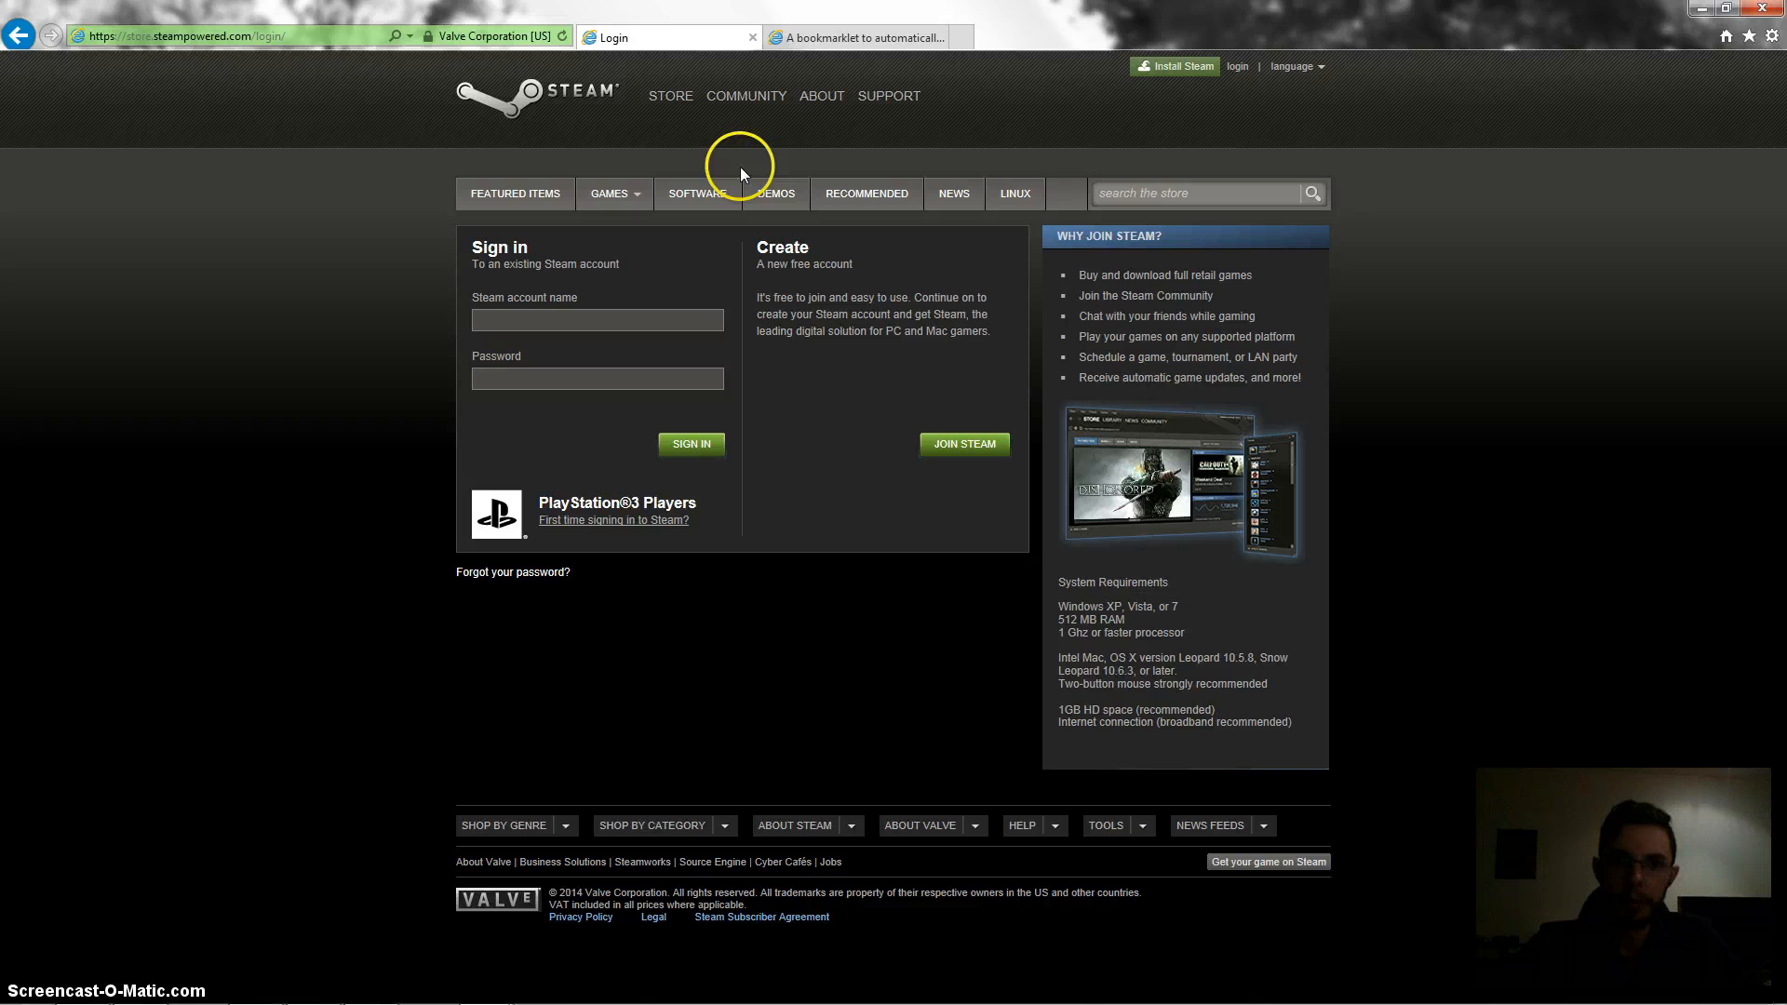
pyautogui.write('gothack')
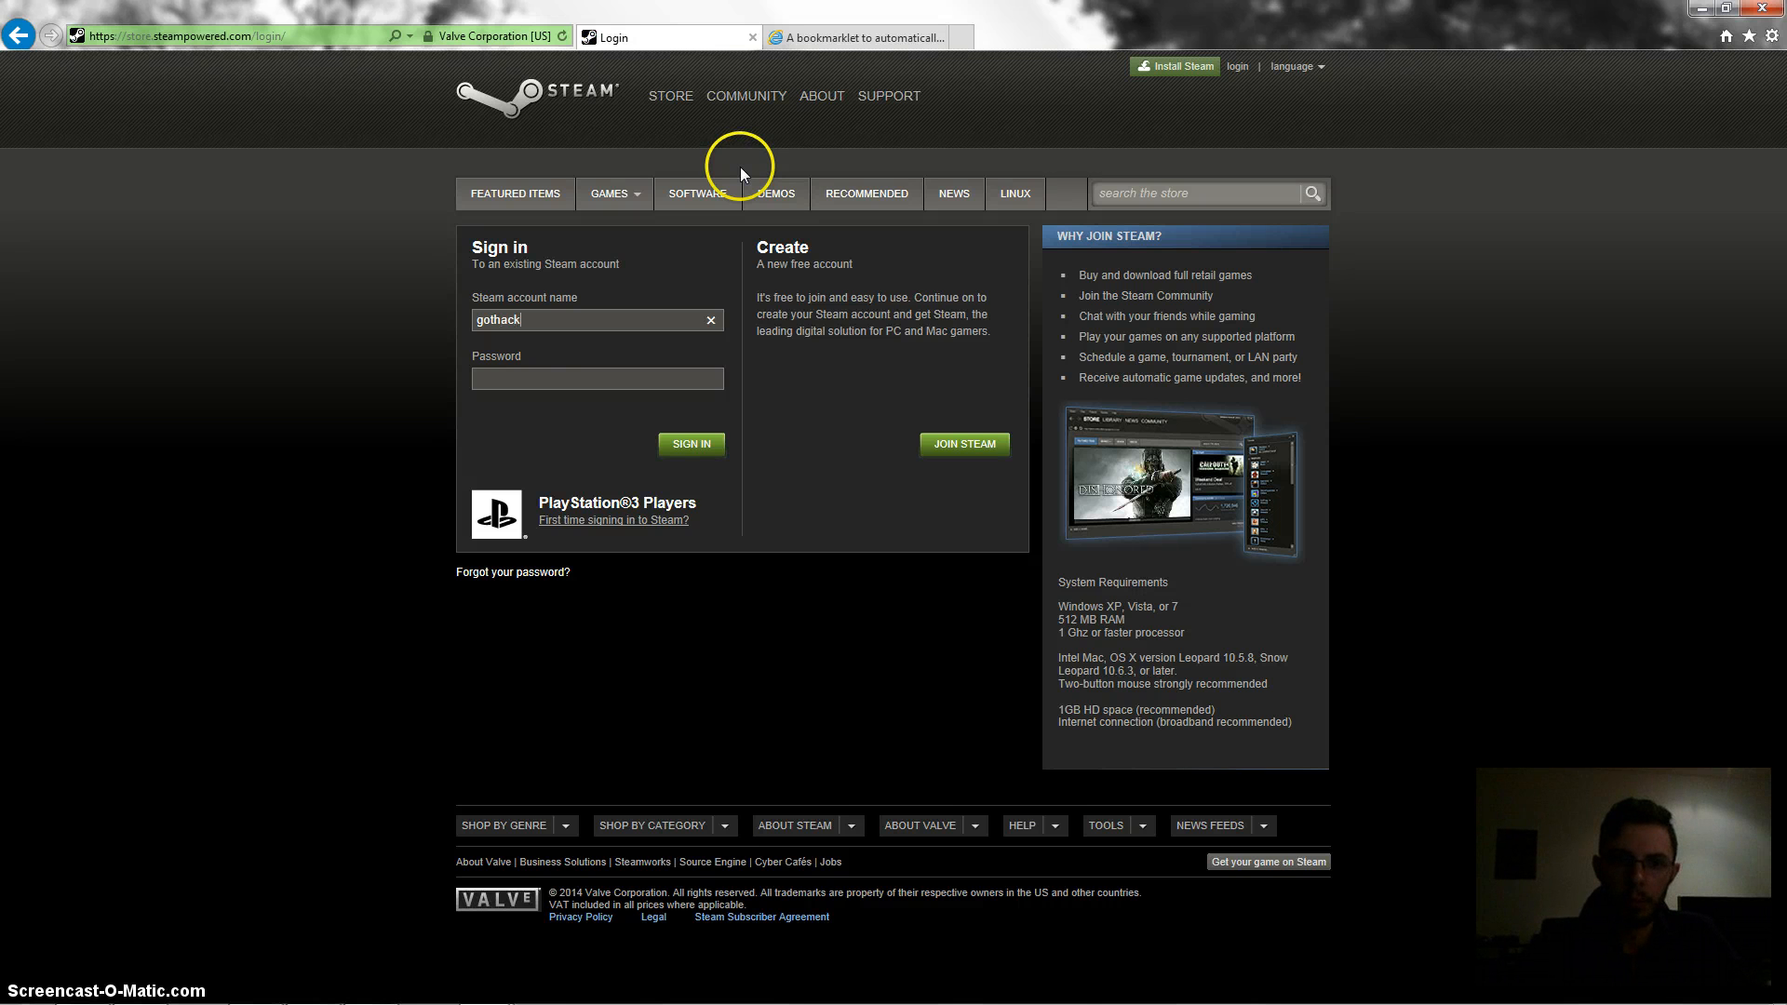
pyautogui.write('••••')
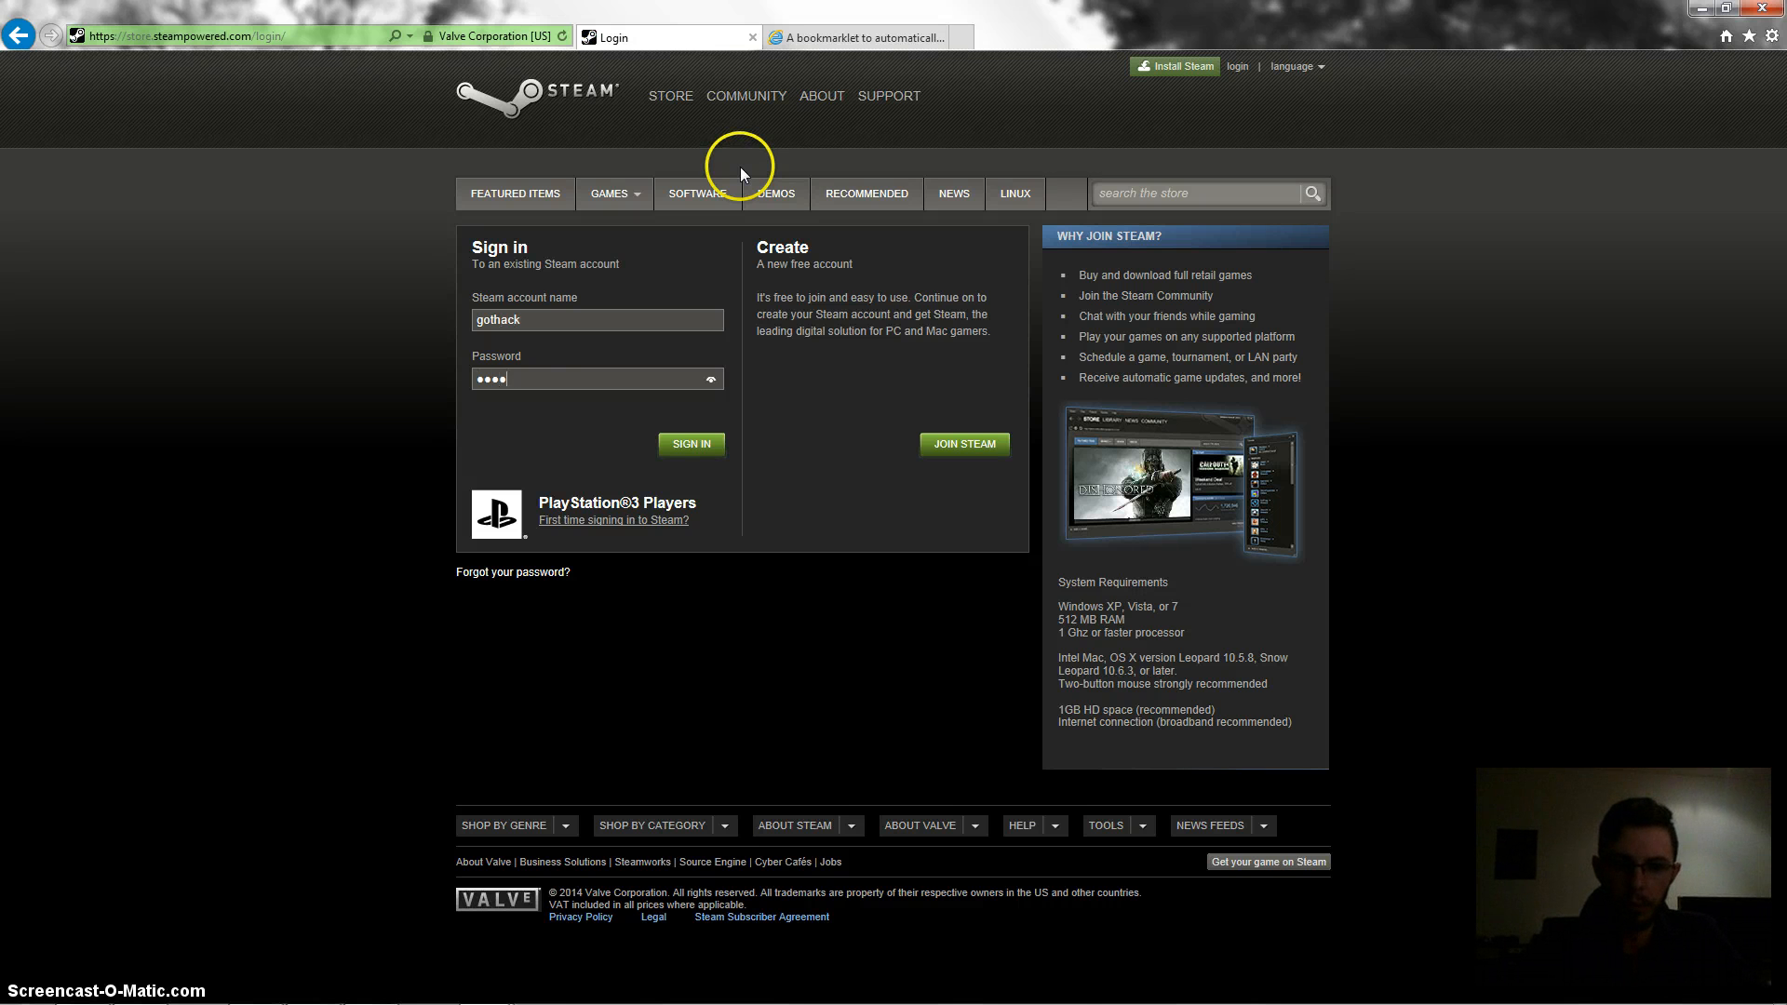
pyautogui.click(691, 443)
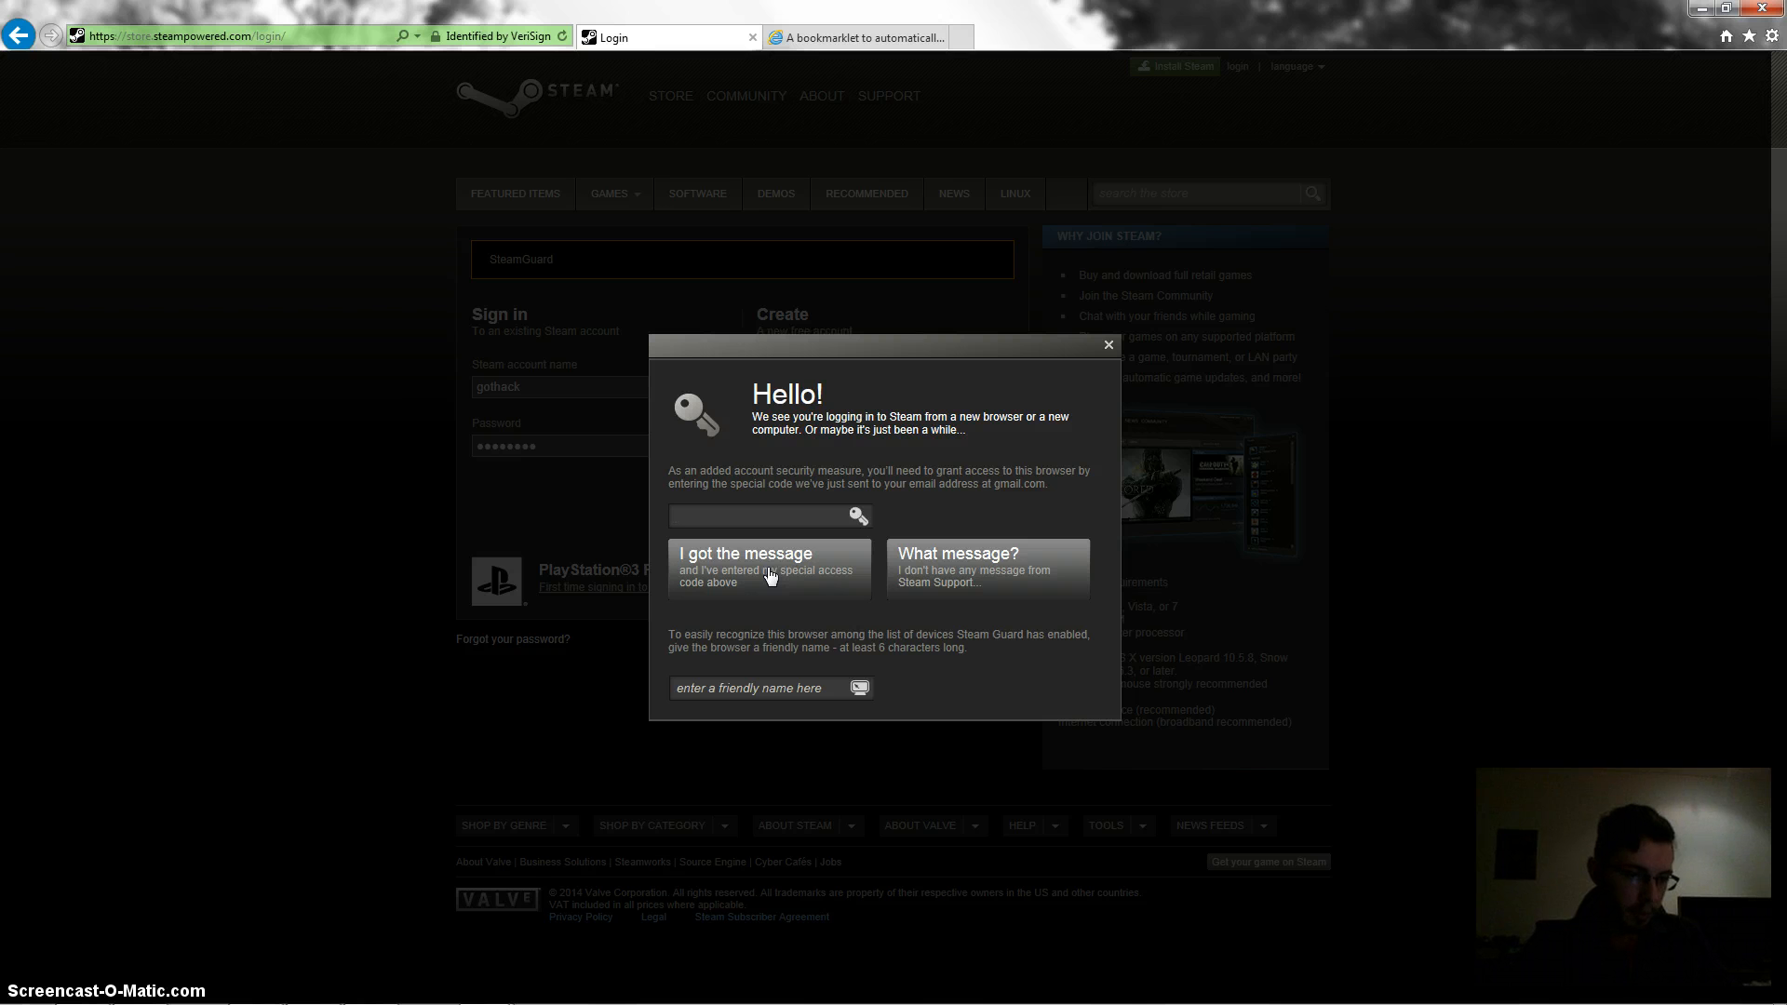
# - Confirm the emailed Steam Guard access code and proceed to the store signed in
pyautogui.click(768, 516)
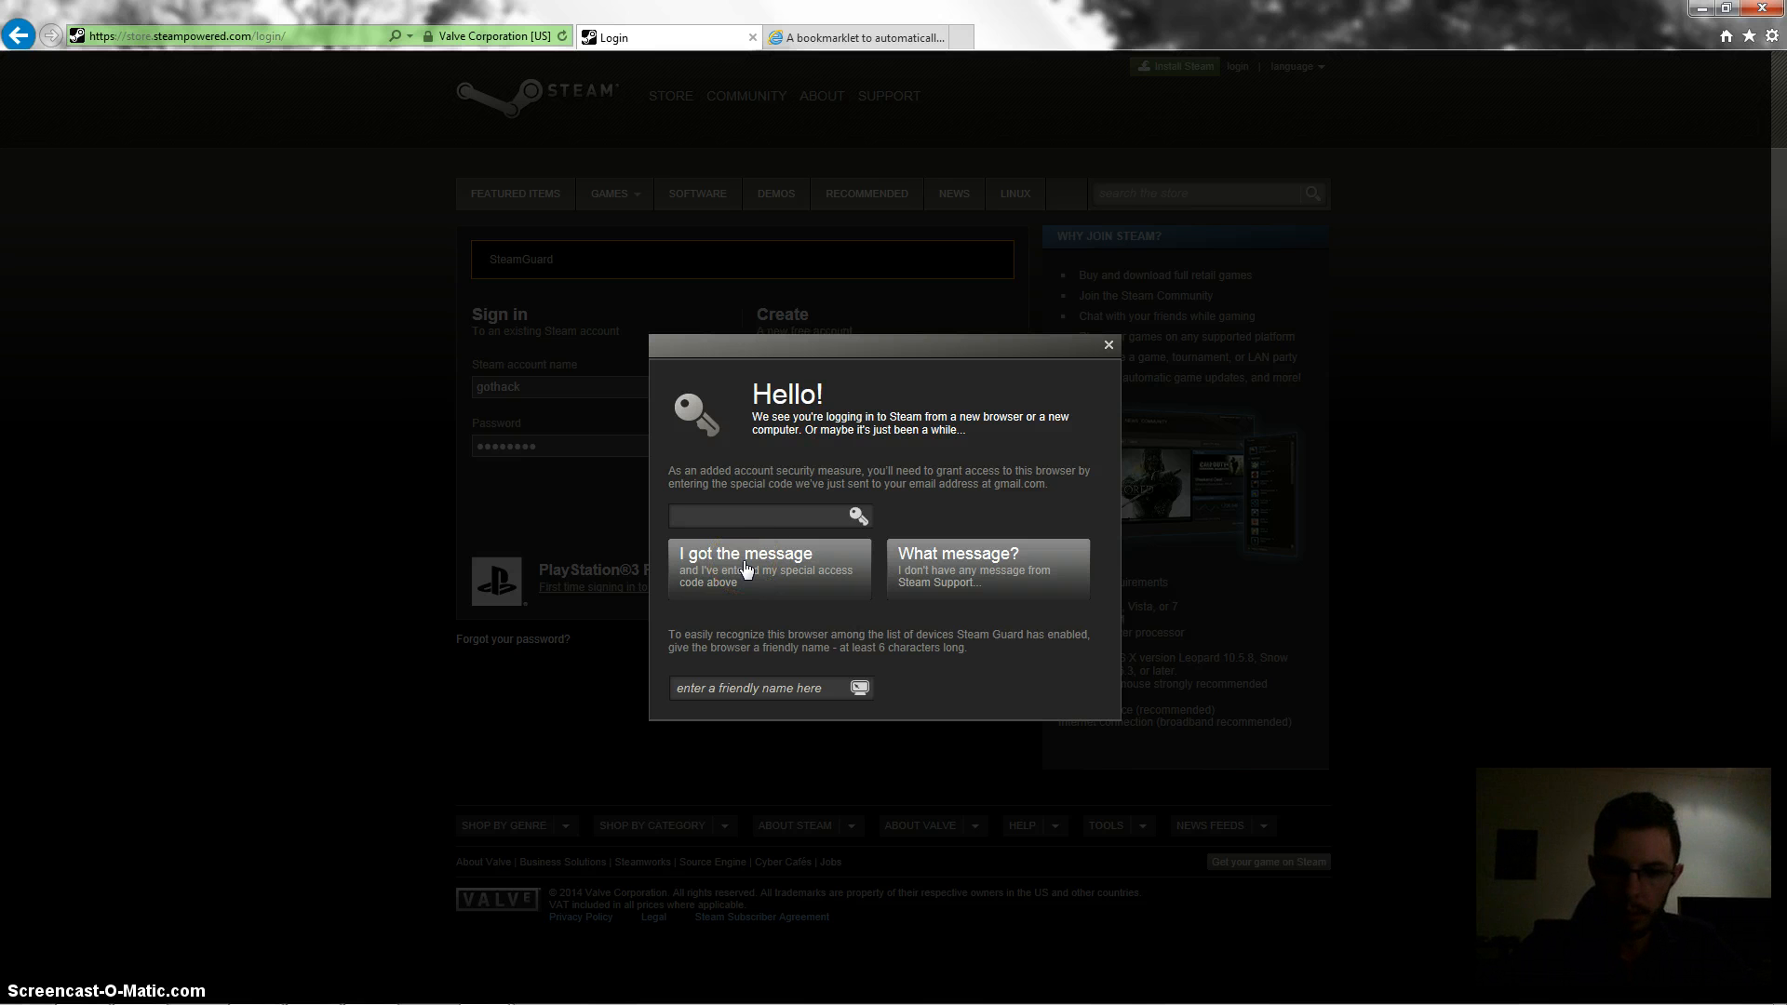
pyautogui.click(767, 567)
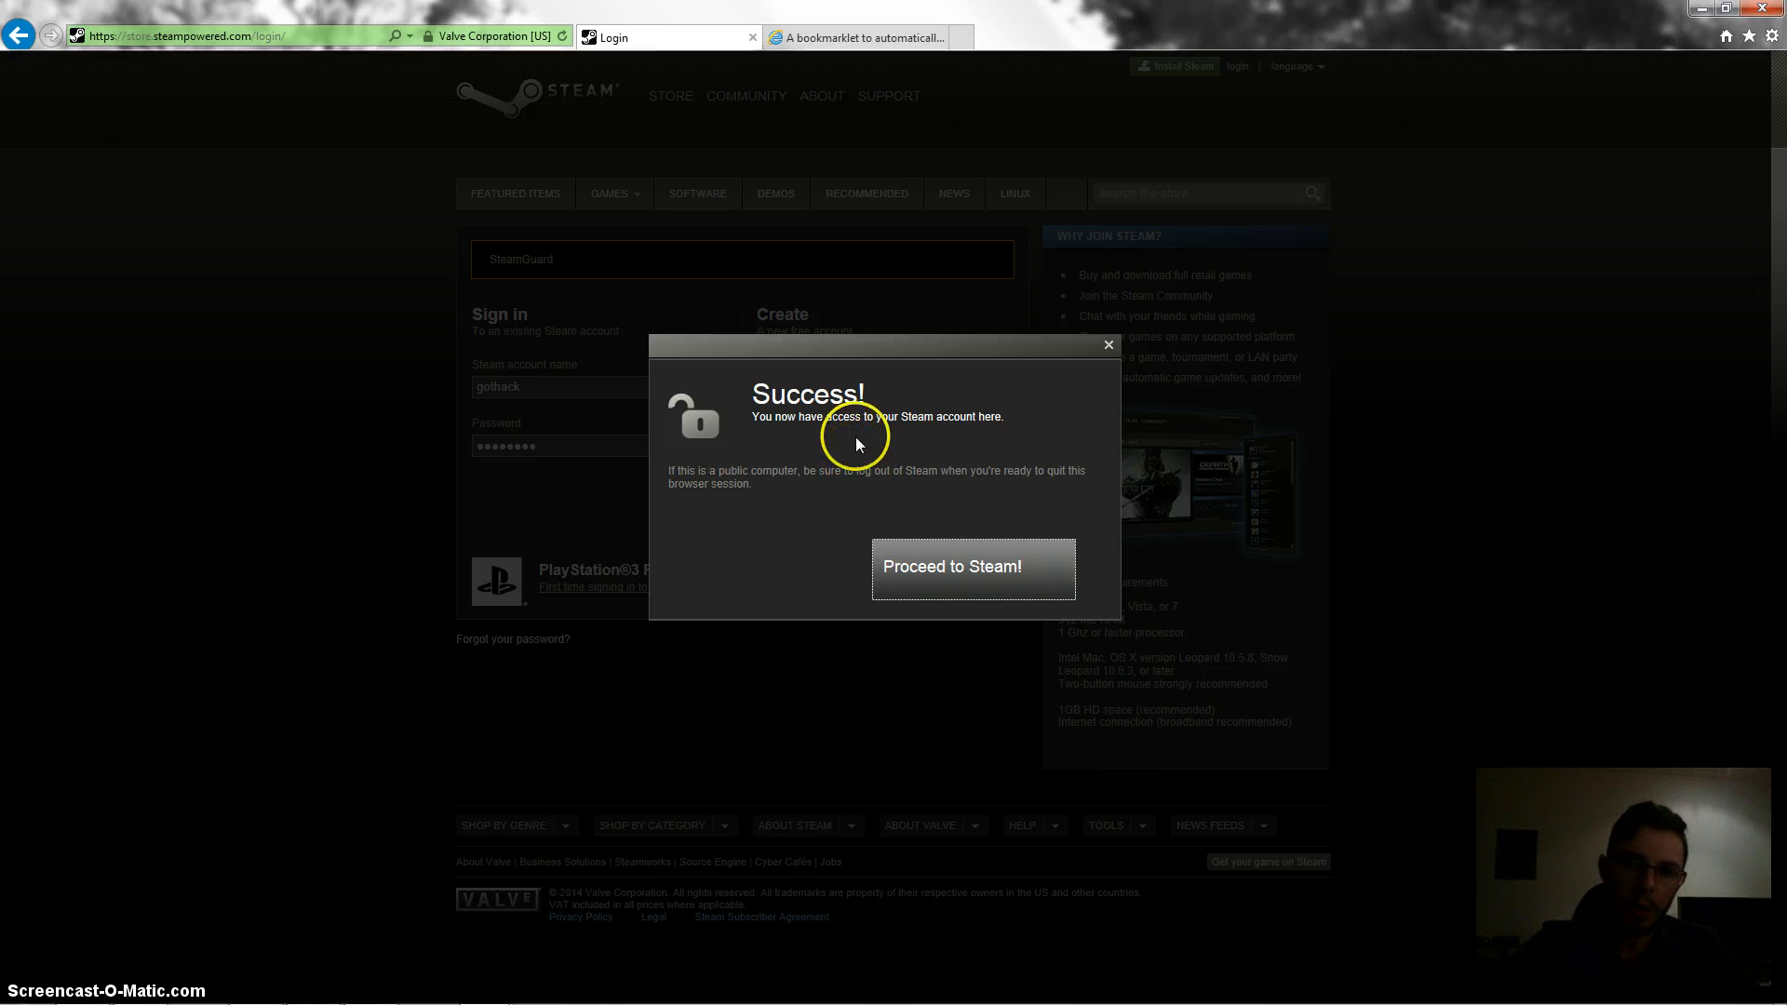
pyautogui.moveTo(795, 384)
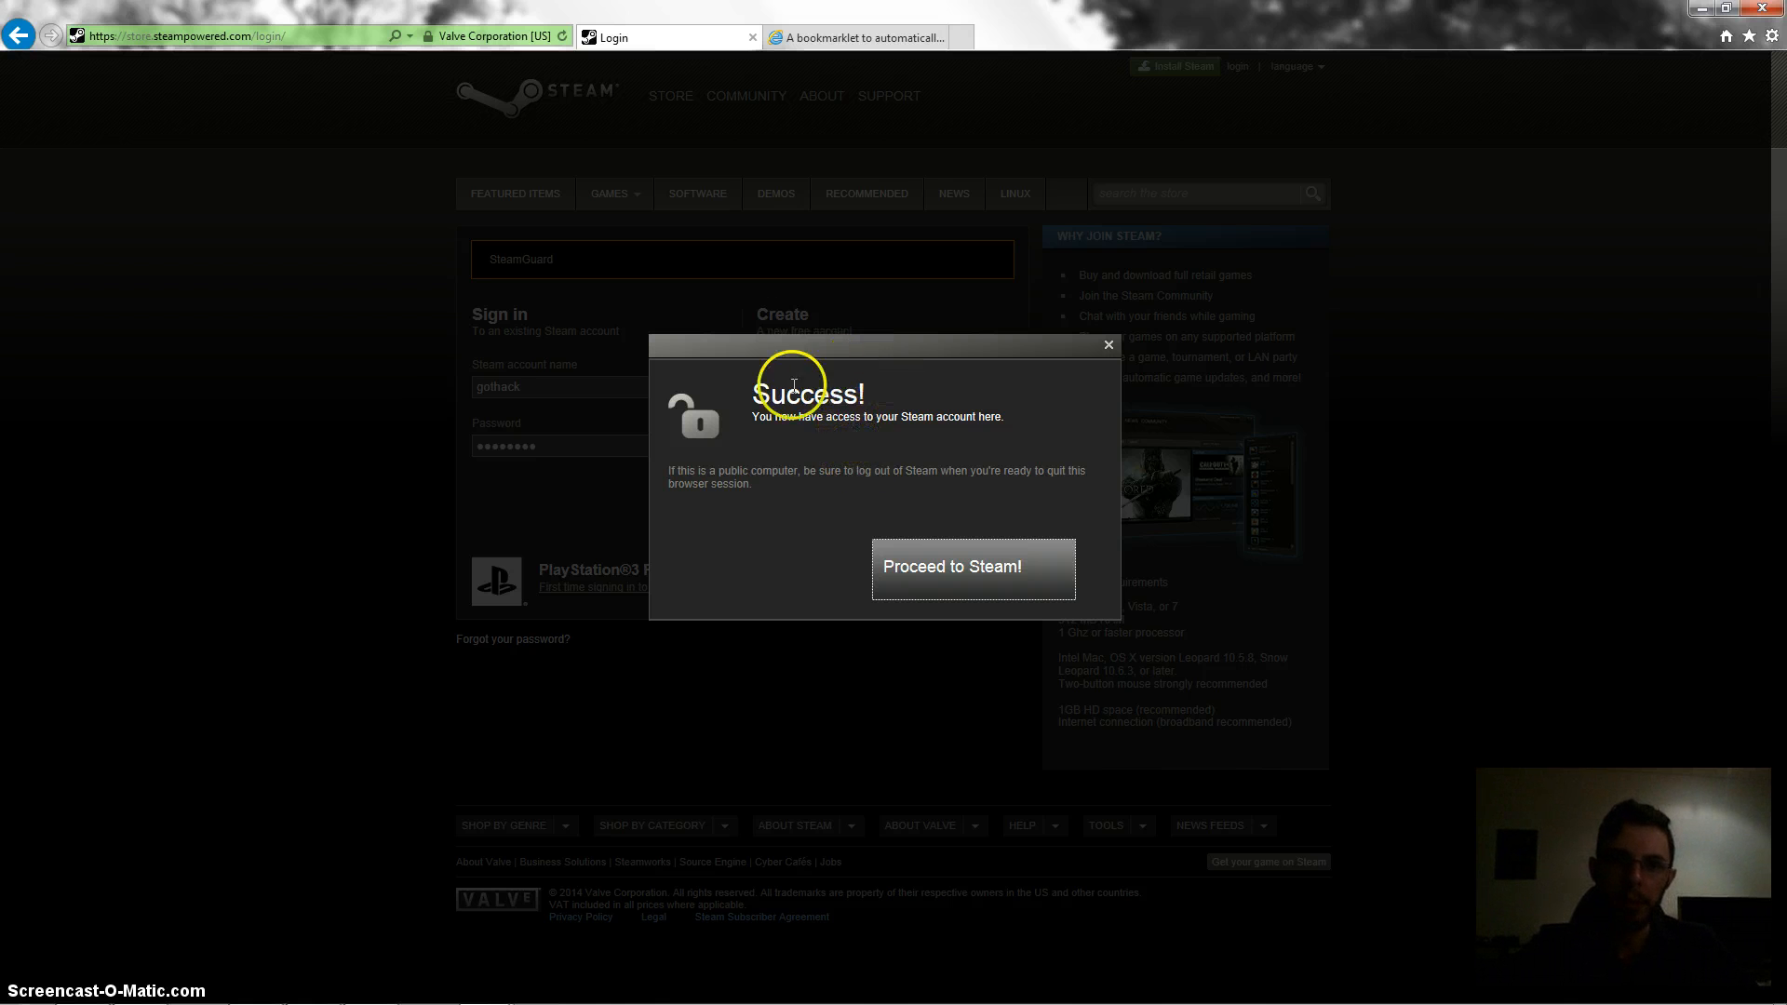
pyautogui.moveTo(784, 575)
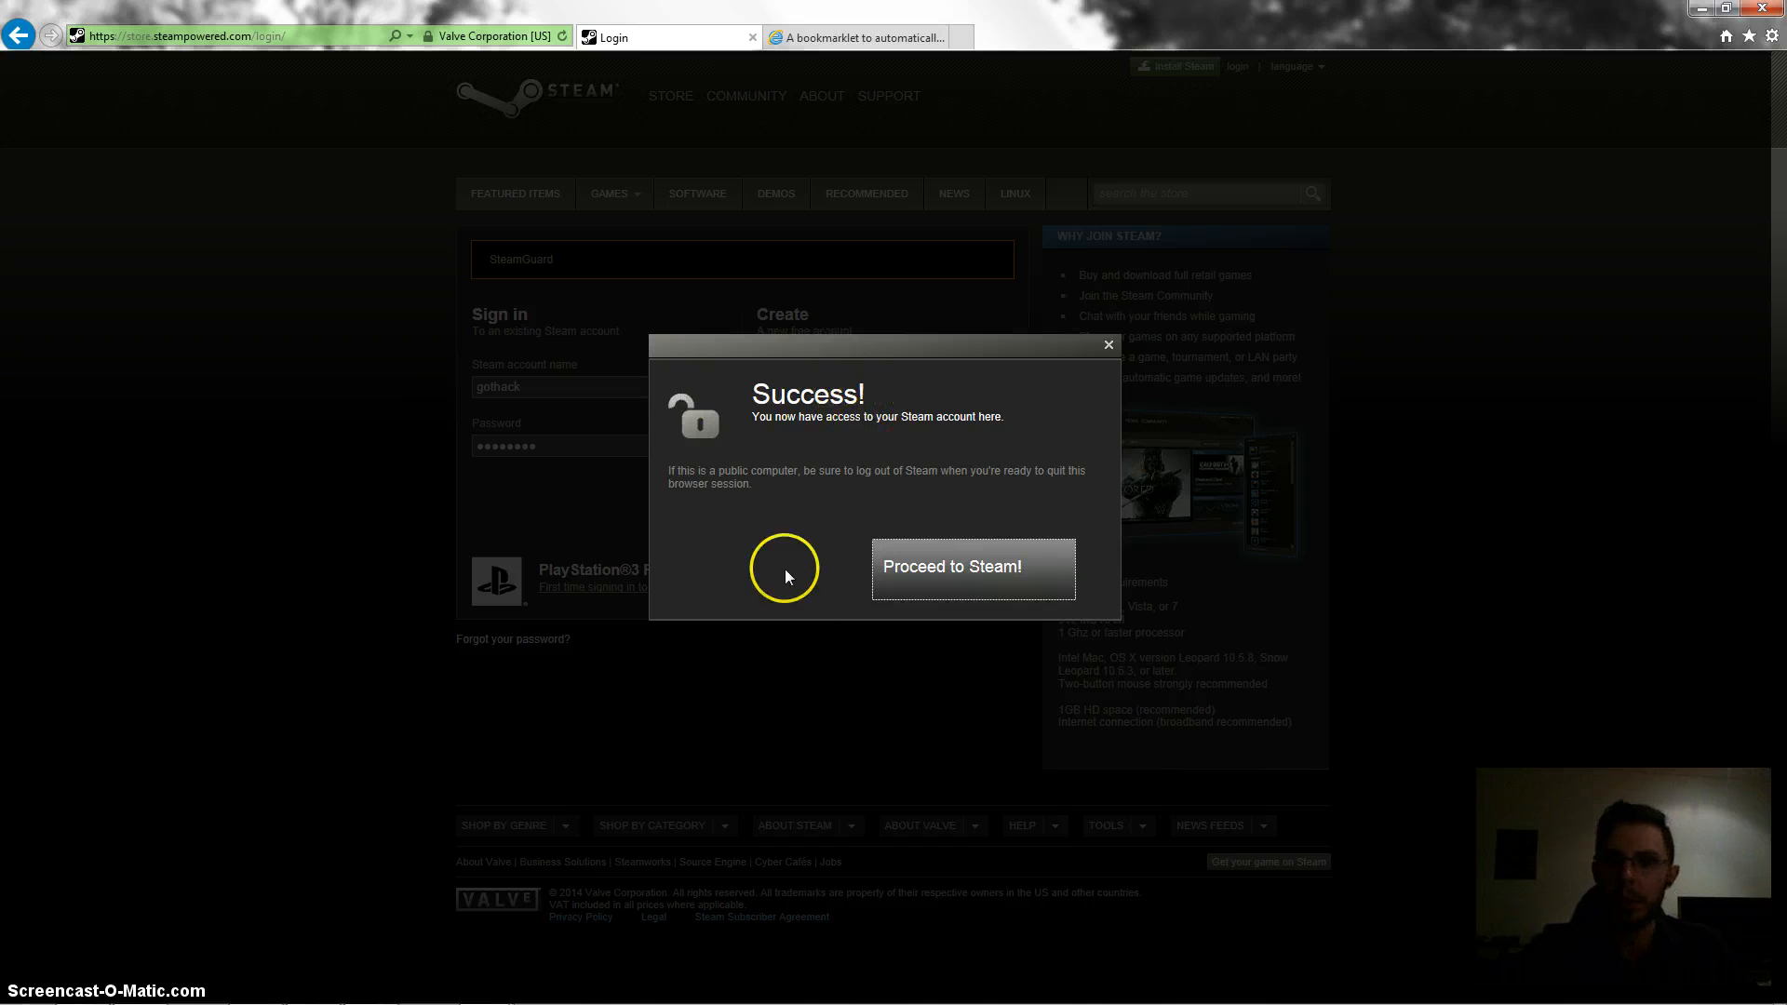
pyautogui.click(971, 566)
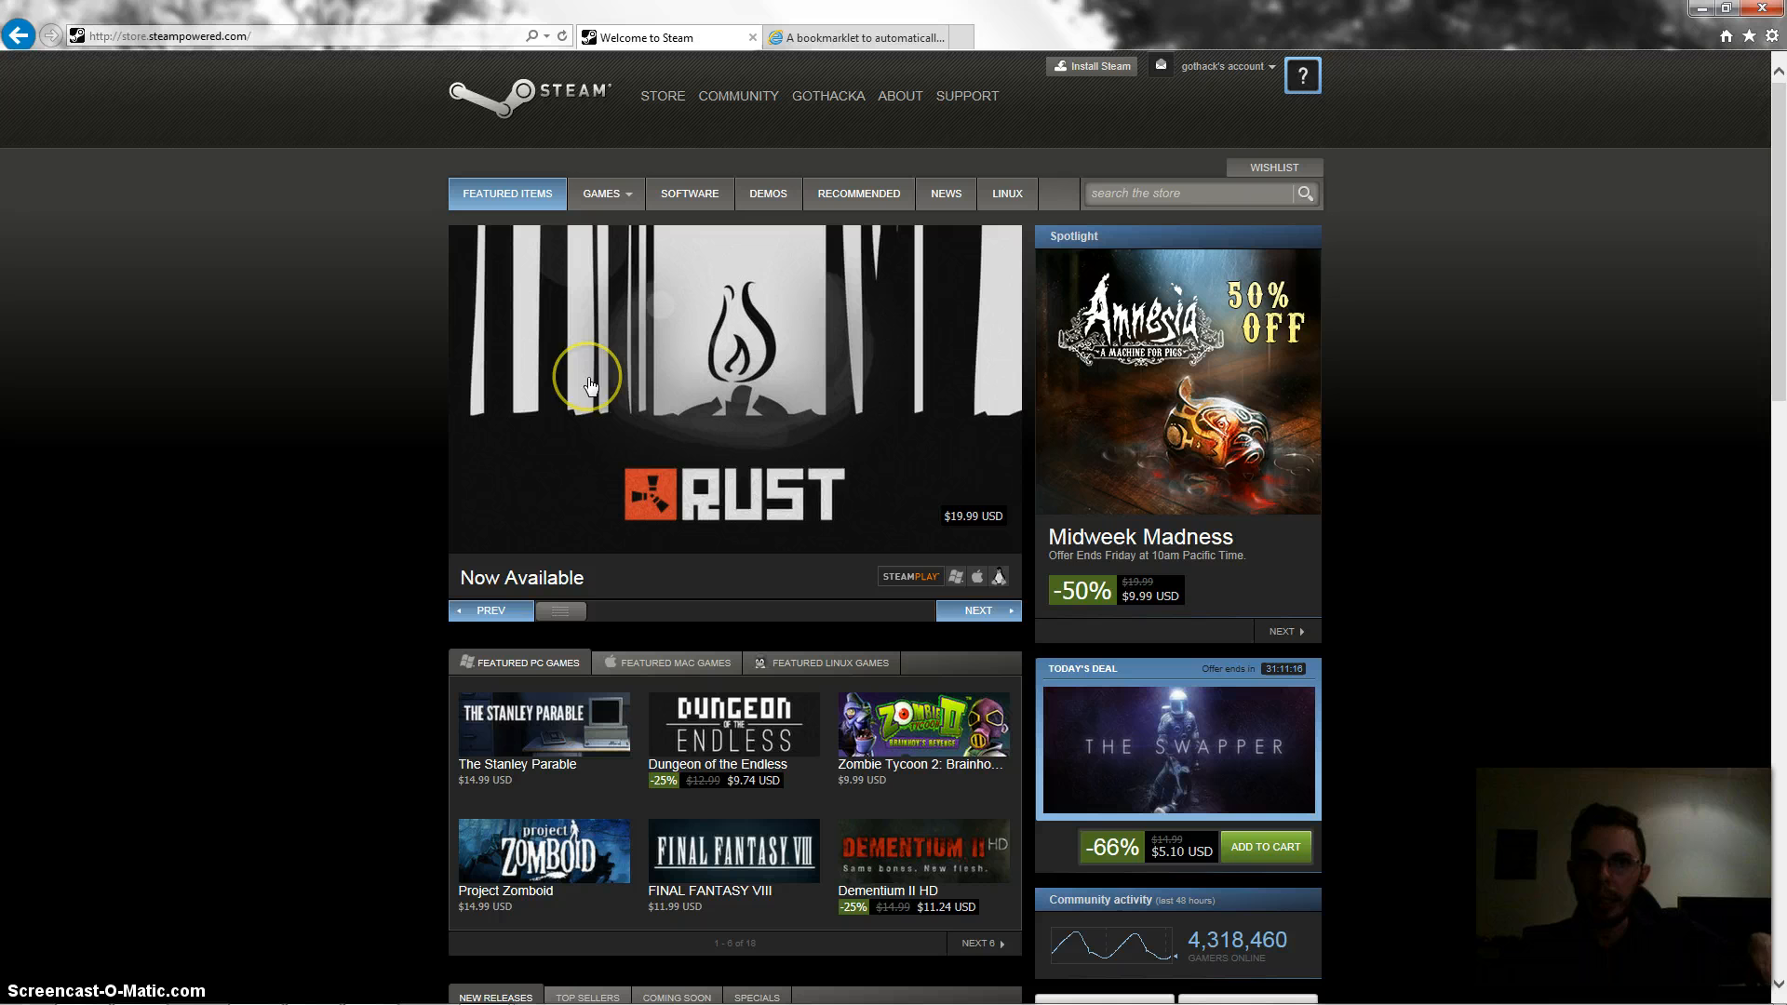
pyautogui.moveTo(769, 254)
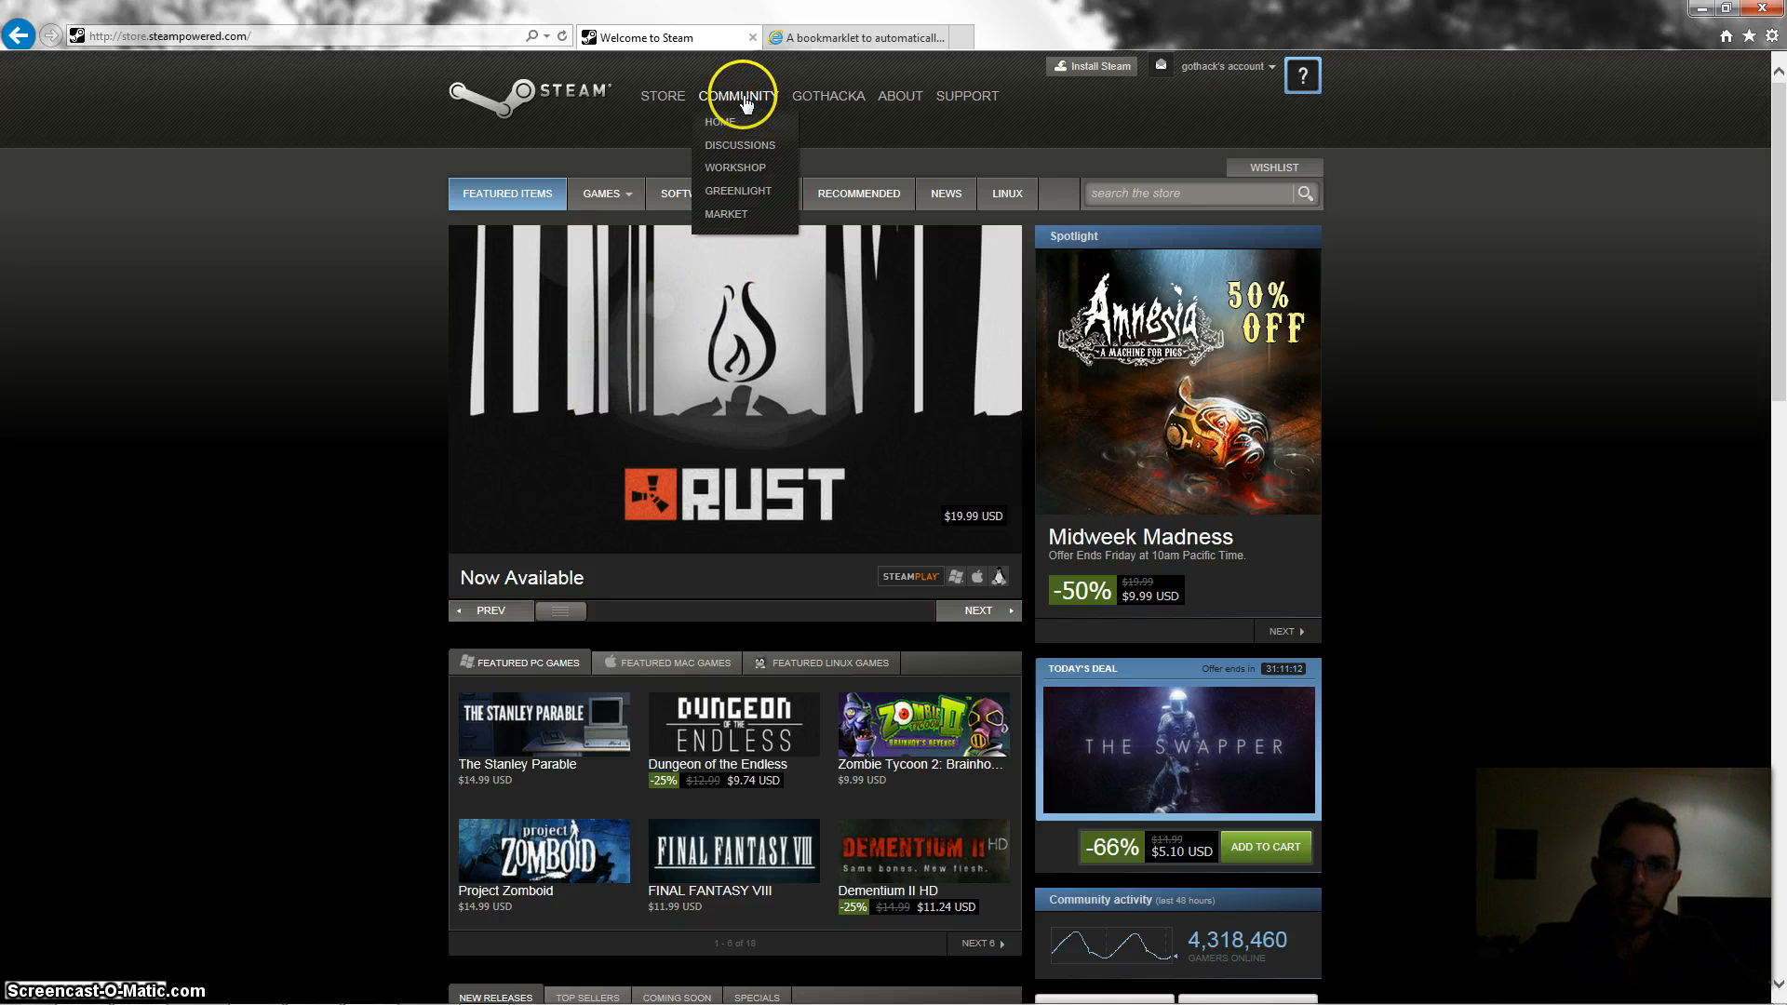
# - Go to the Steam Workshop from the community section and enter the Garry's Mod workshop
pyautogui.click(718, 122)
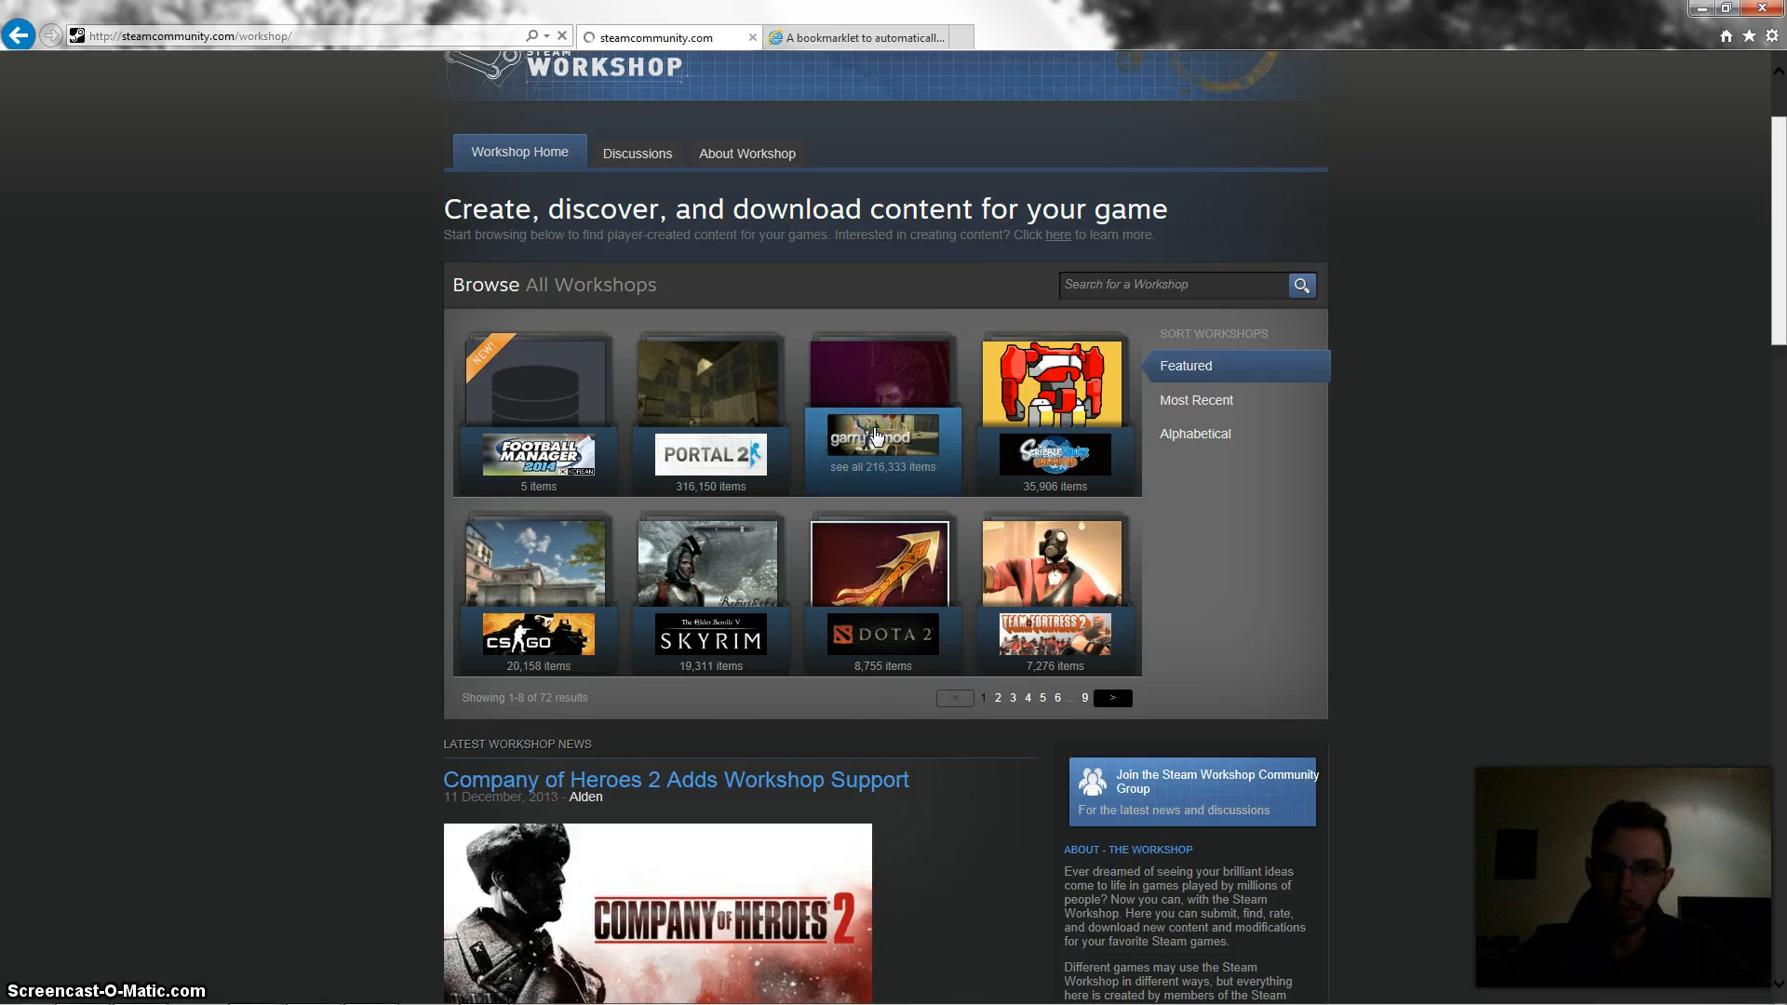
pyautogui.click(880, 433)
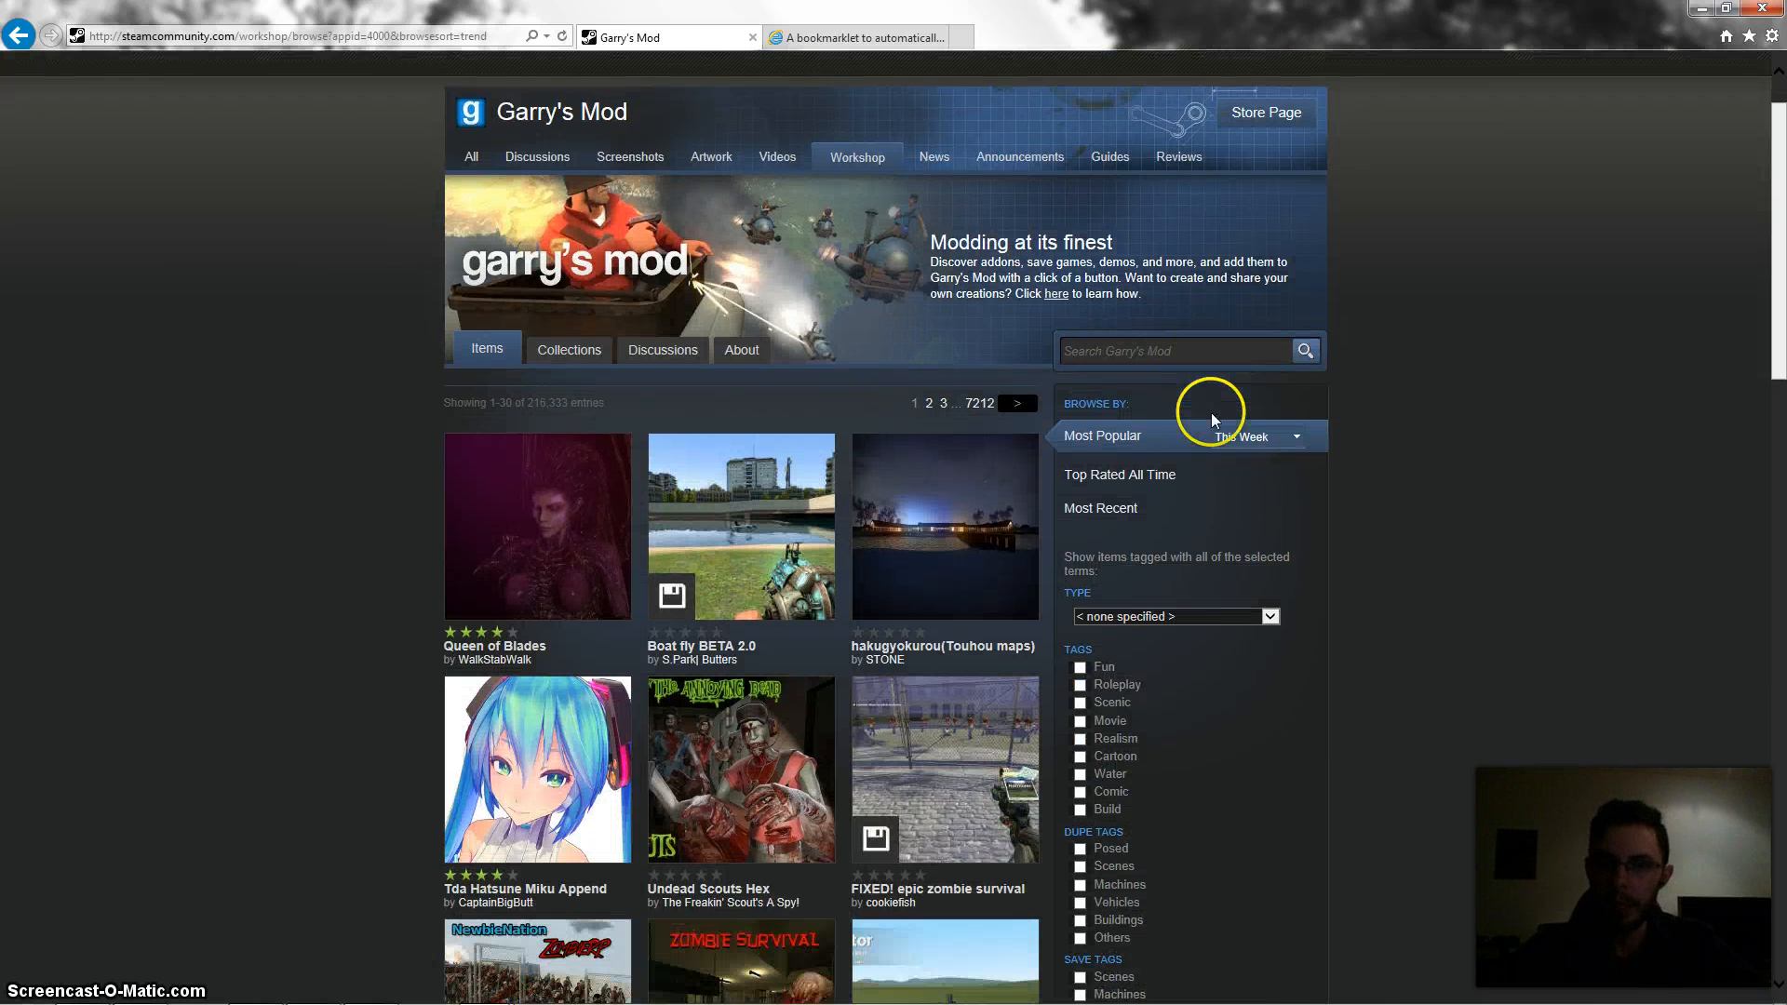
pyautogui.scroll(-3)
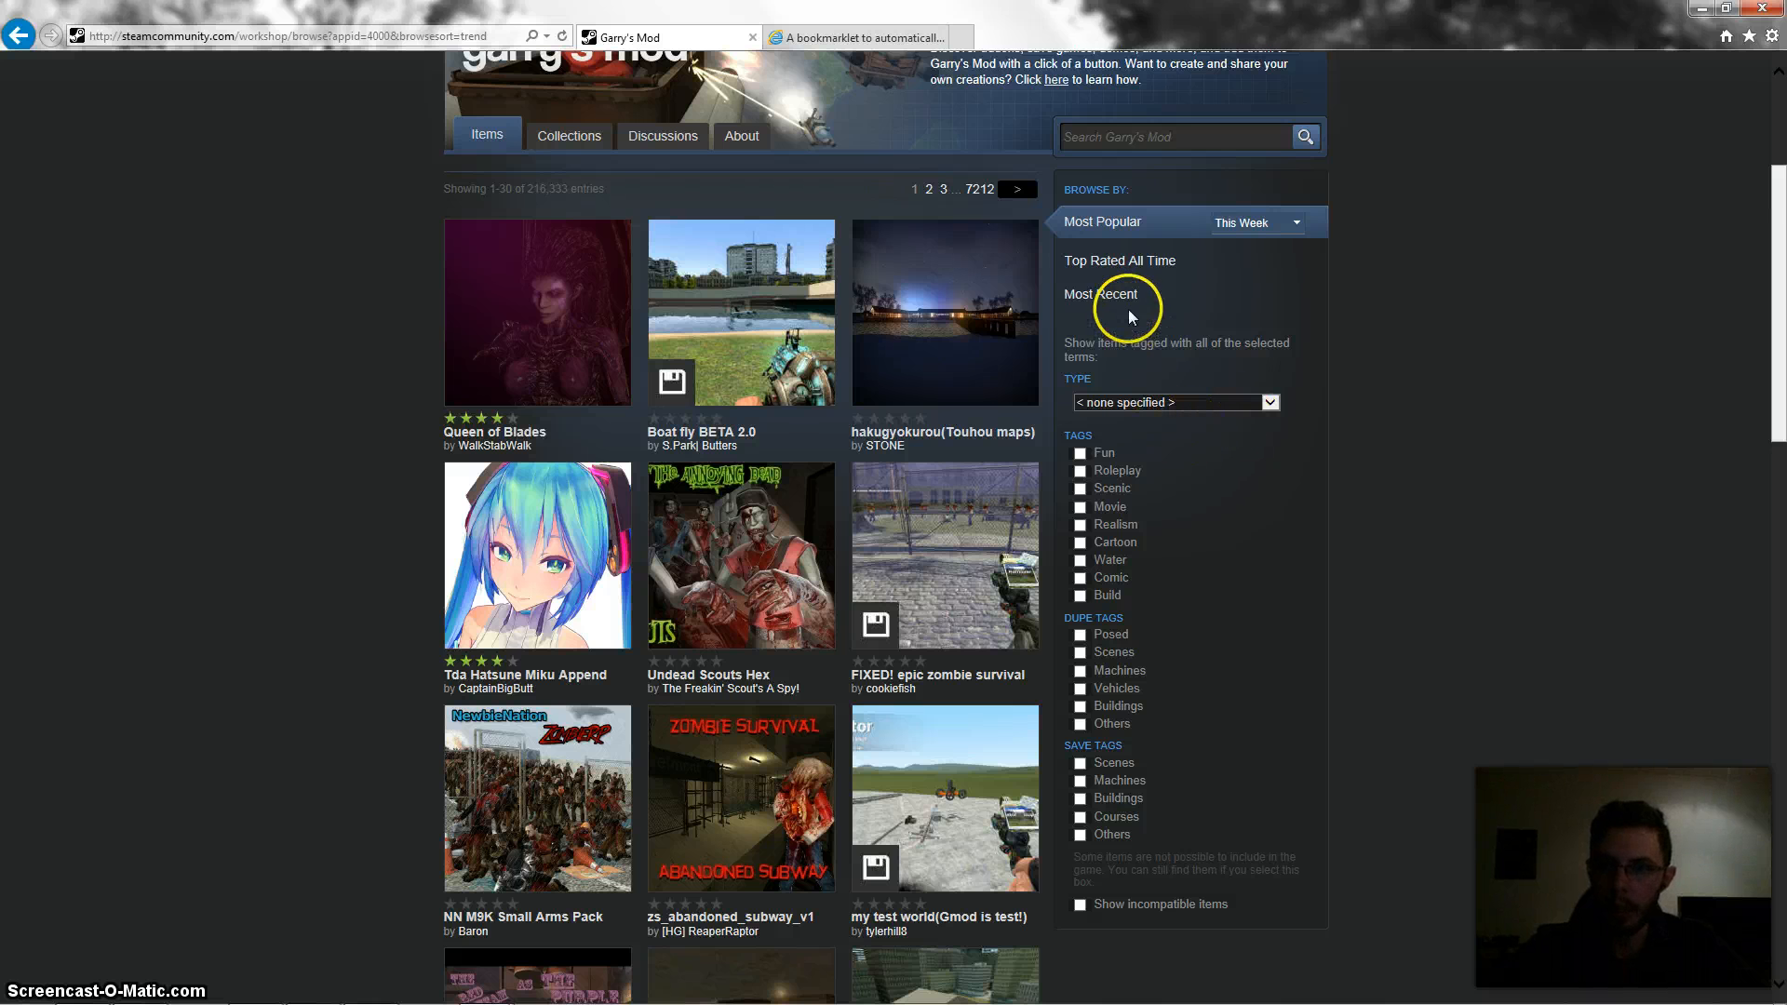
pyautogui.moveTo(1086, 344)
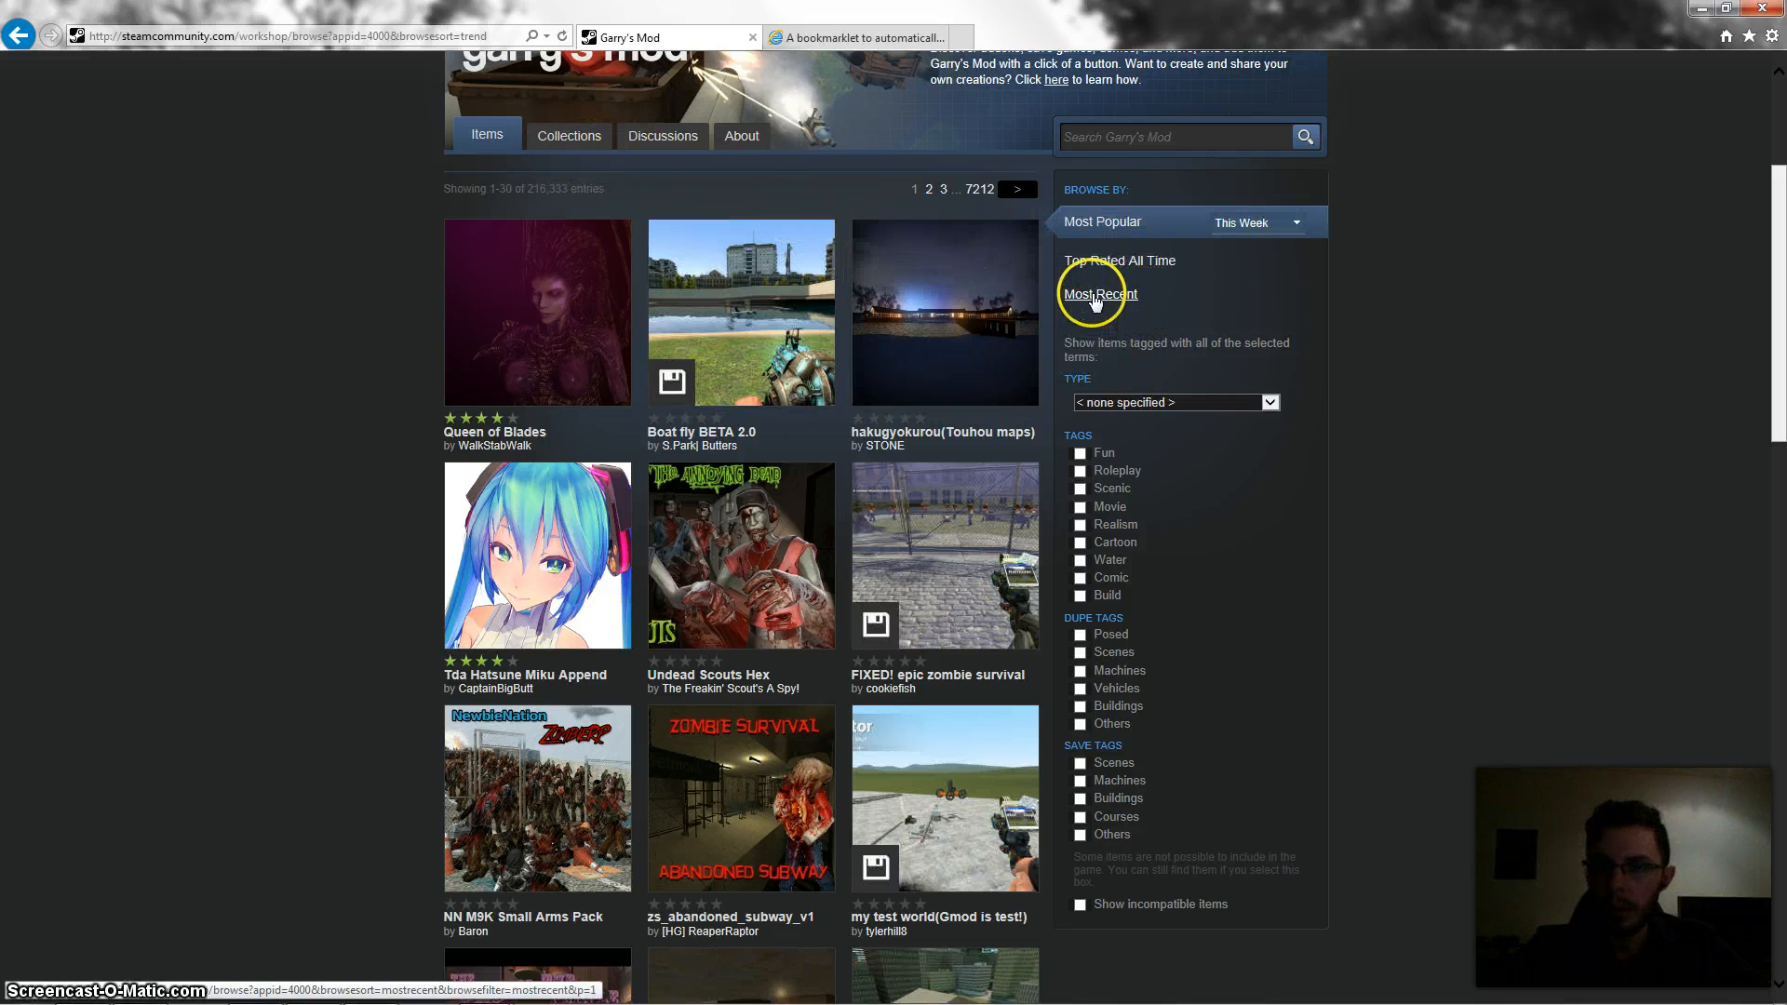
pyautogui.moveTo(1102, 407)
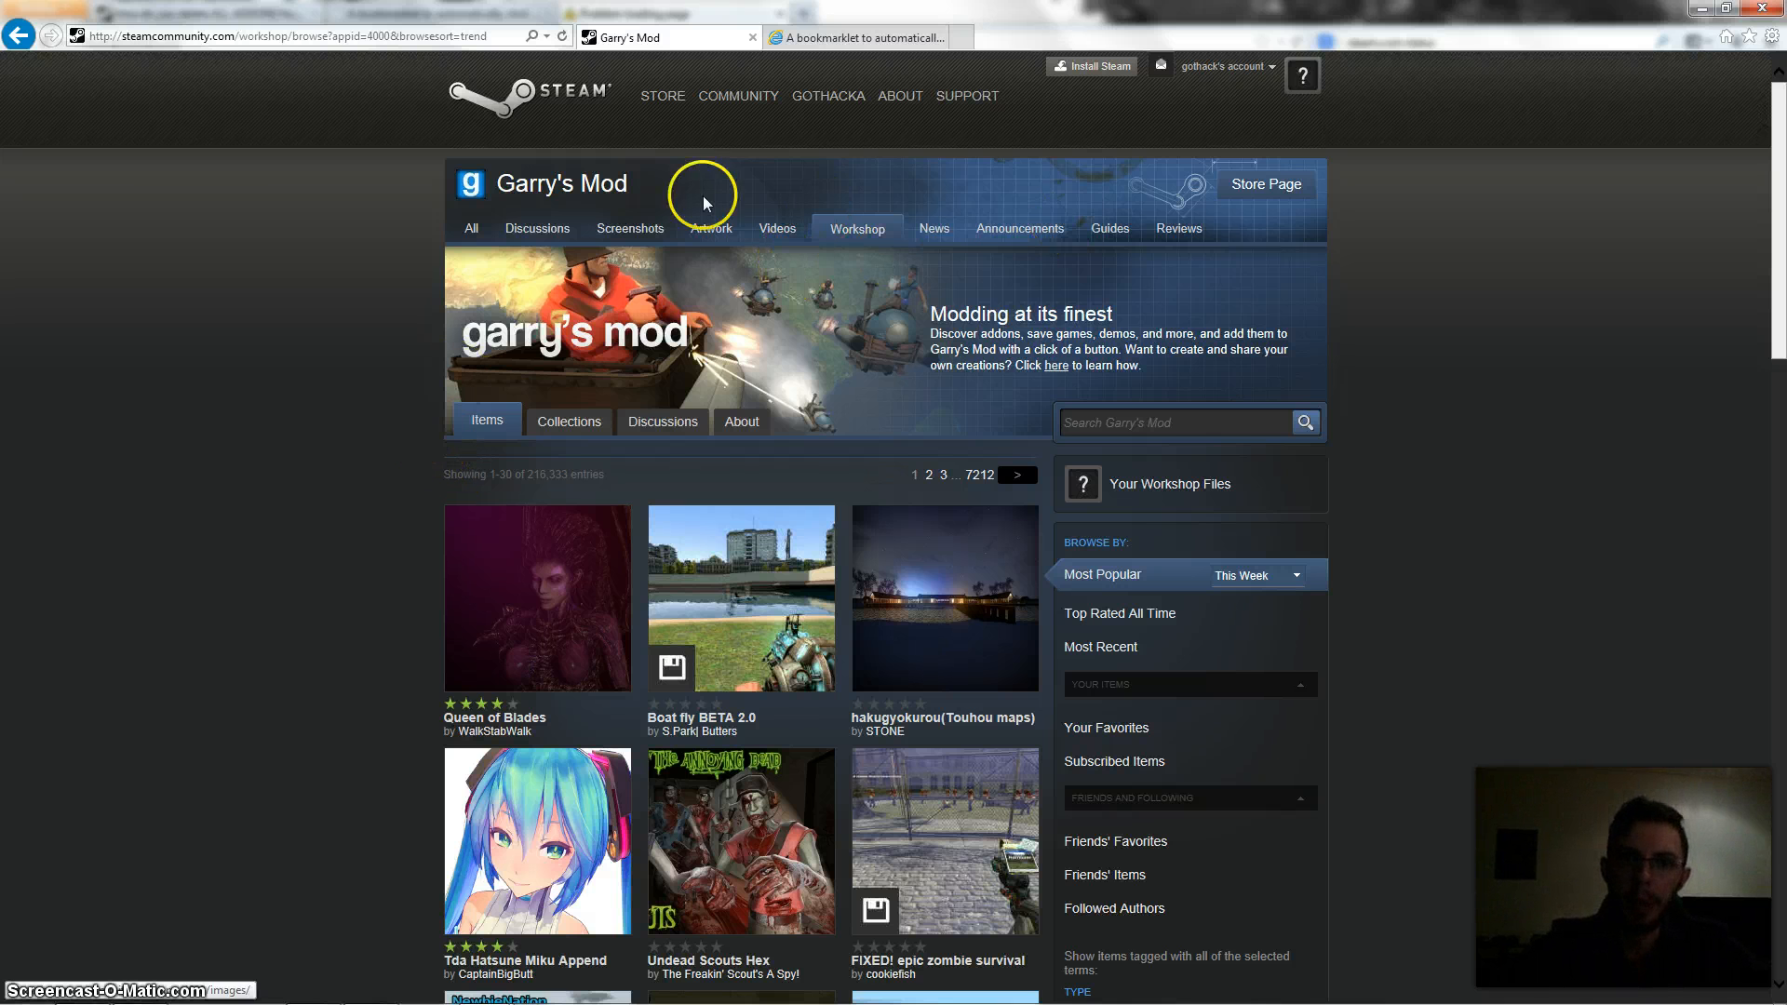
# - Return to the main Workshop page and reopen the Garry's Mod workshop item listing
pyautogui.click(663, 95)
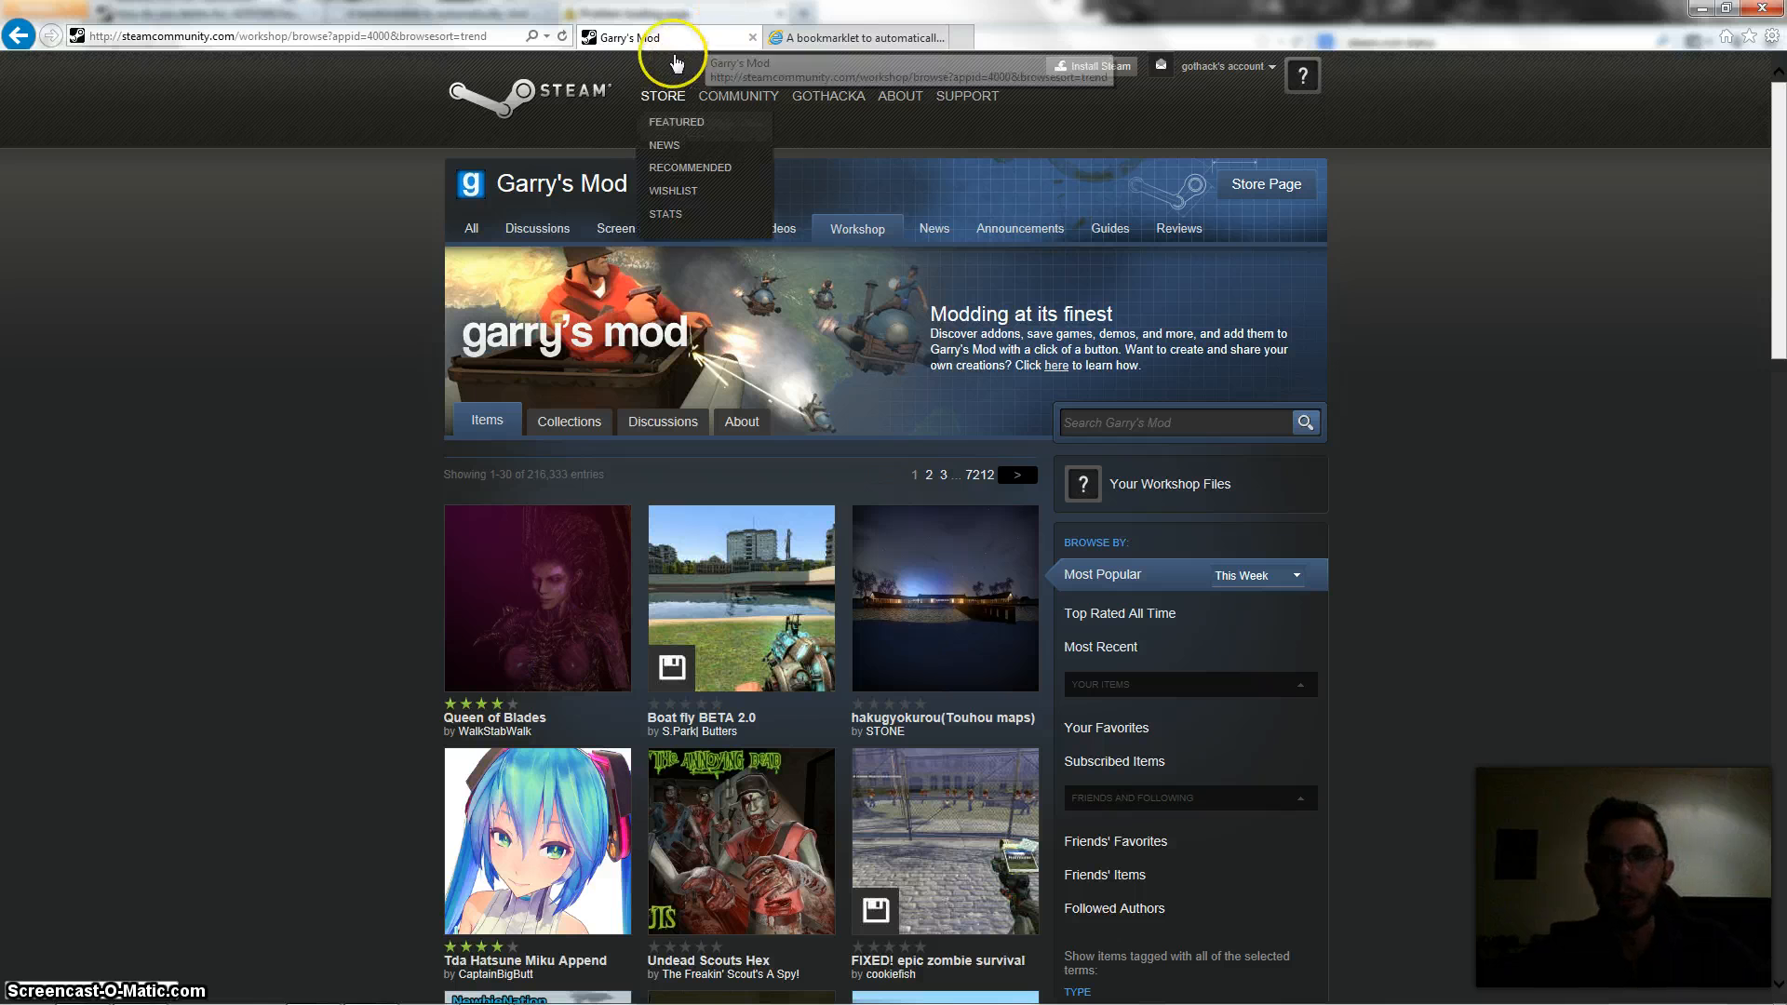
pyautogui.moveTo(739, 95)
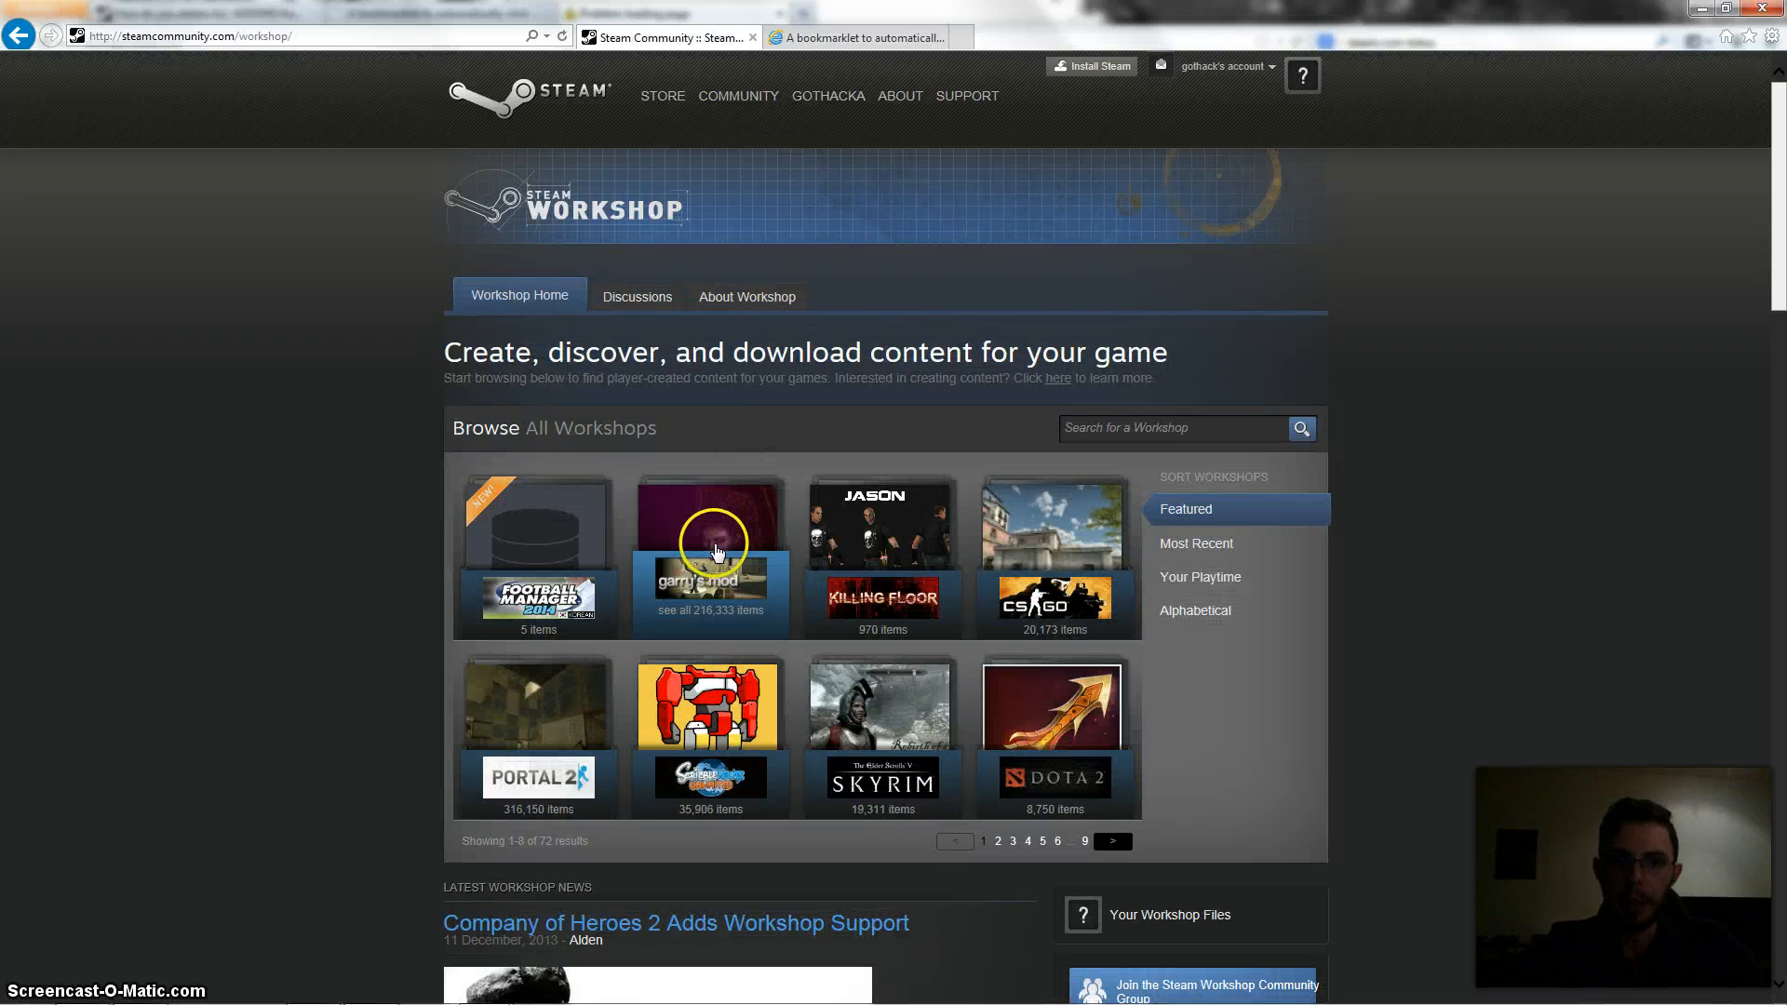
pyautogui.click(707, 558)
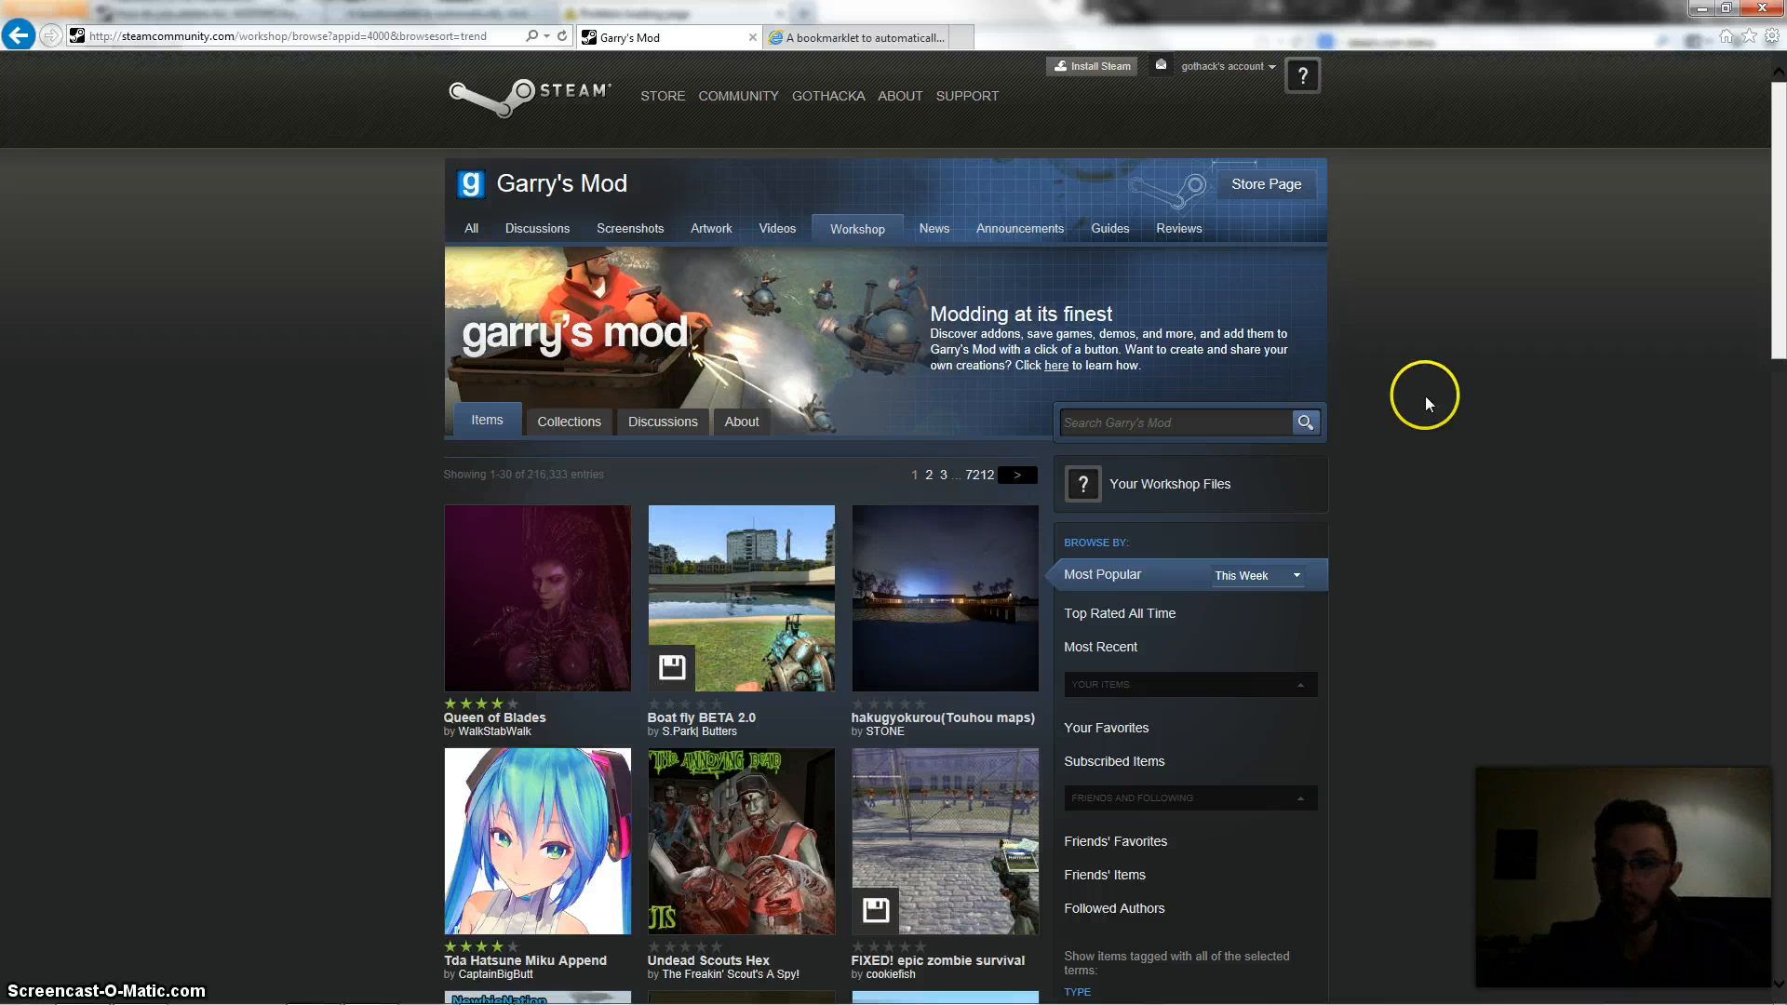
pyautogui.scroll(-3)
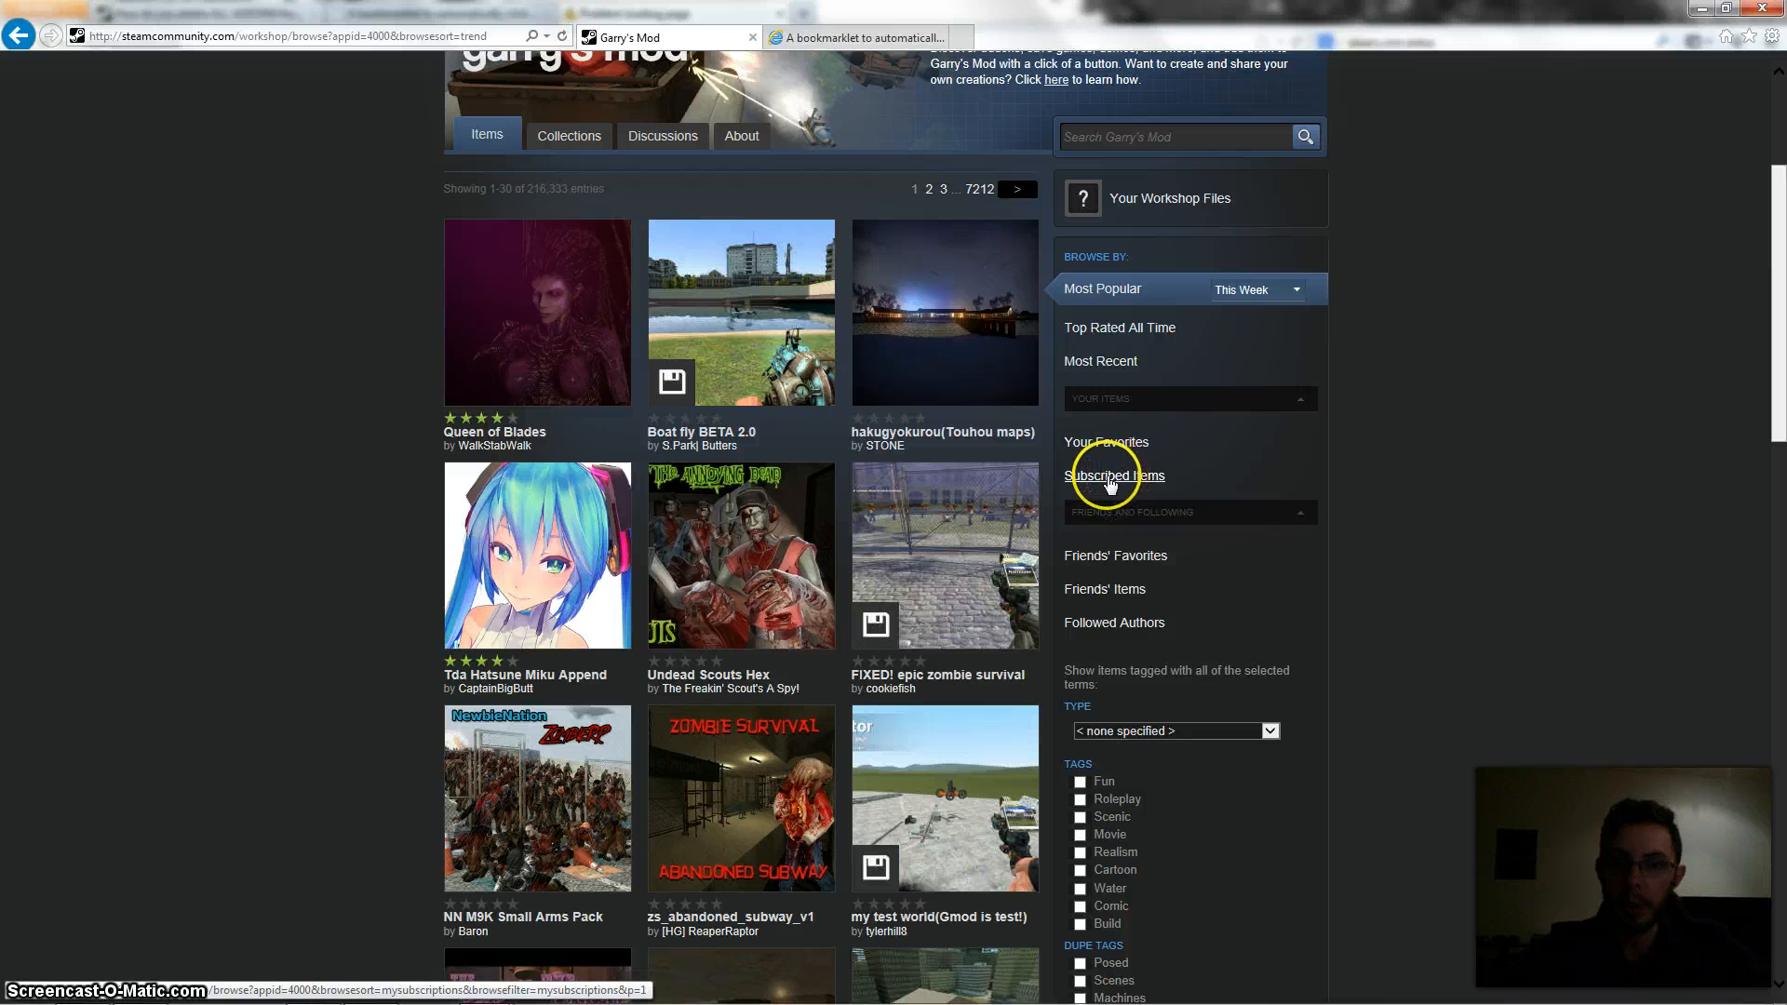
# - Show the Subscribed Items list (581 entries) and scroll through the subscriptions
pyautogui.click(1115, 475)
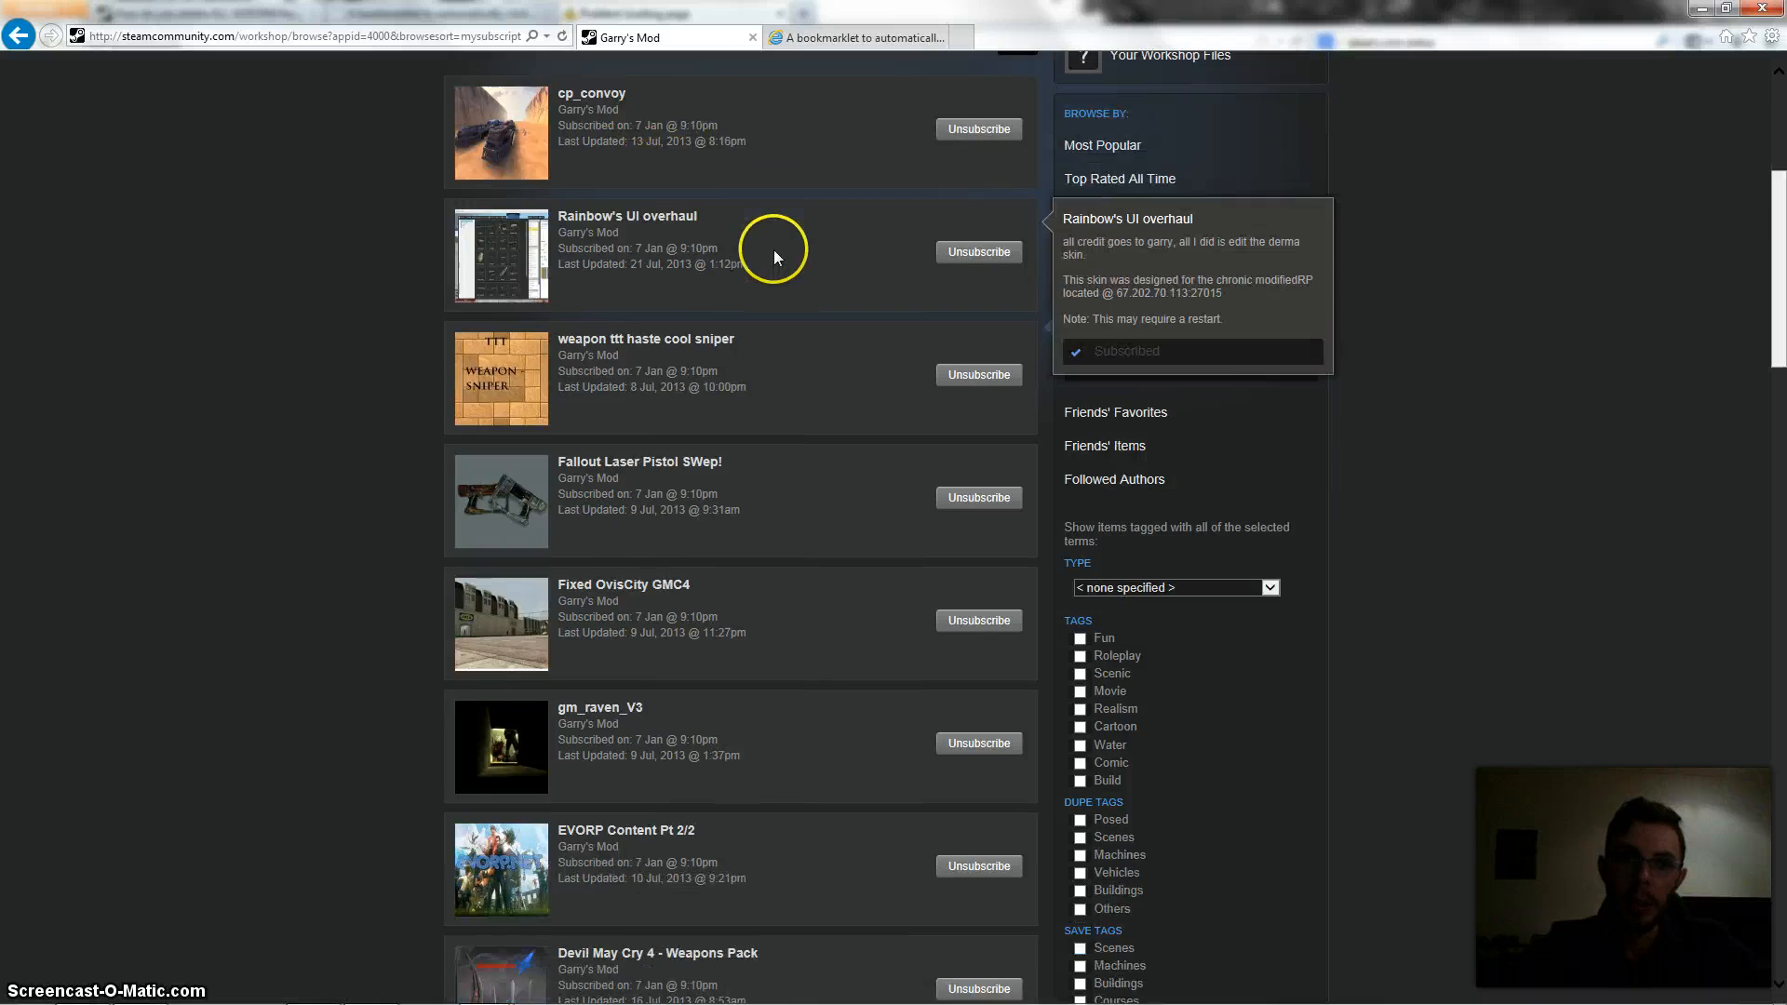
pyautogui.scroll(-3)
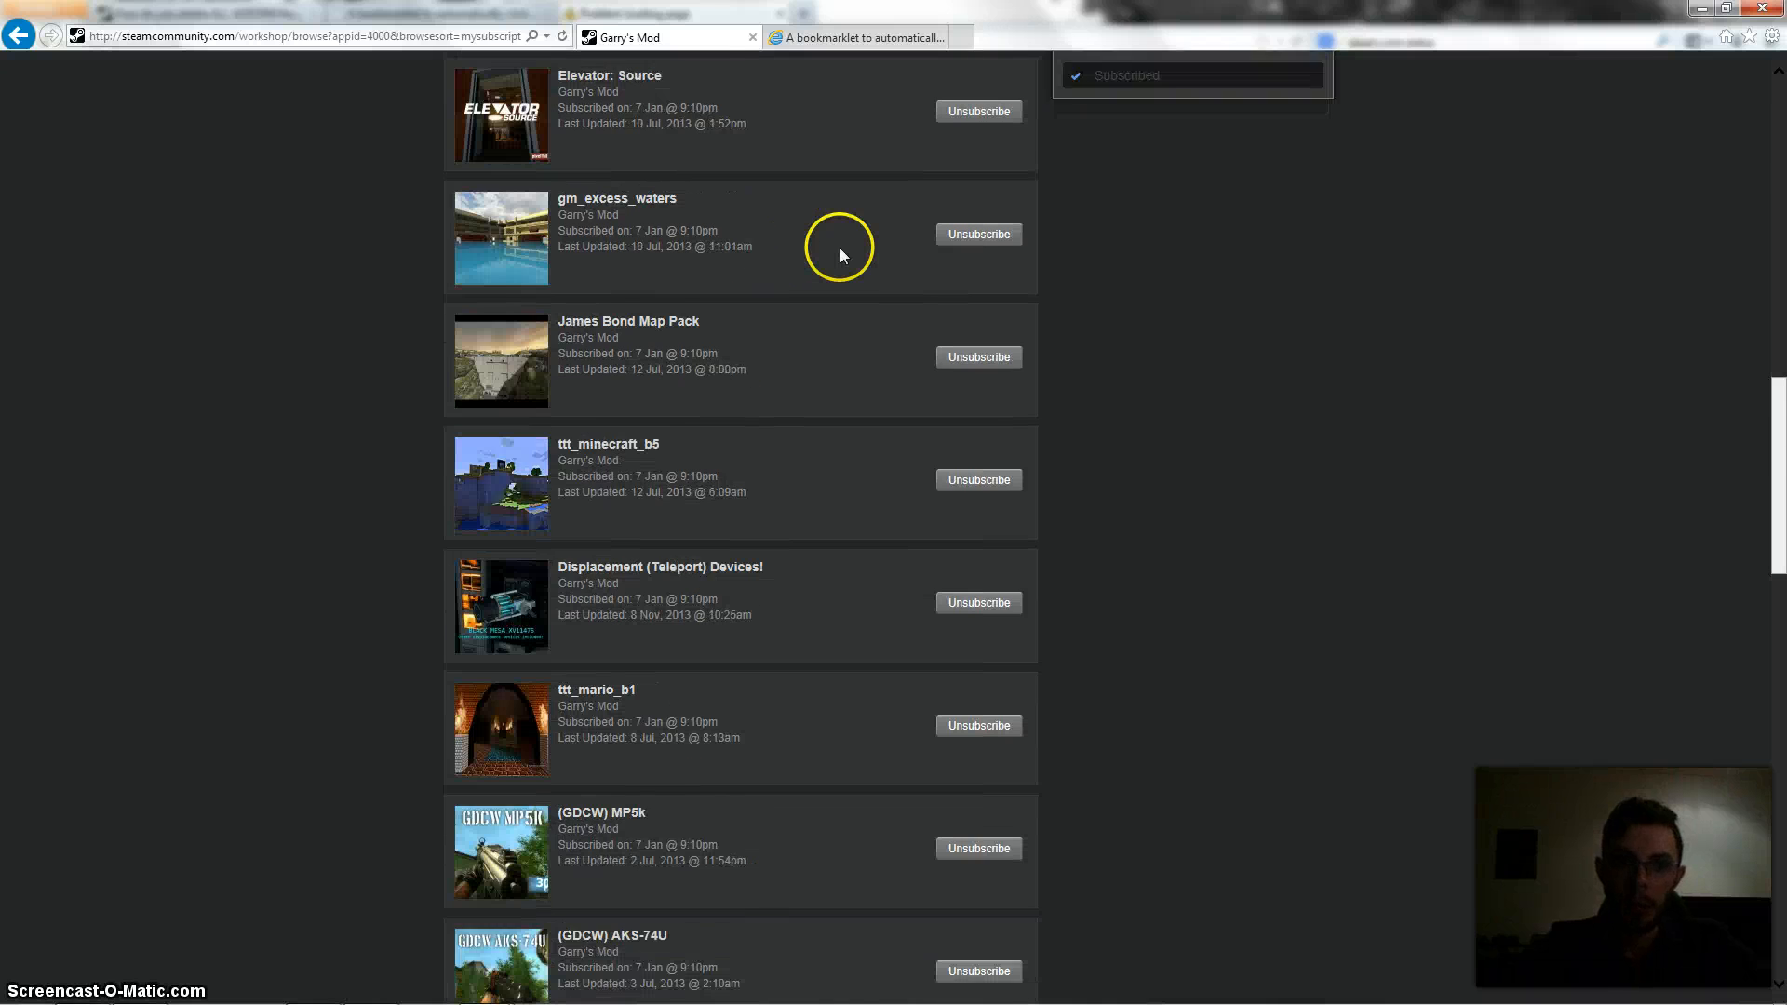
pyautogui.scroll(-3)
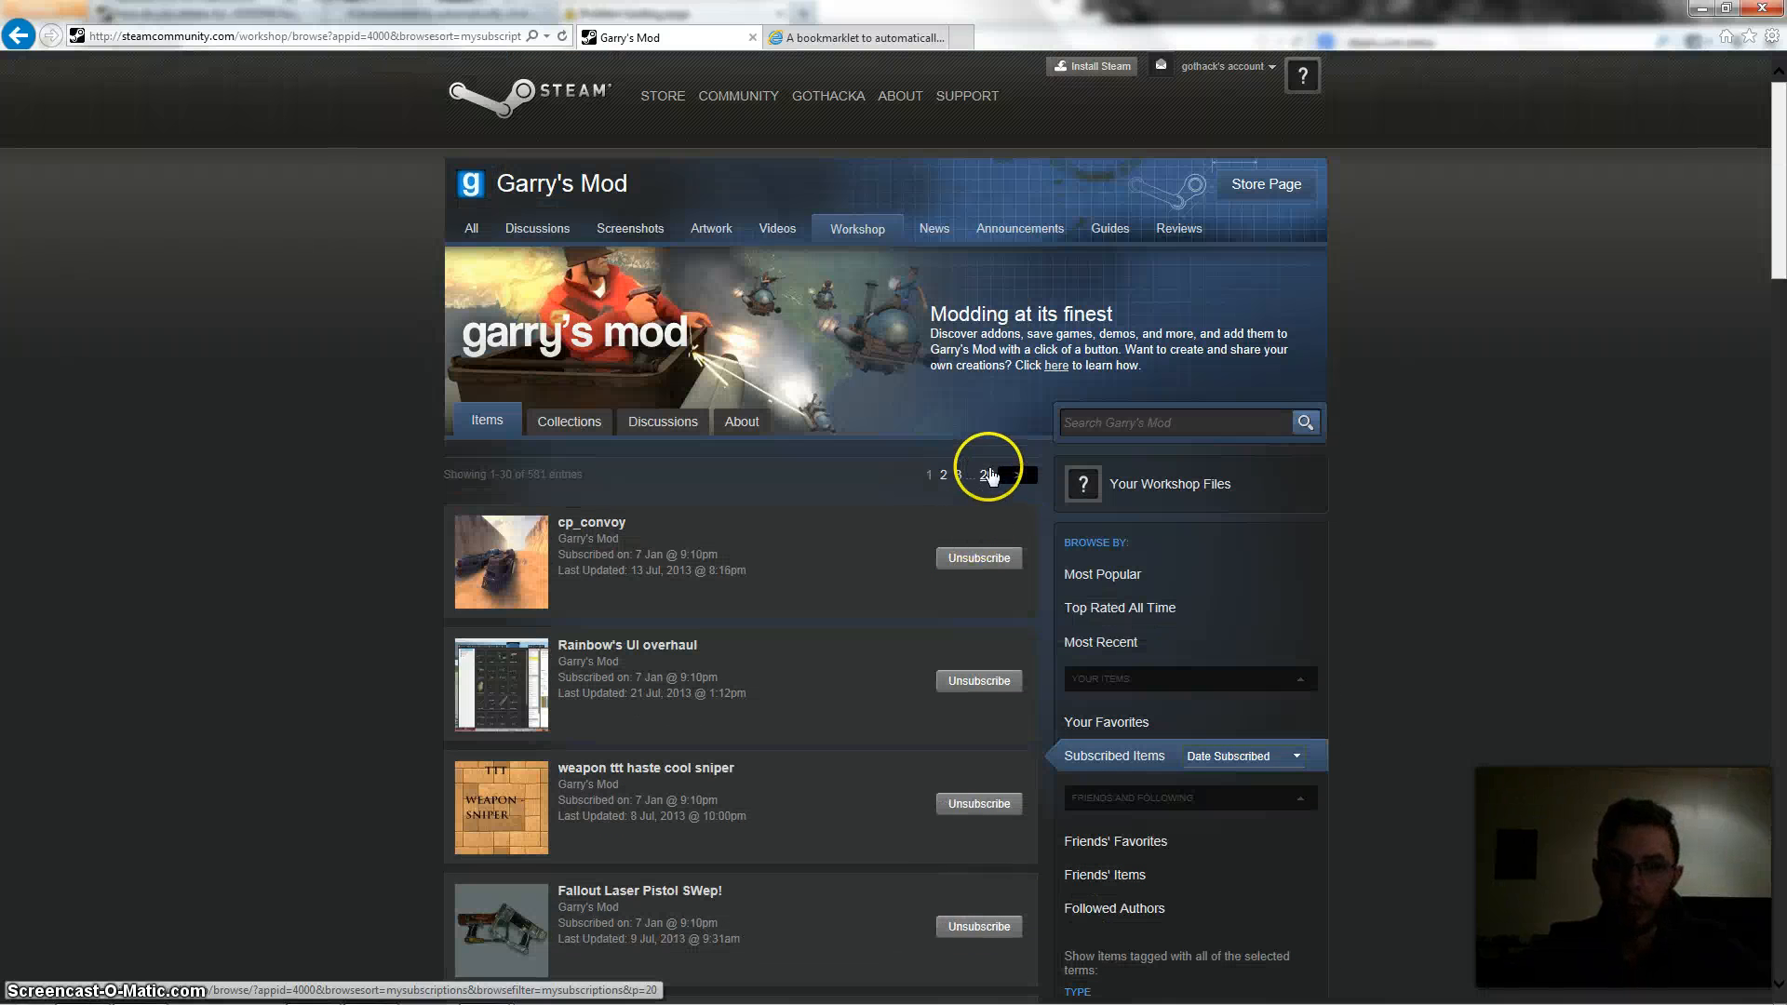
pyautogui.scroll(-3)
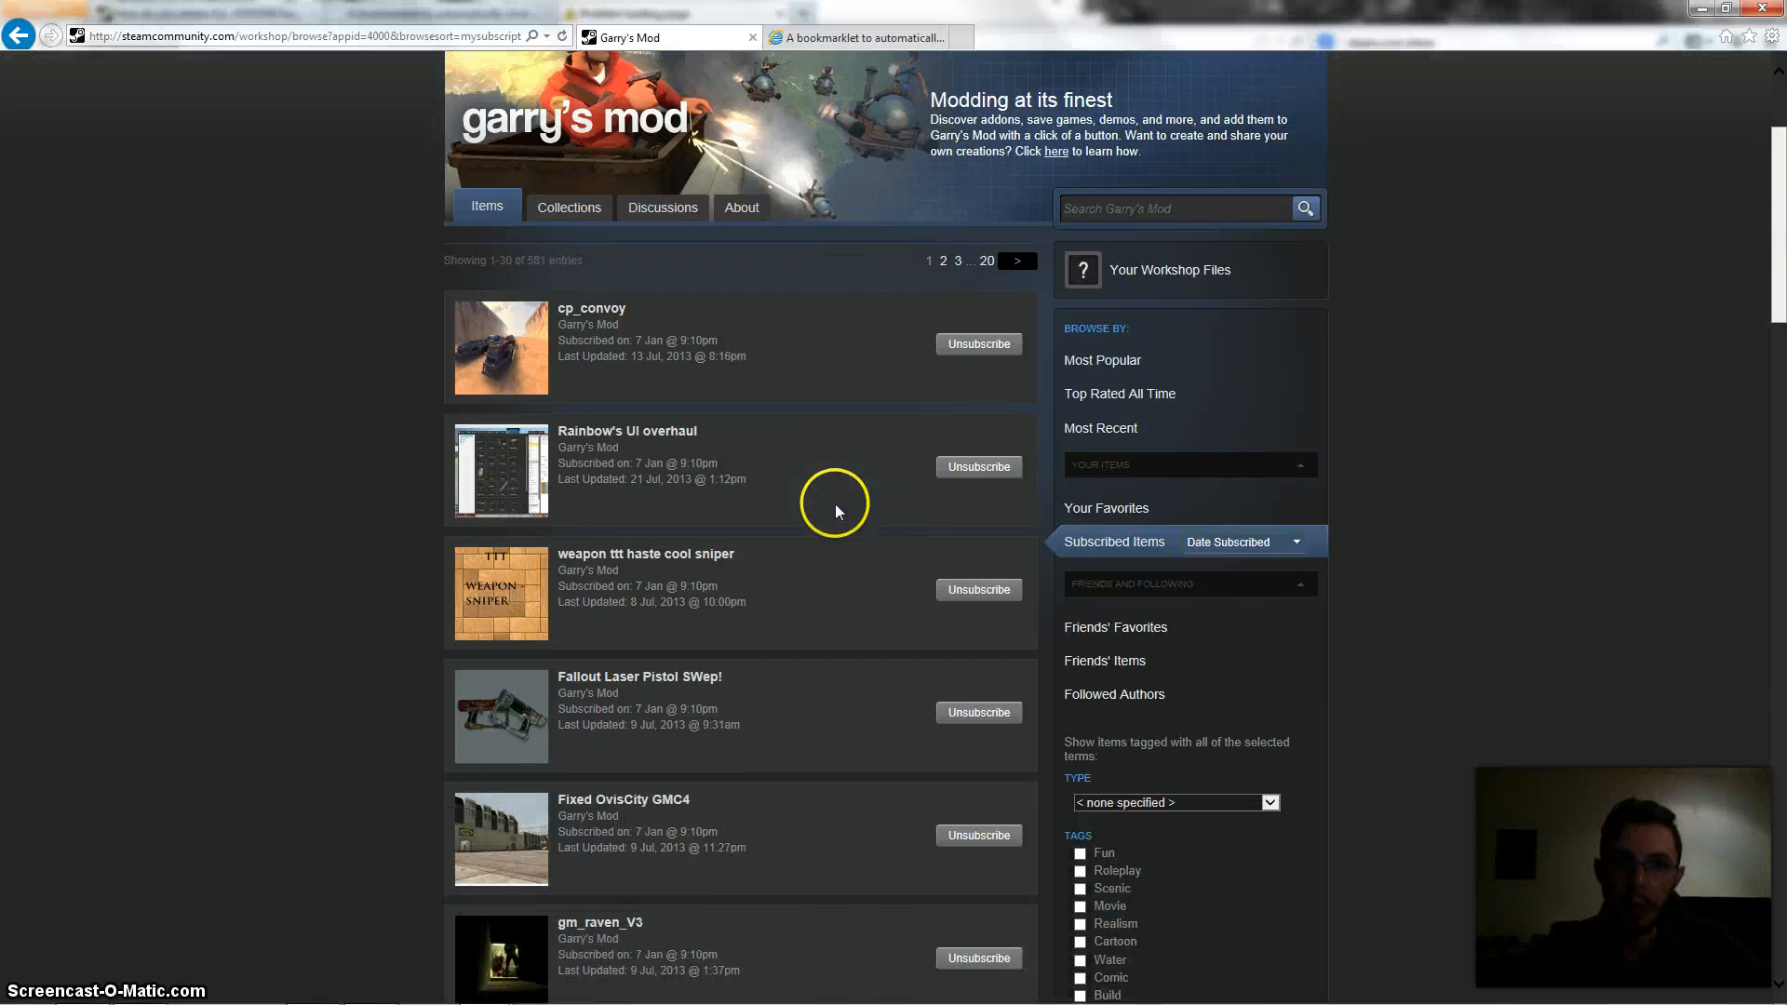
pyautogui.scroll(-3)
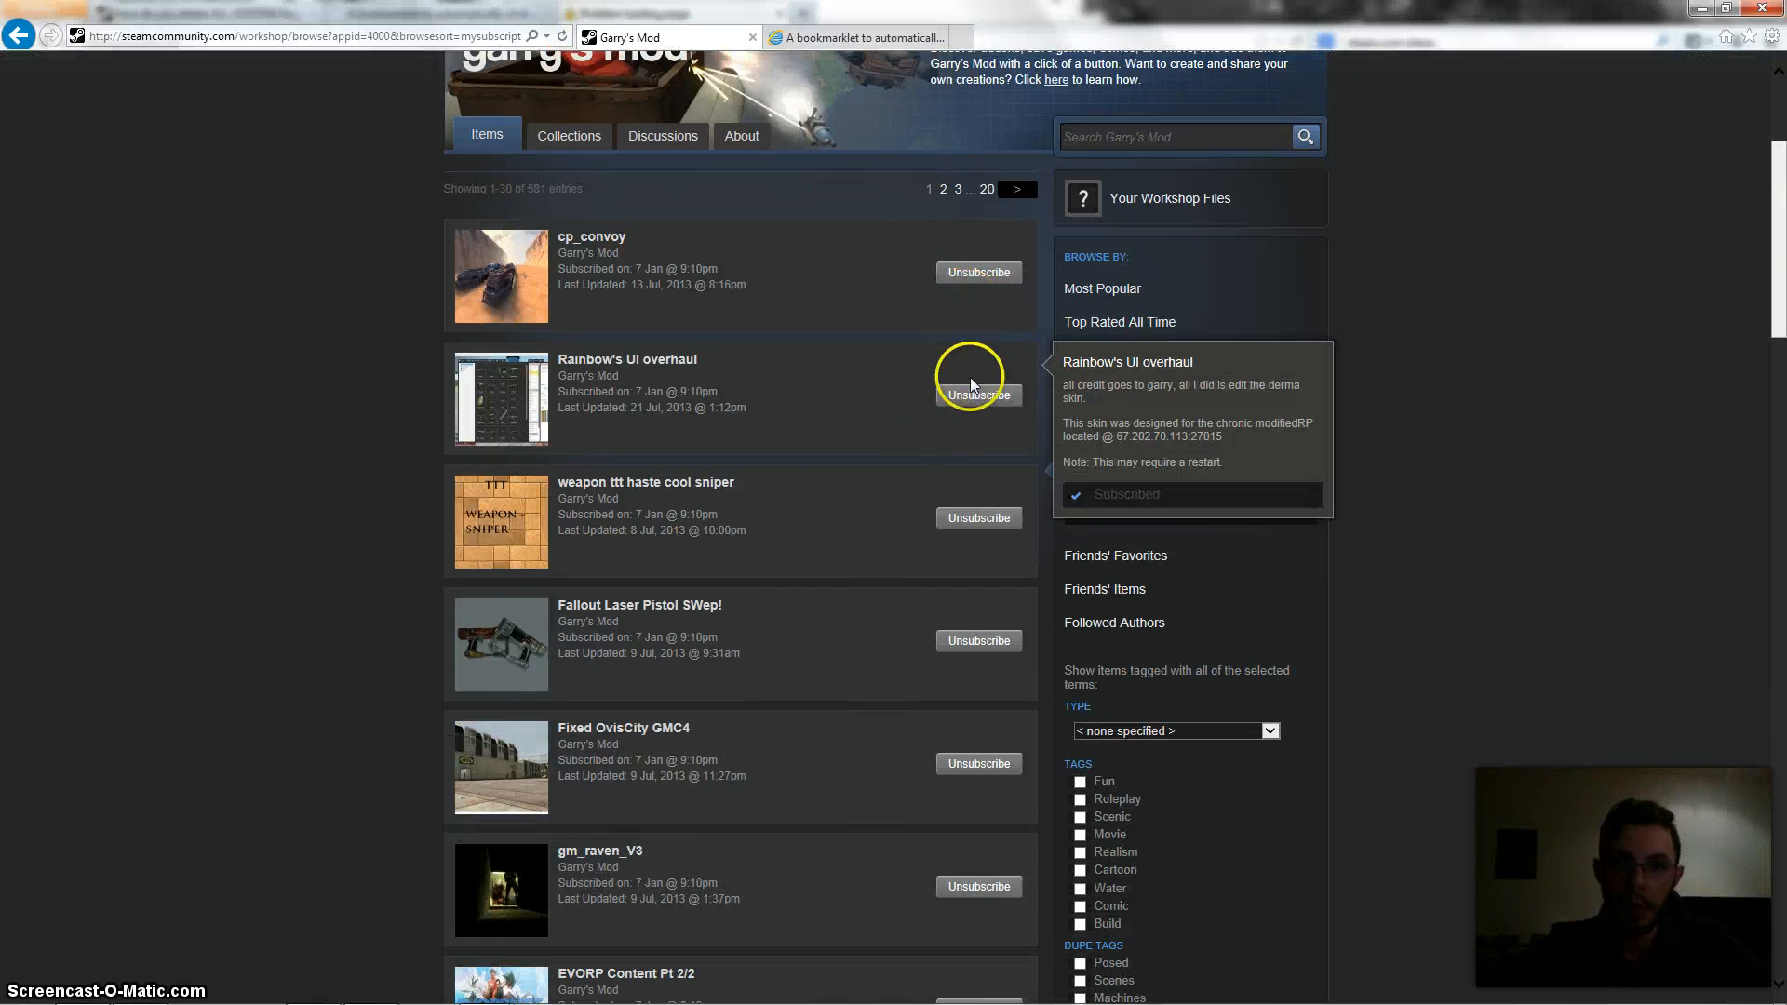
pyautogui.scroll(-3)
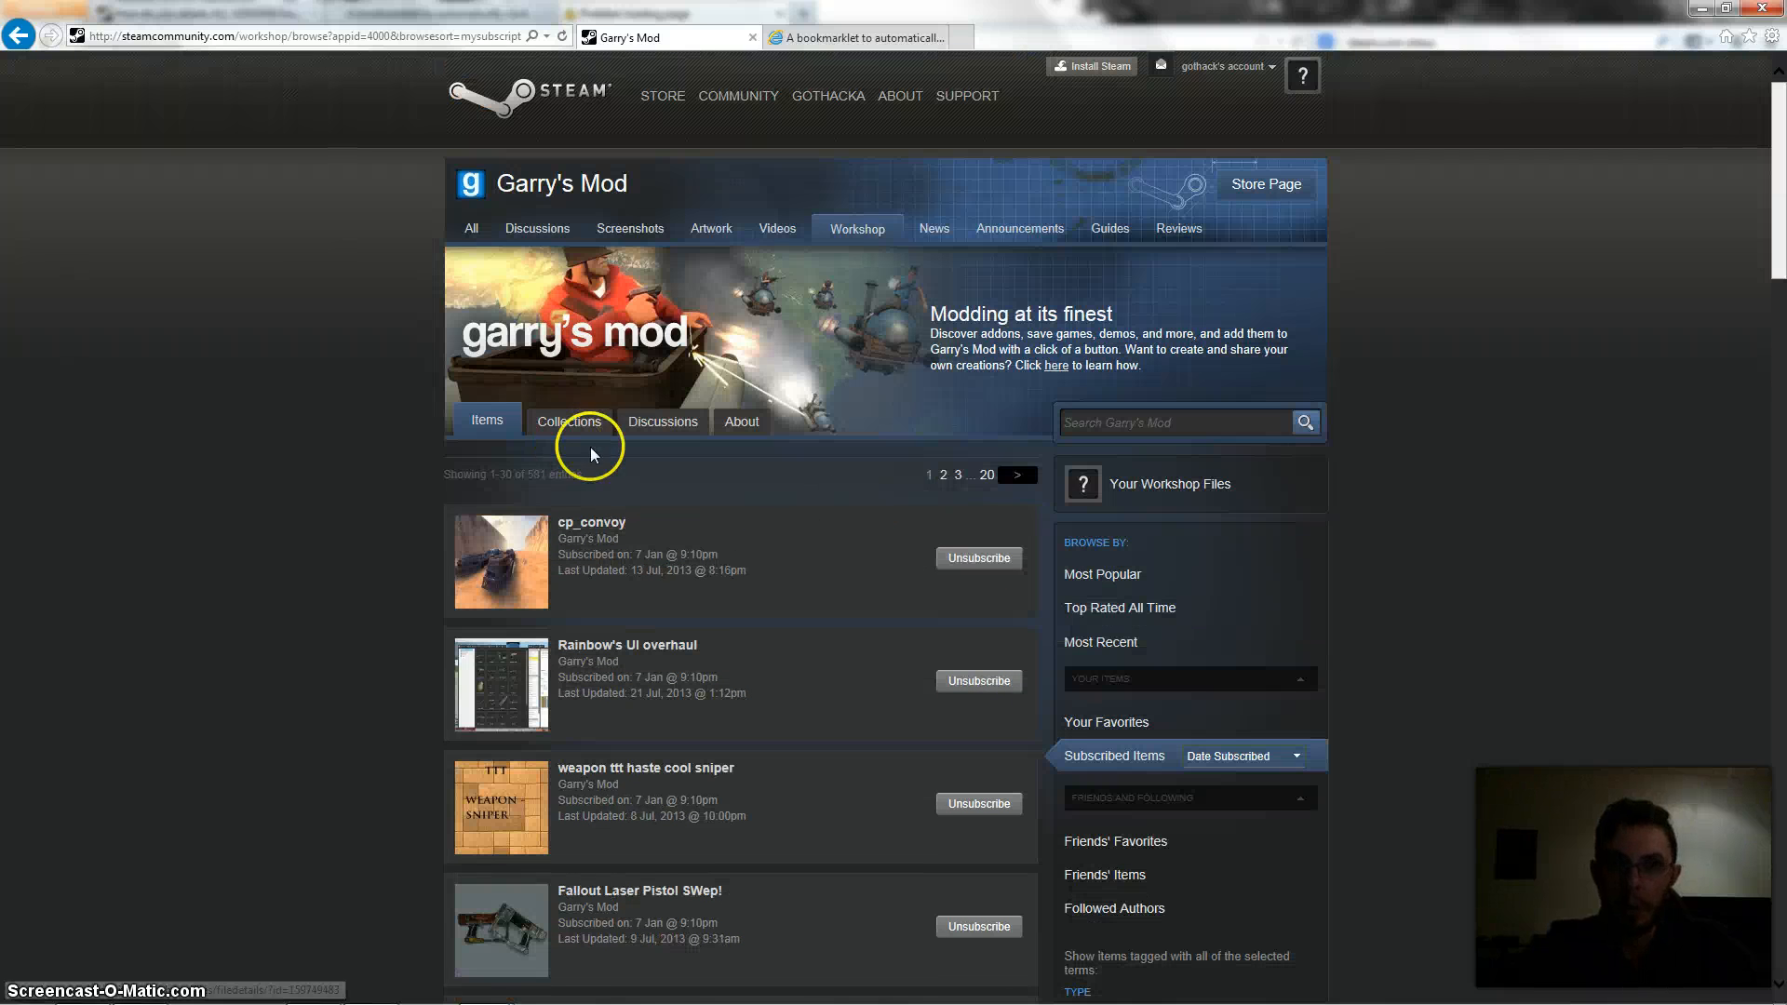
pyautogui.moveTo(580, 317)
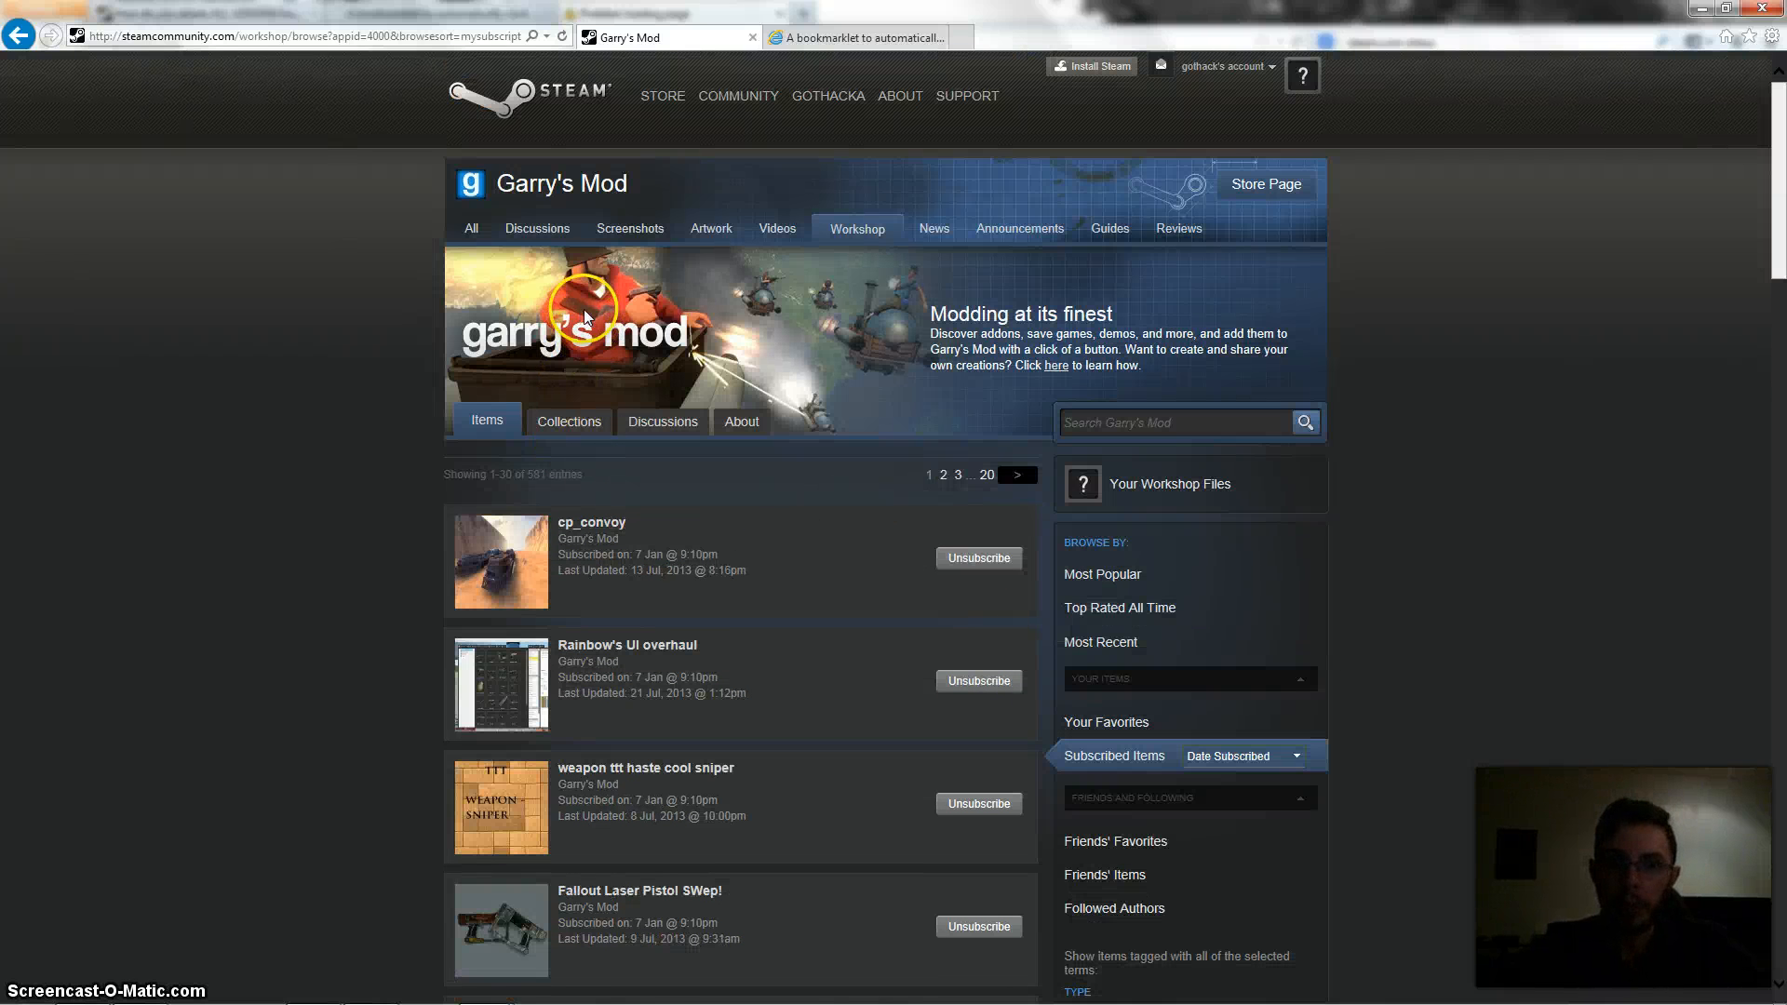
pyautogui.moveTo(735, 214)
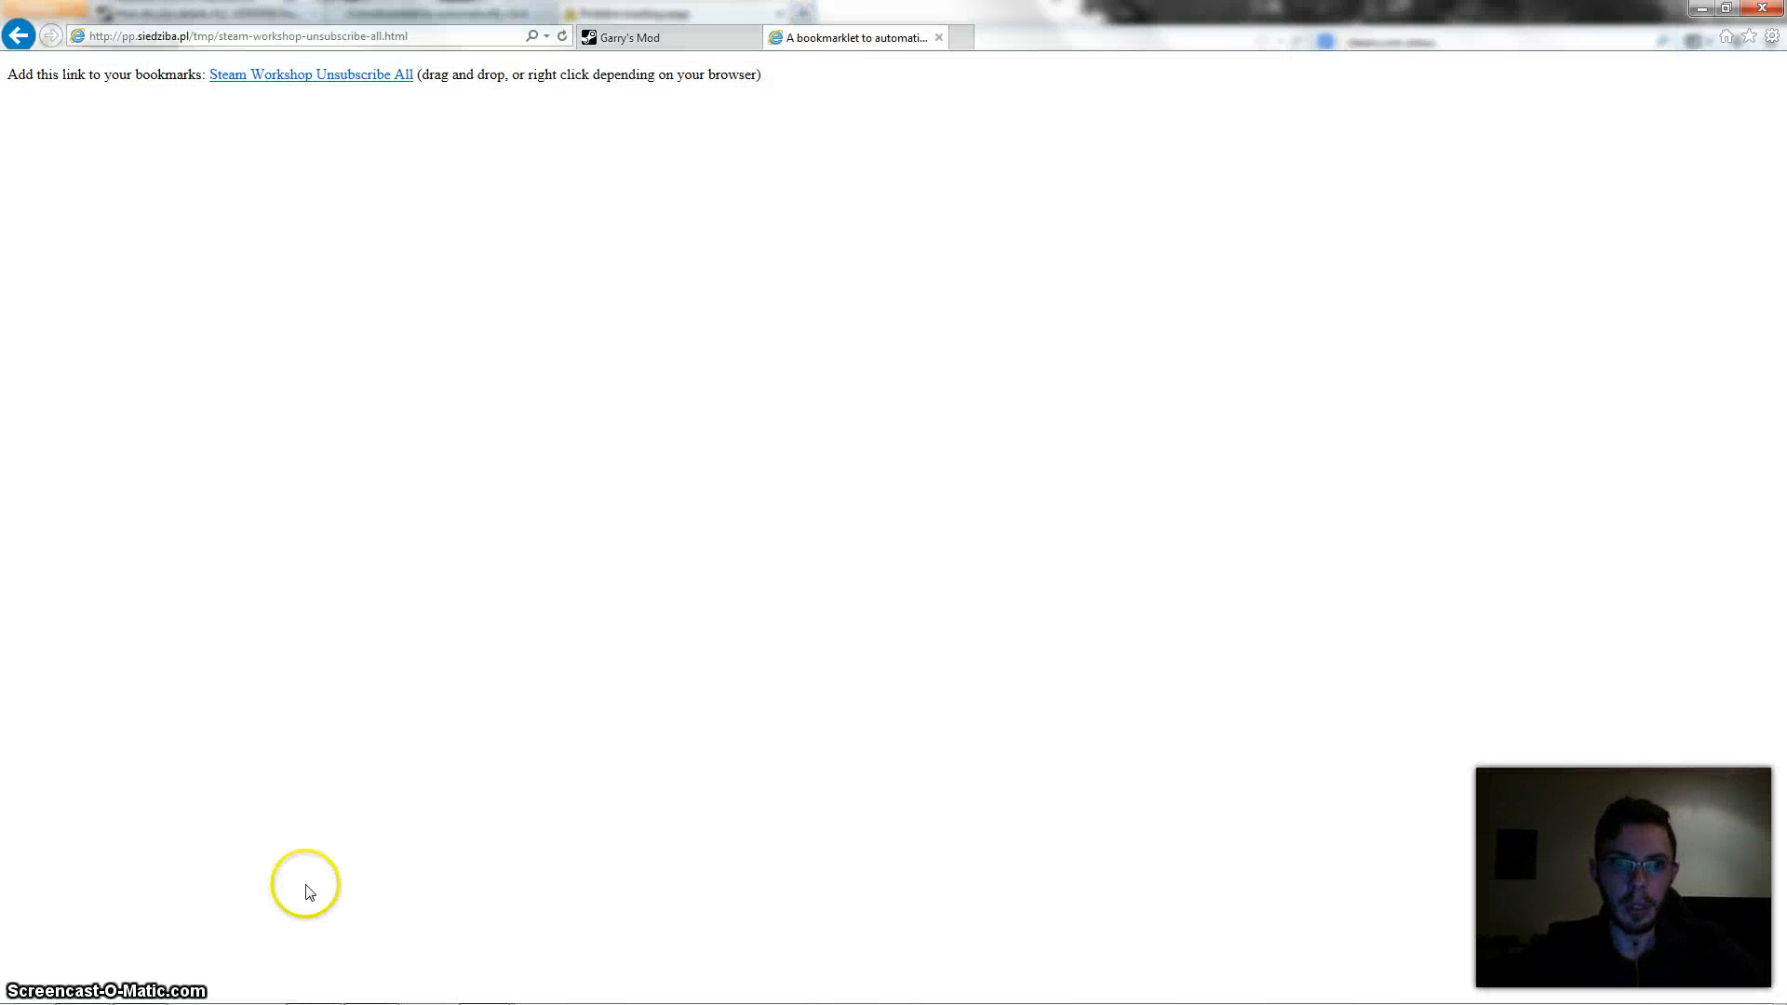
pyautogui.moveTo(551, 380)
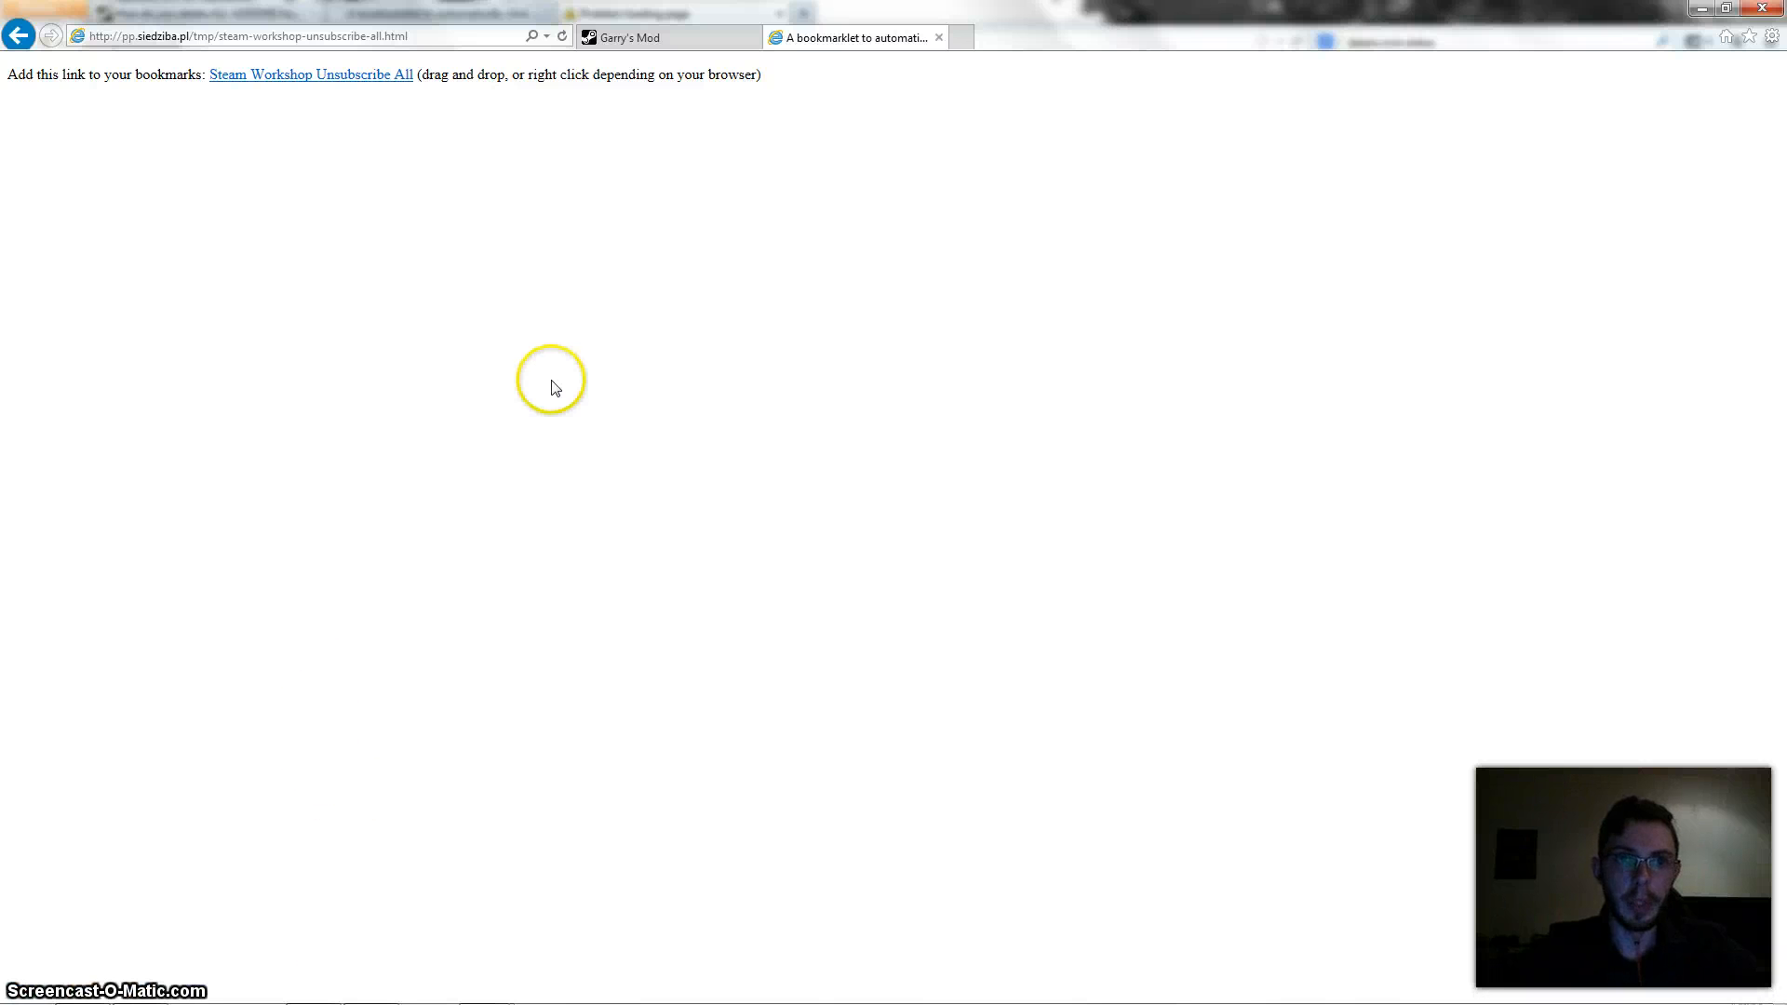
pyautogui.moveTo(435, 105)
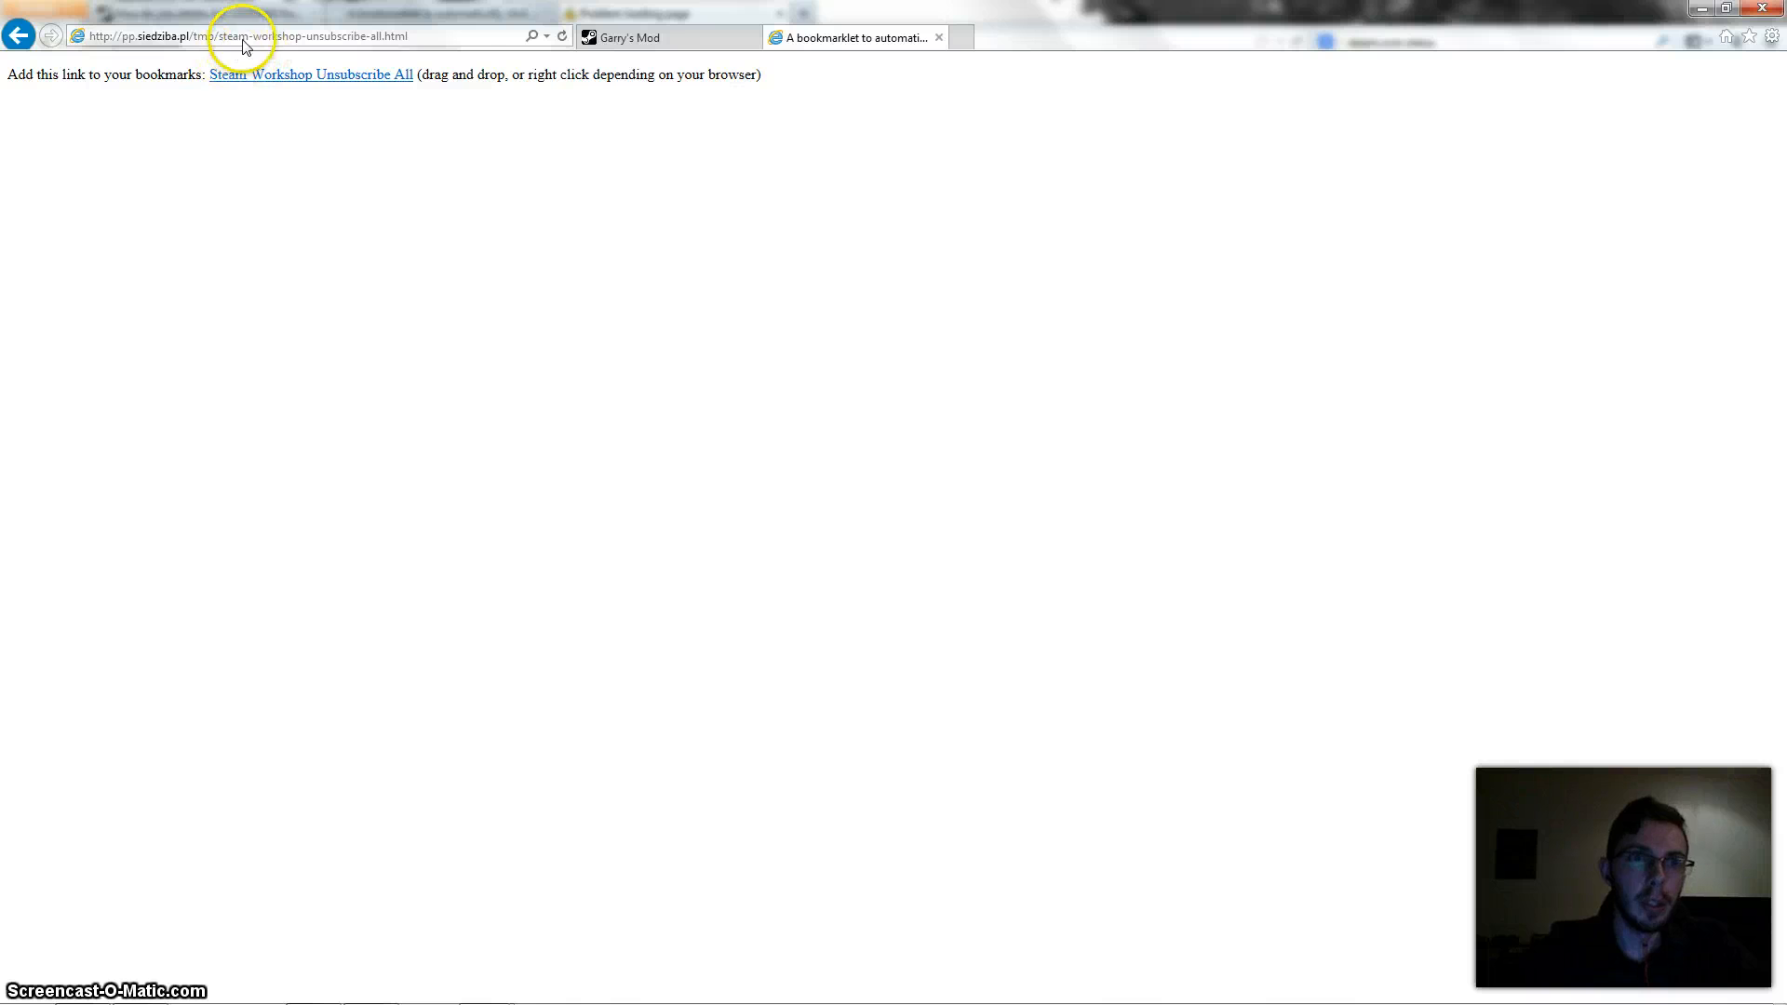
# - Copy the Steam Workshop Unsubscribe All bookmarklet page's address from the address bar
pyautogui.rightClick(242, 35)
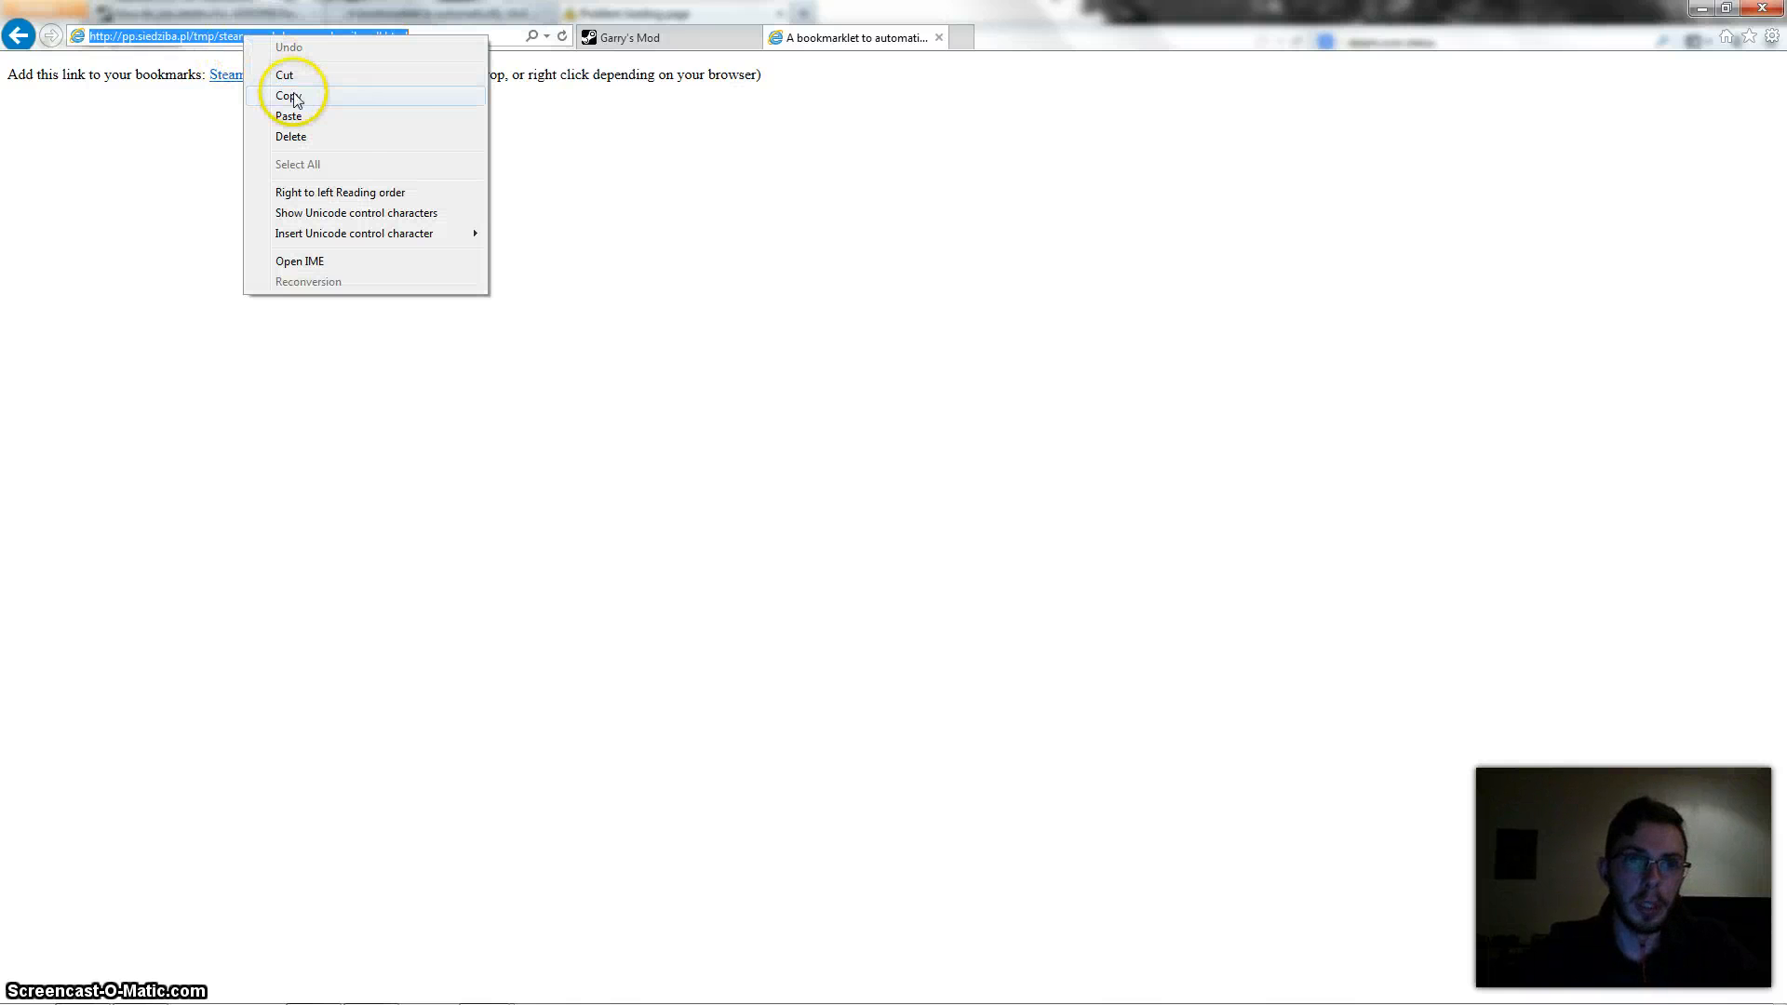
pyautogui.click(291, 95)
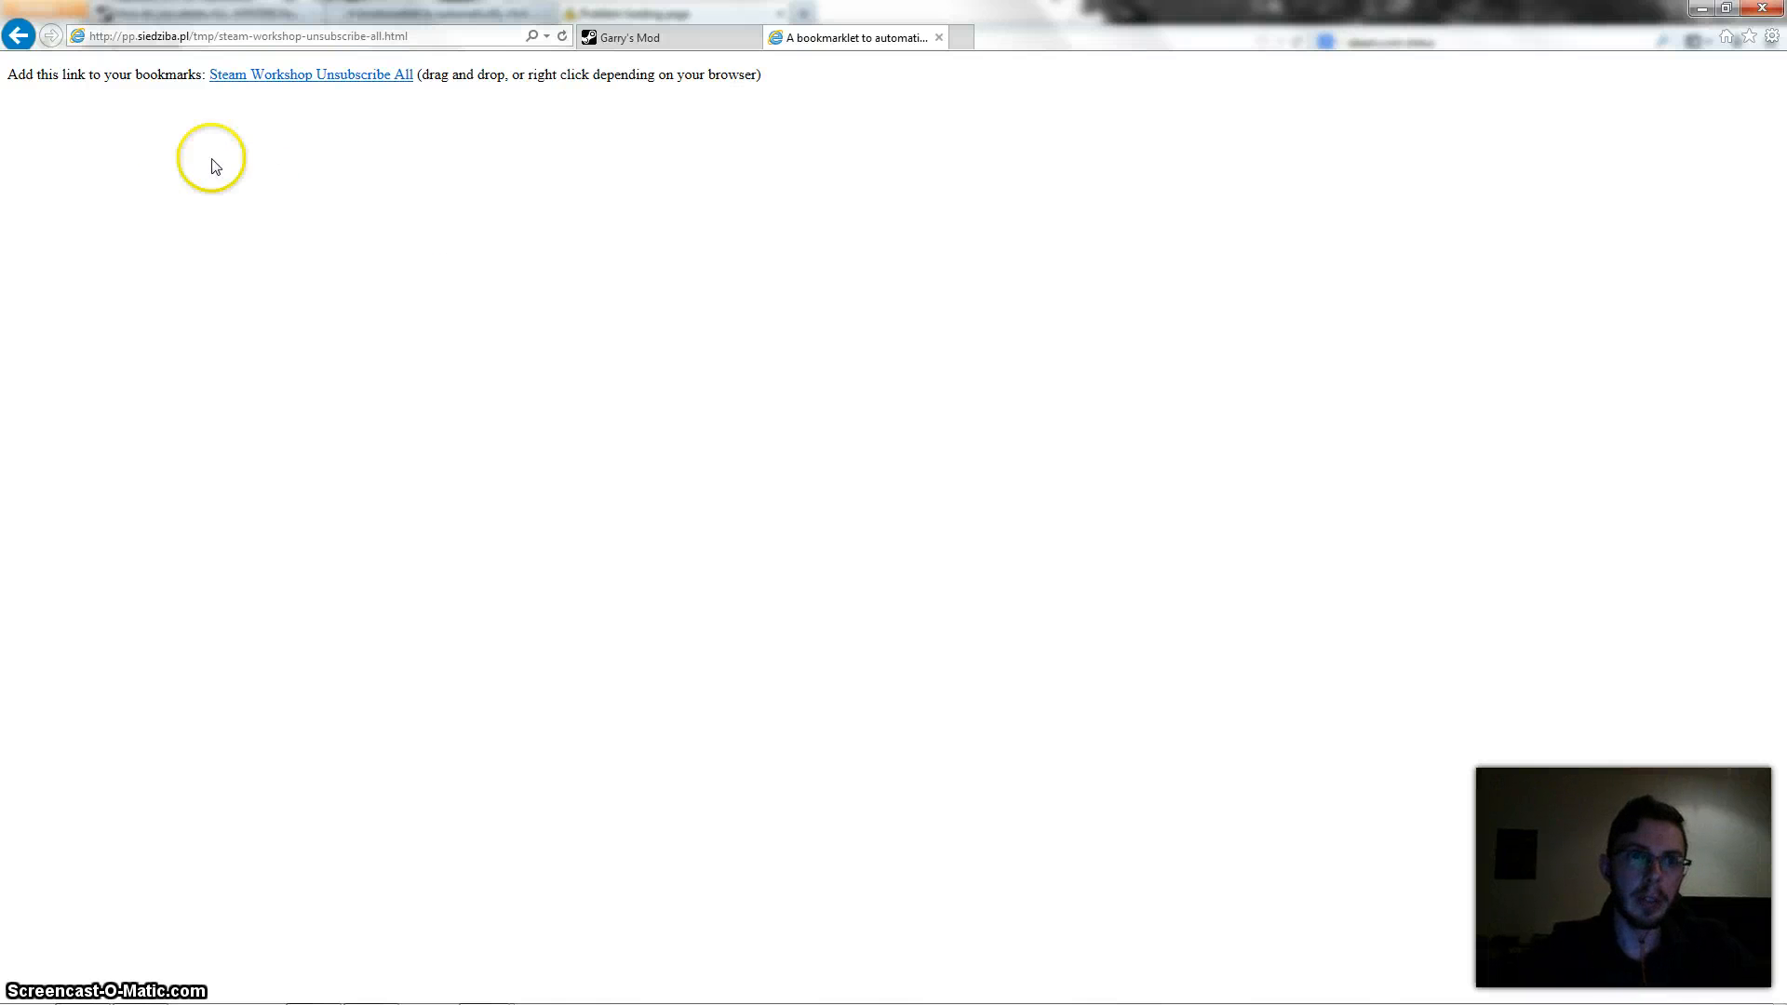
pyautogui.moveTo(332, 82)
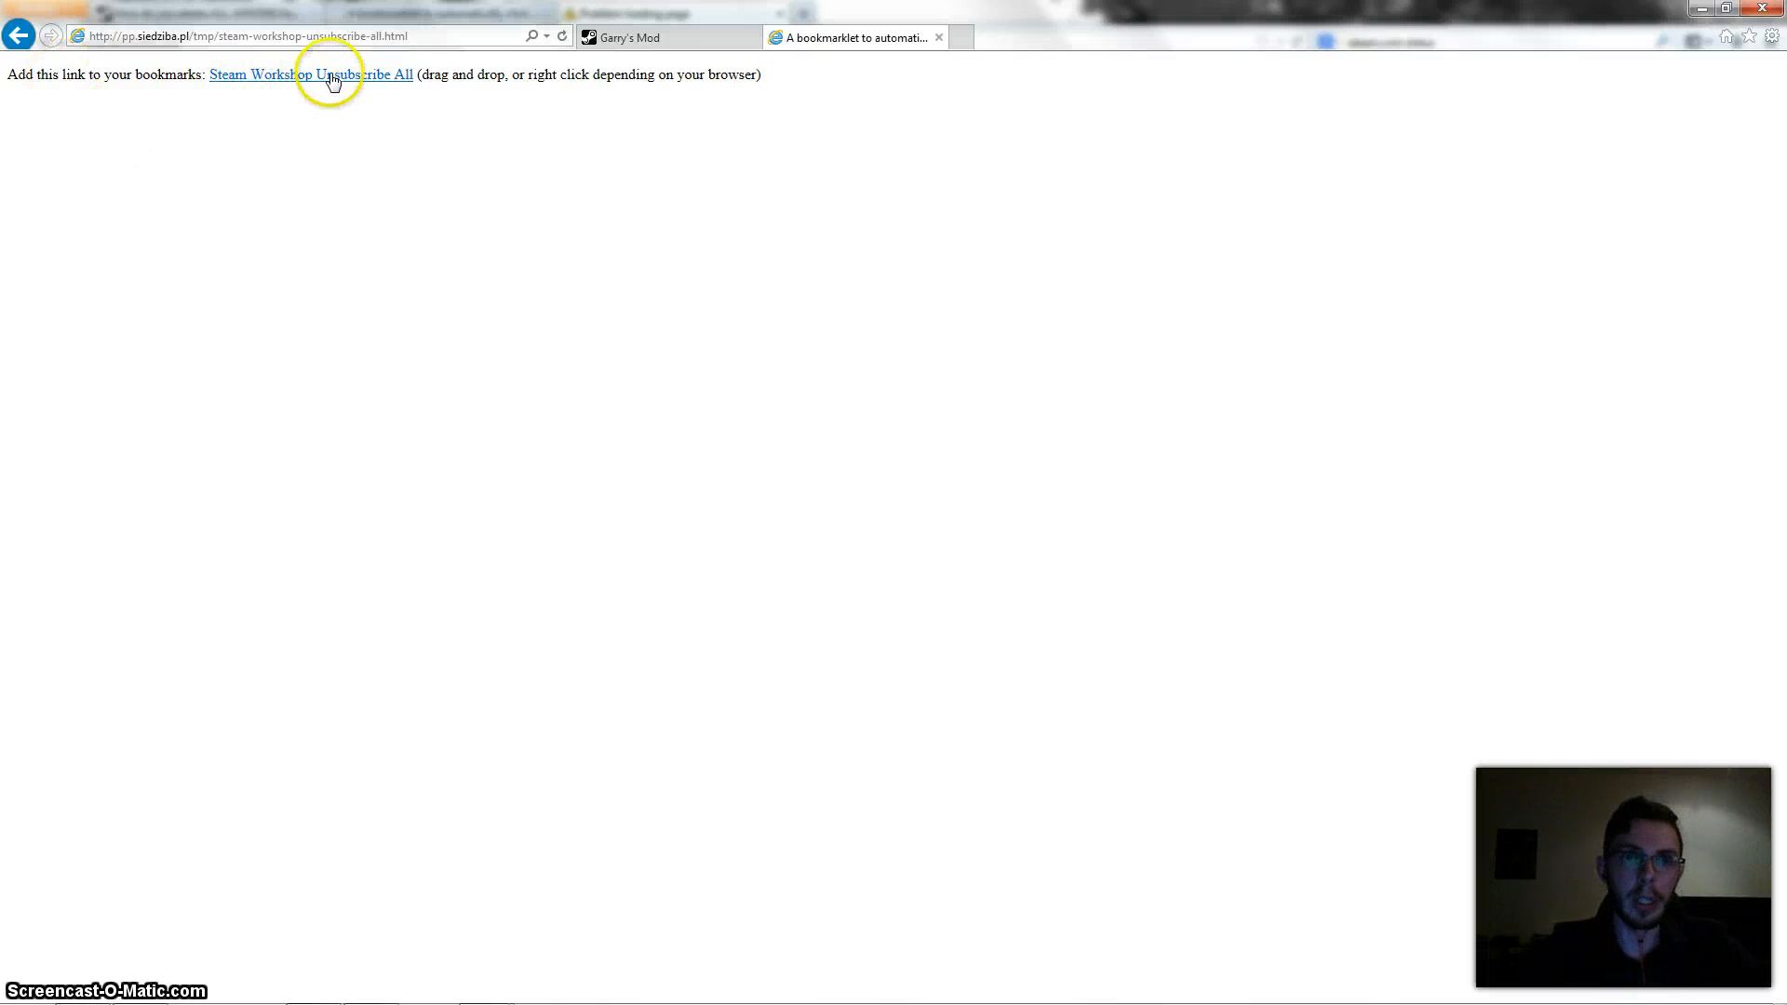
pyautogui.moveTo(270, 82)
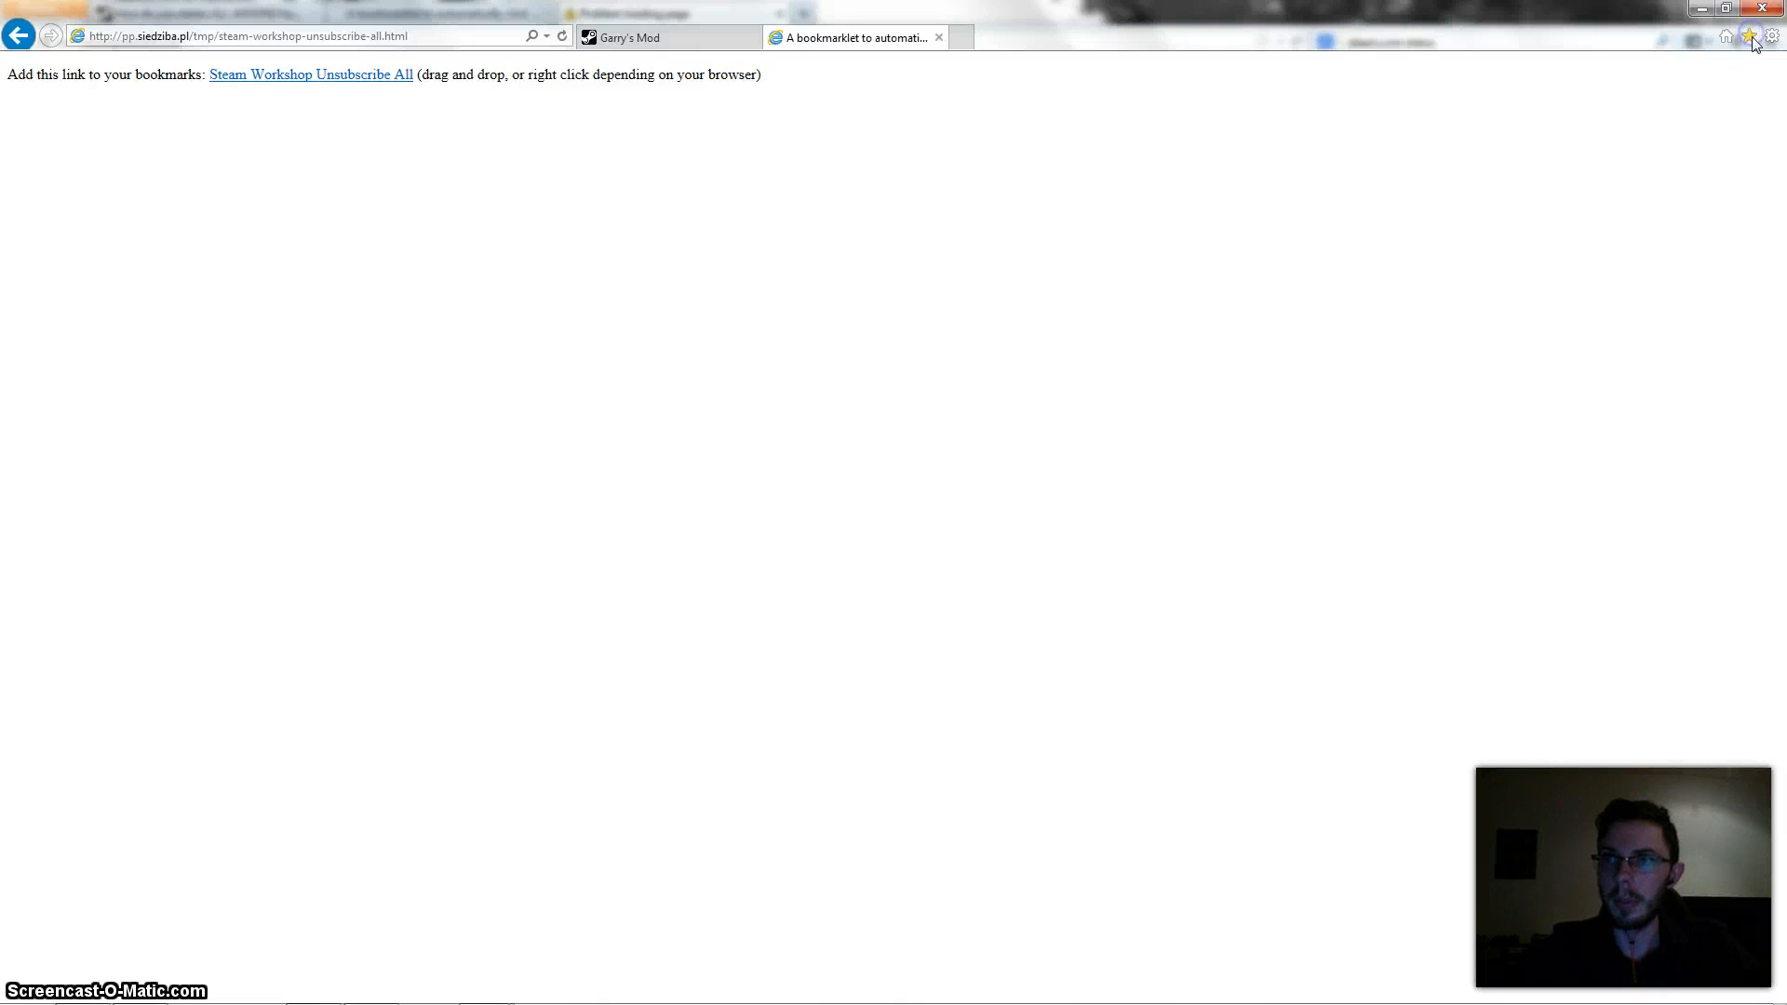
pyautogui.click(1748, 35)
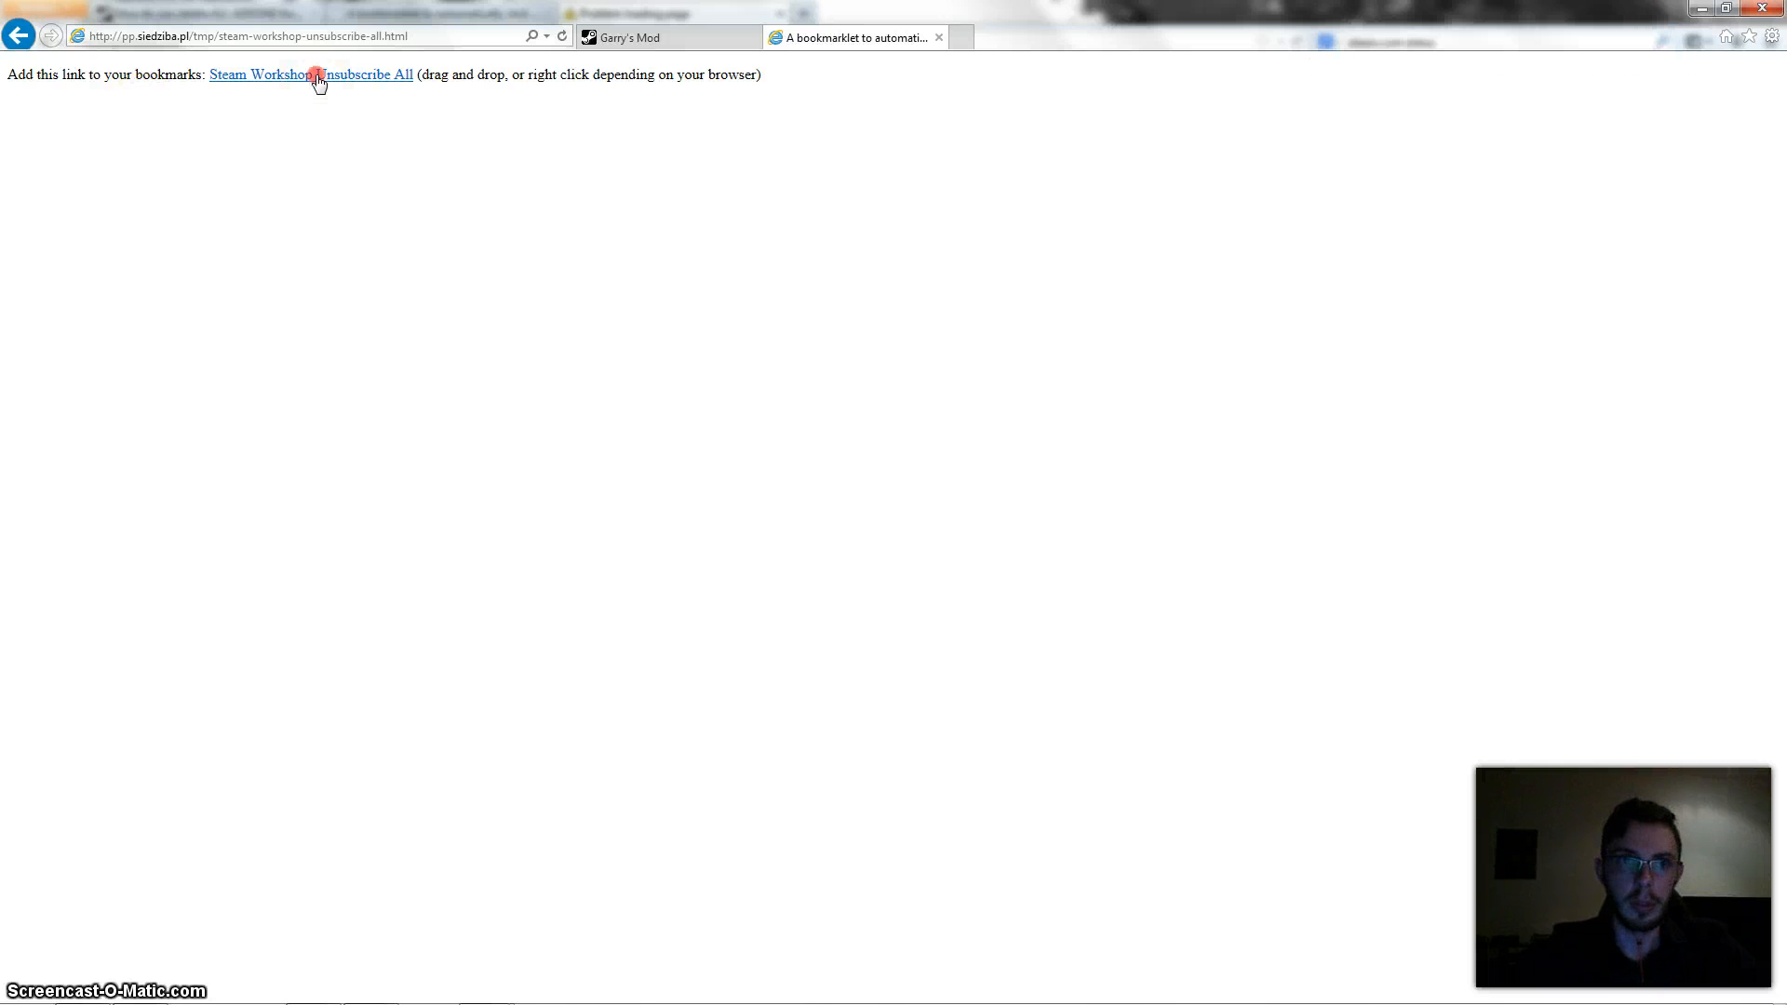
# - Add the Steam Workshop Unsubscribe All link to Favorites and run it on the subscribed list
pyautogui.rightClick(319, 74)
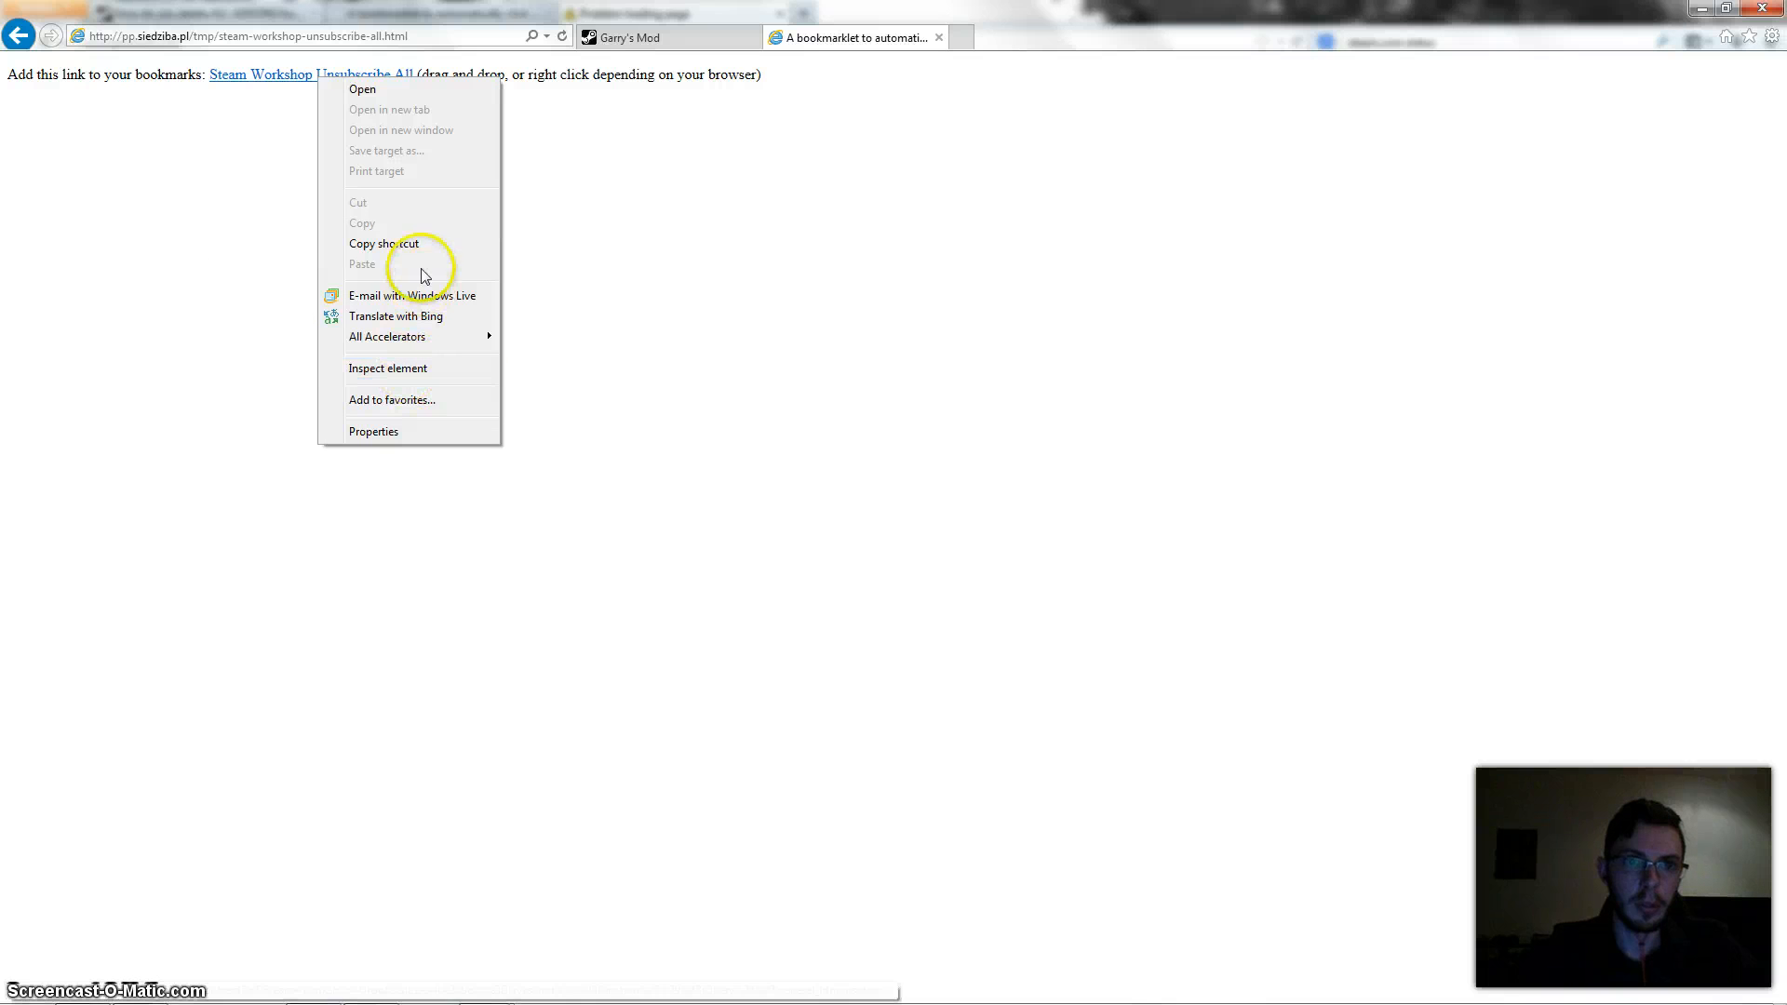
pyautogui.moveTo(418, 415)
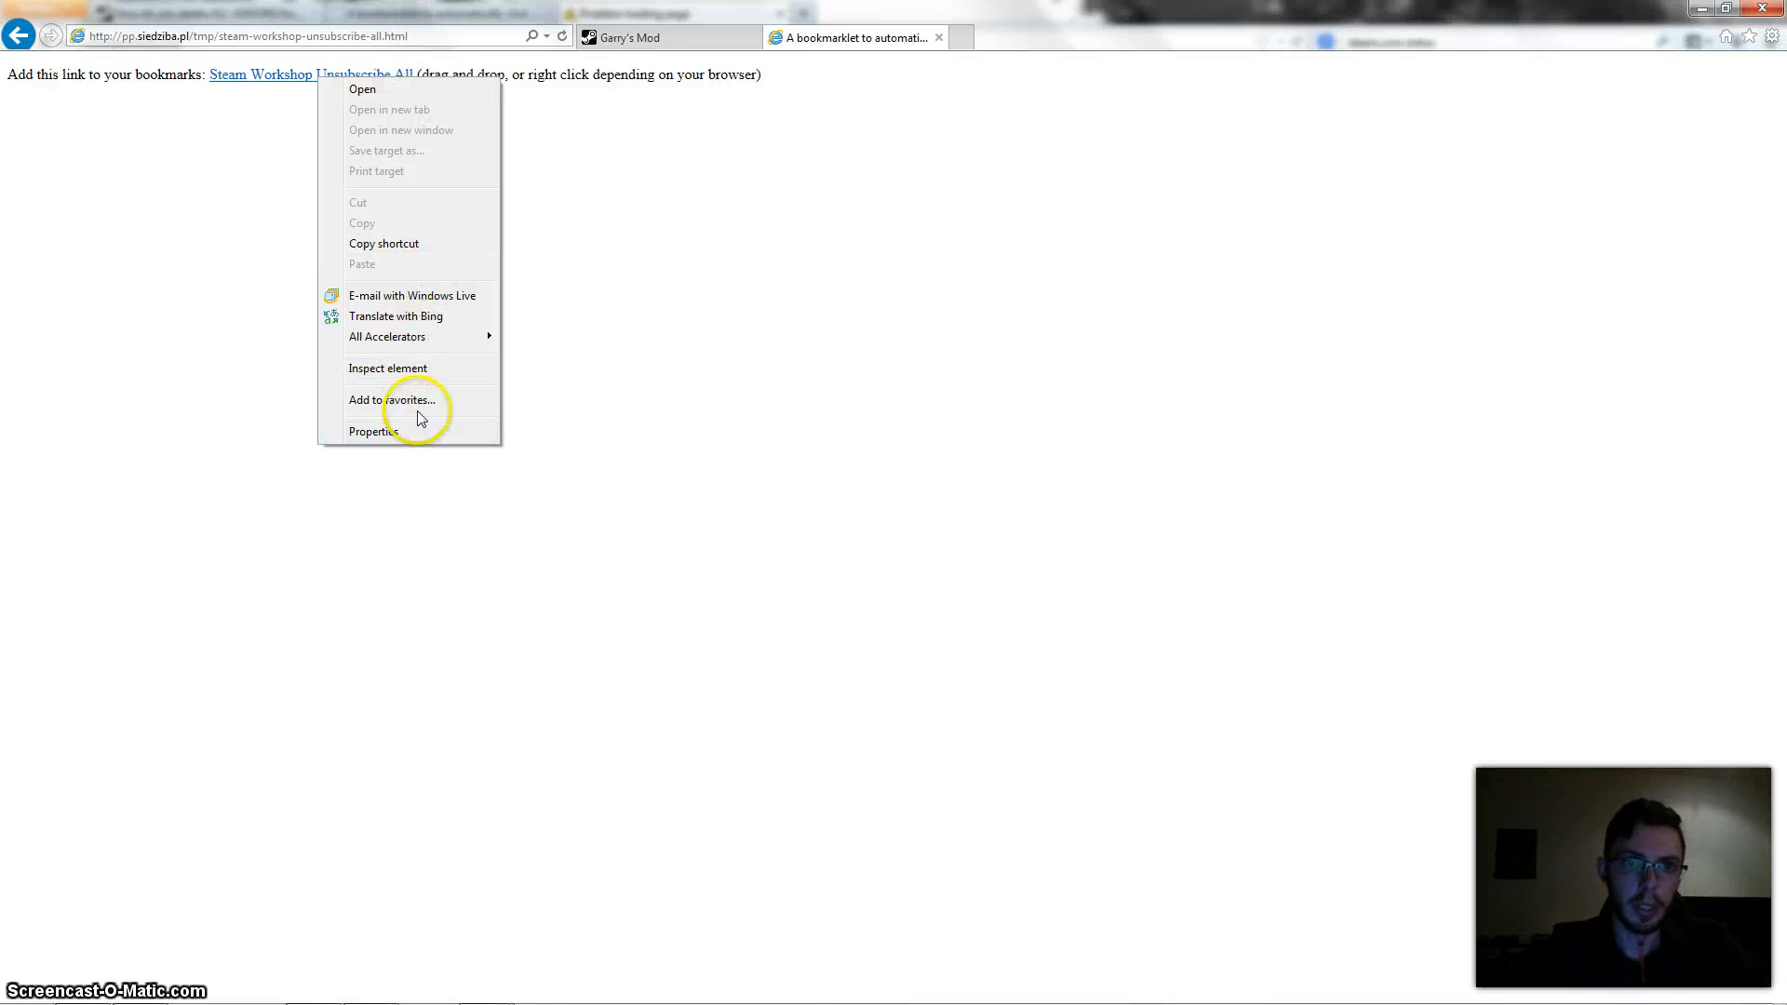
pyautogui.moveTo(391, 400)
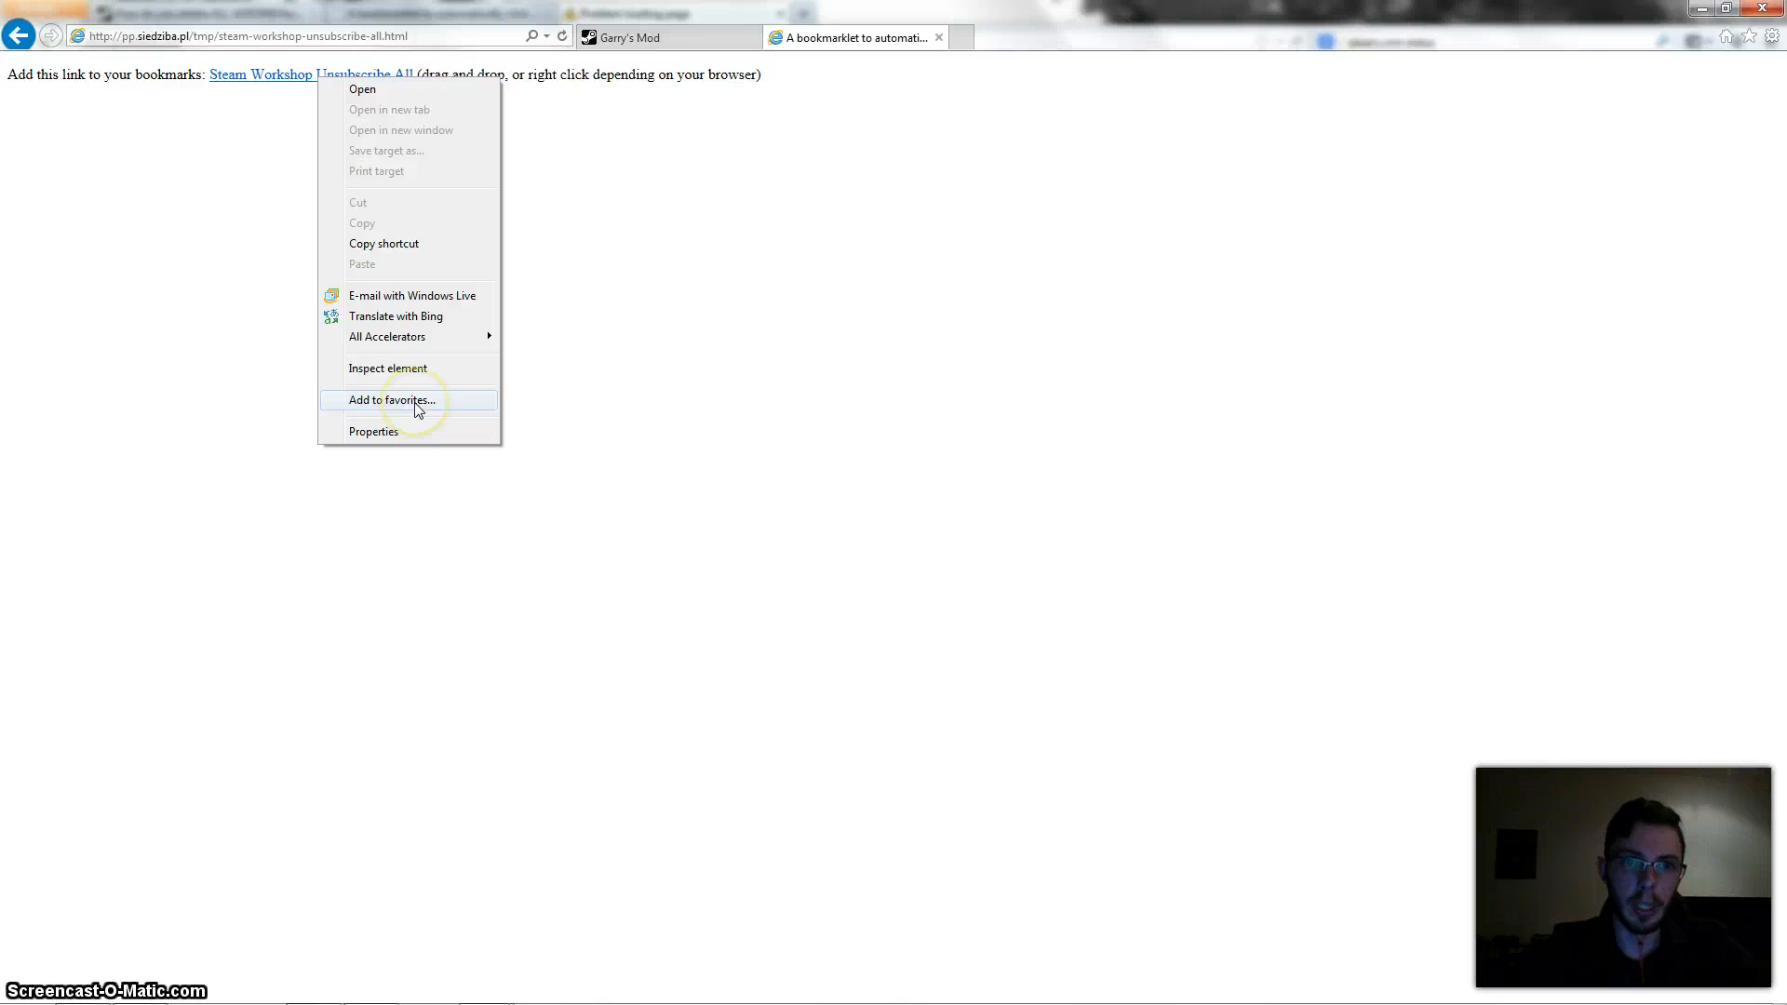
pyautogui.click(391, 400)
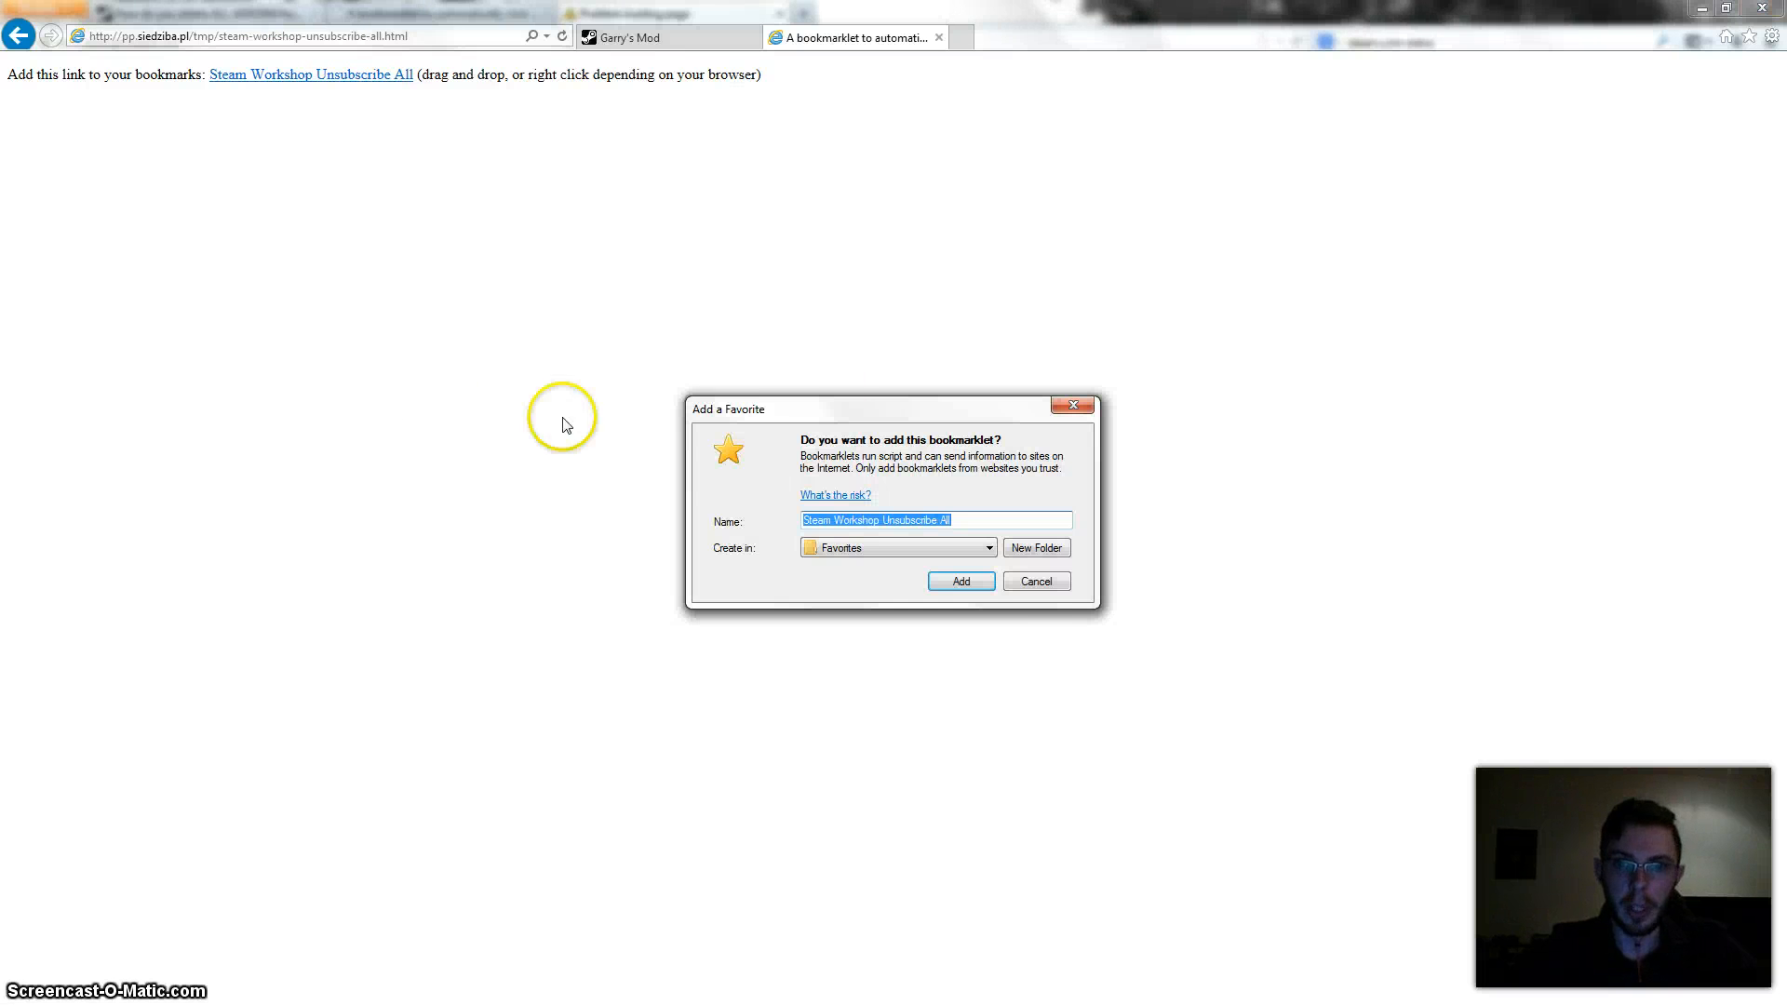
pyautogui.click(960, 581)
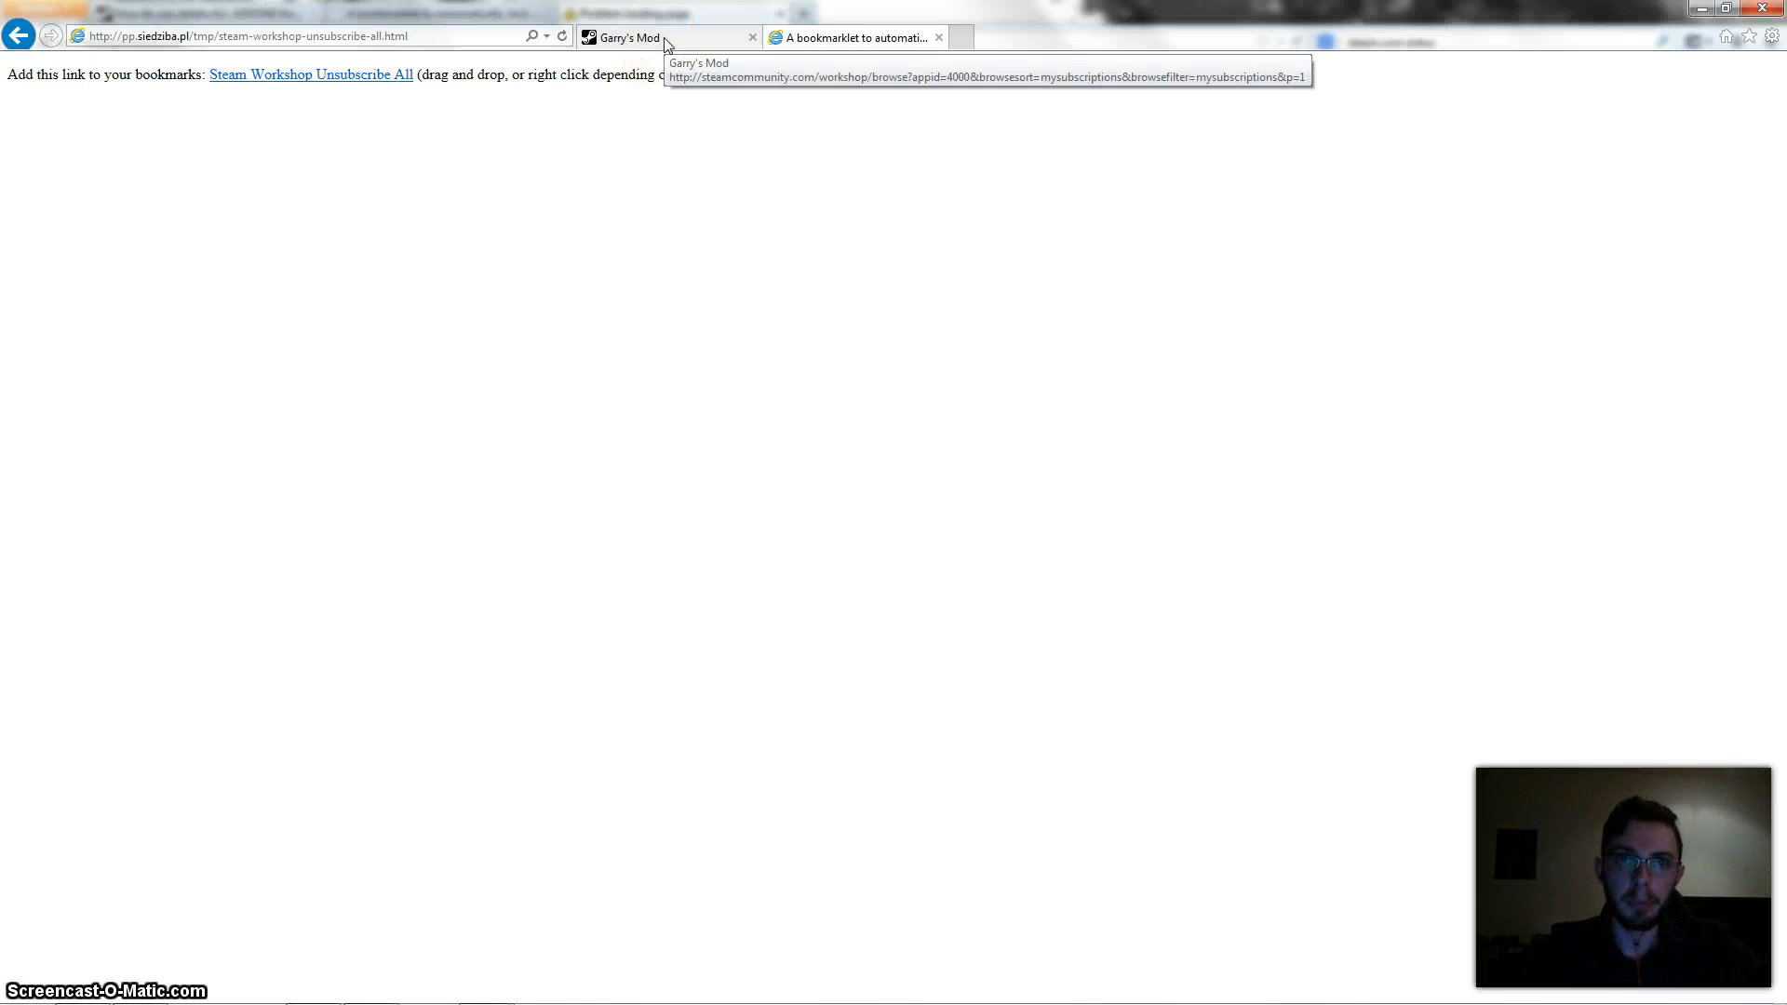
pyautogui.click(666, 37)
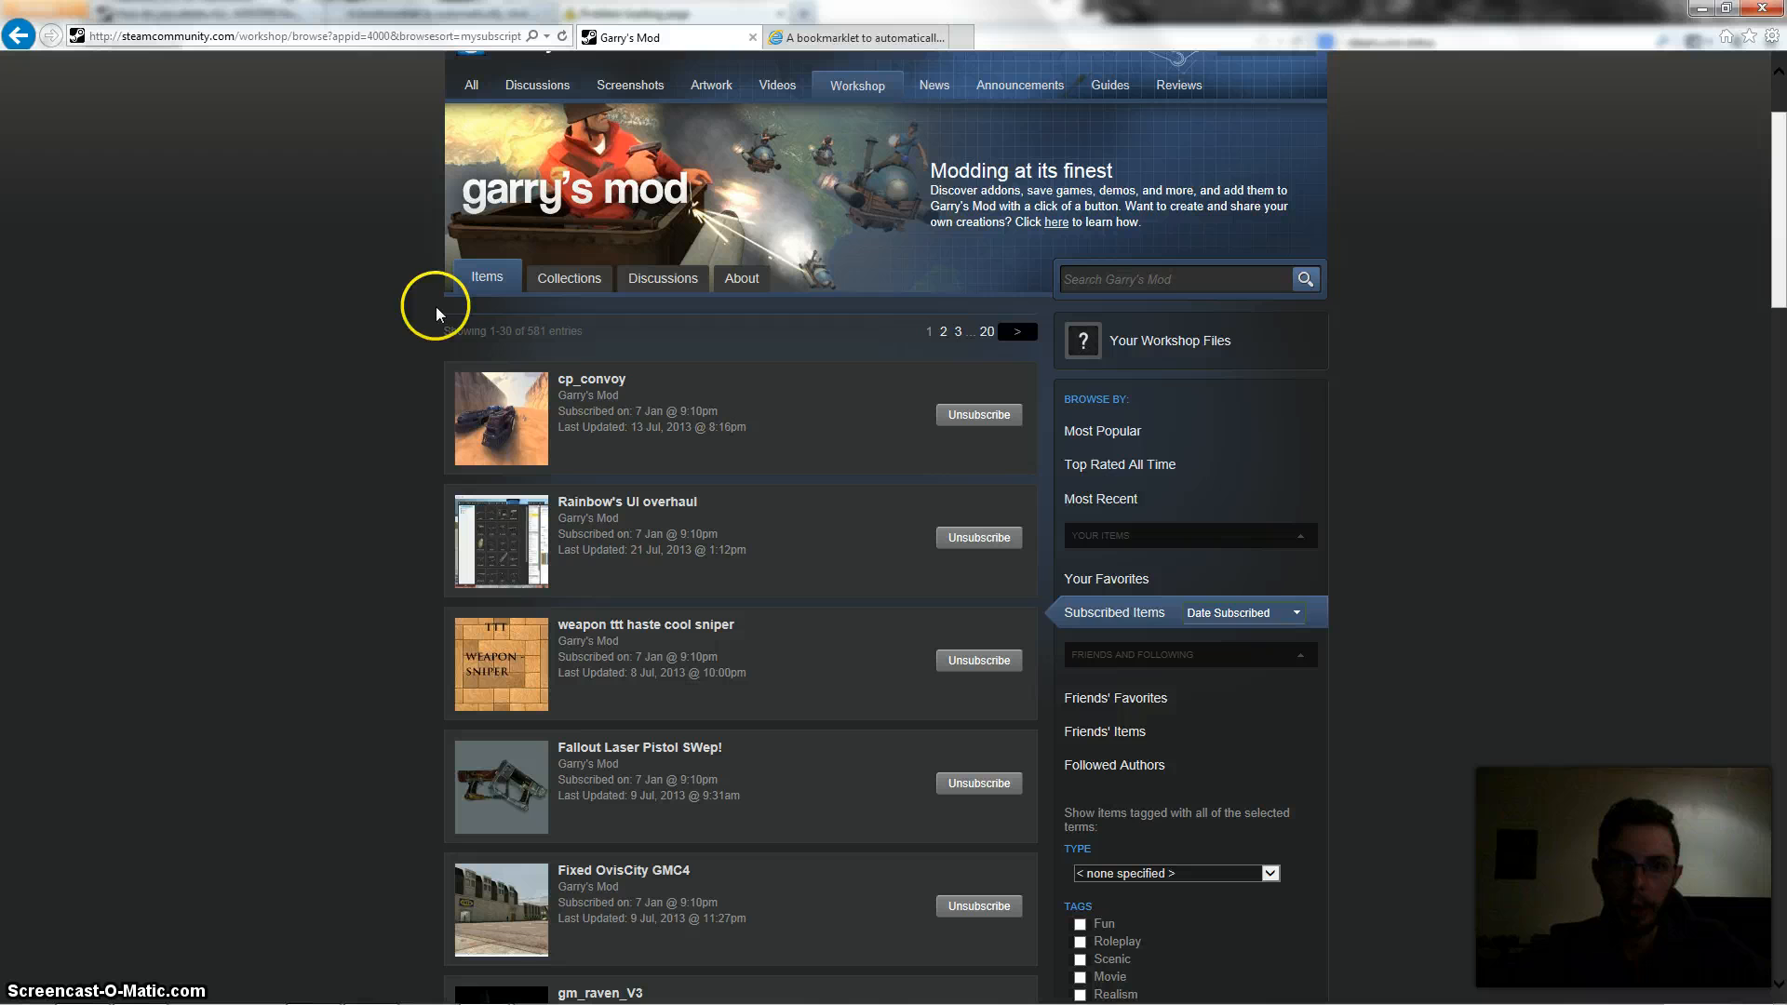
# - Scroll the subscribed list showing every first-page item now unsubscribed
pyautogui.scroll(-3)
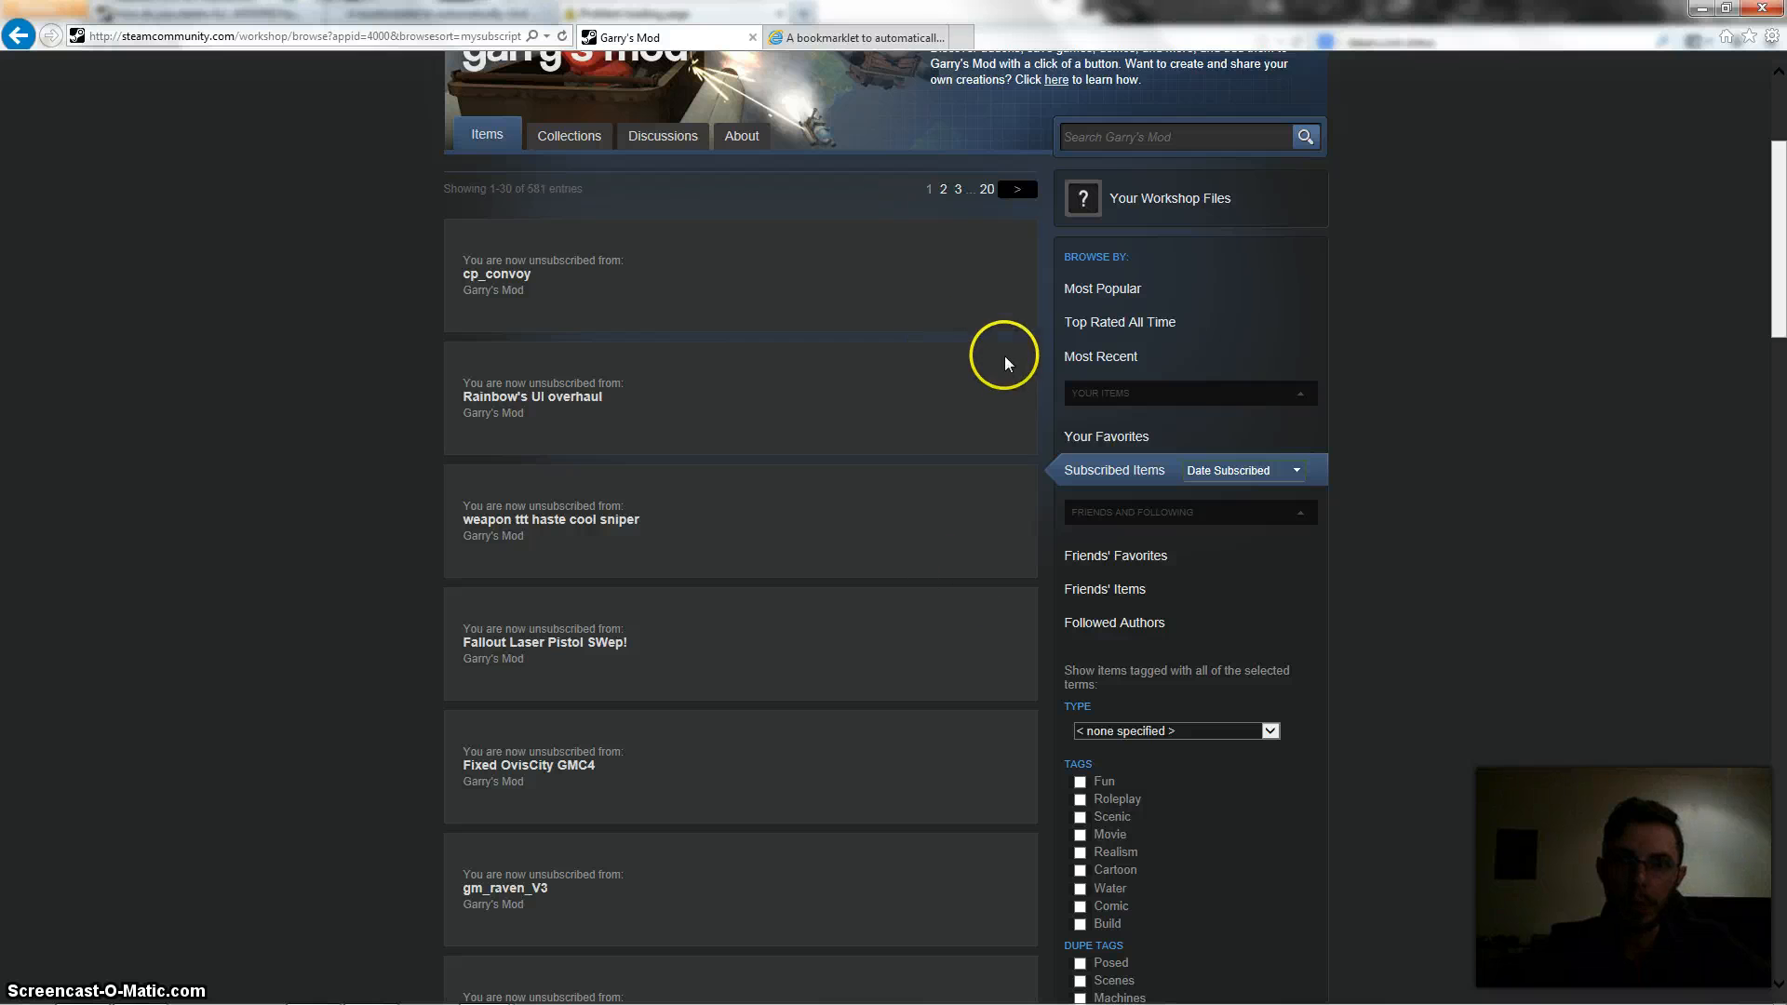
pyautogui.moveTo(989, 298)
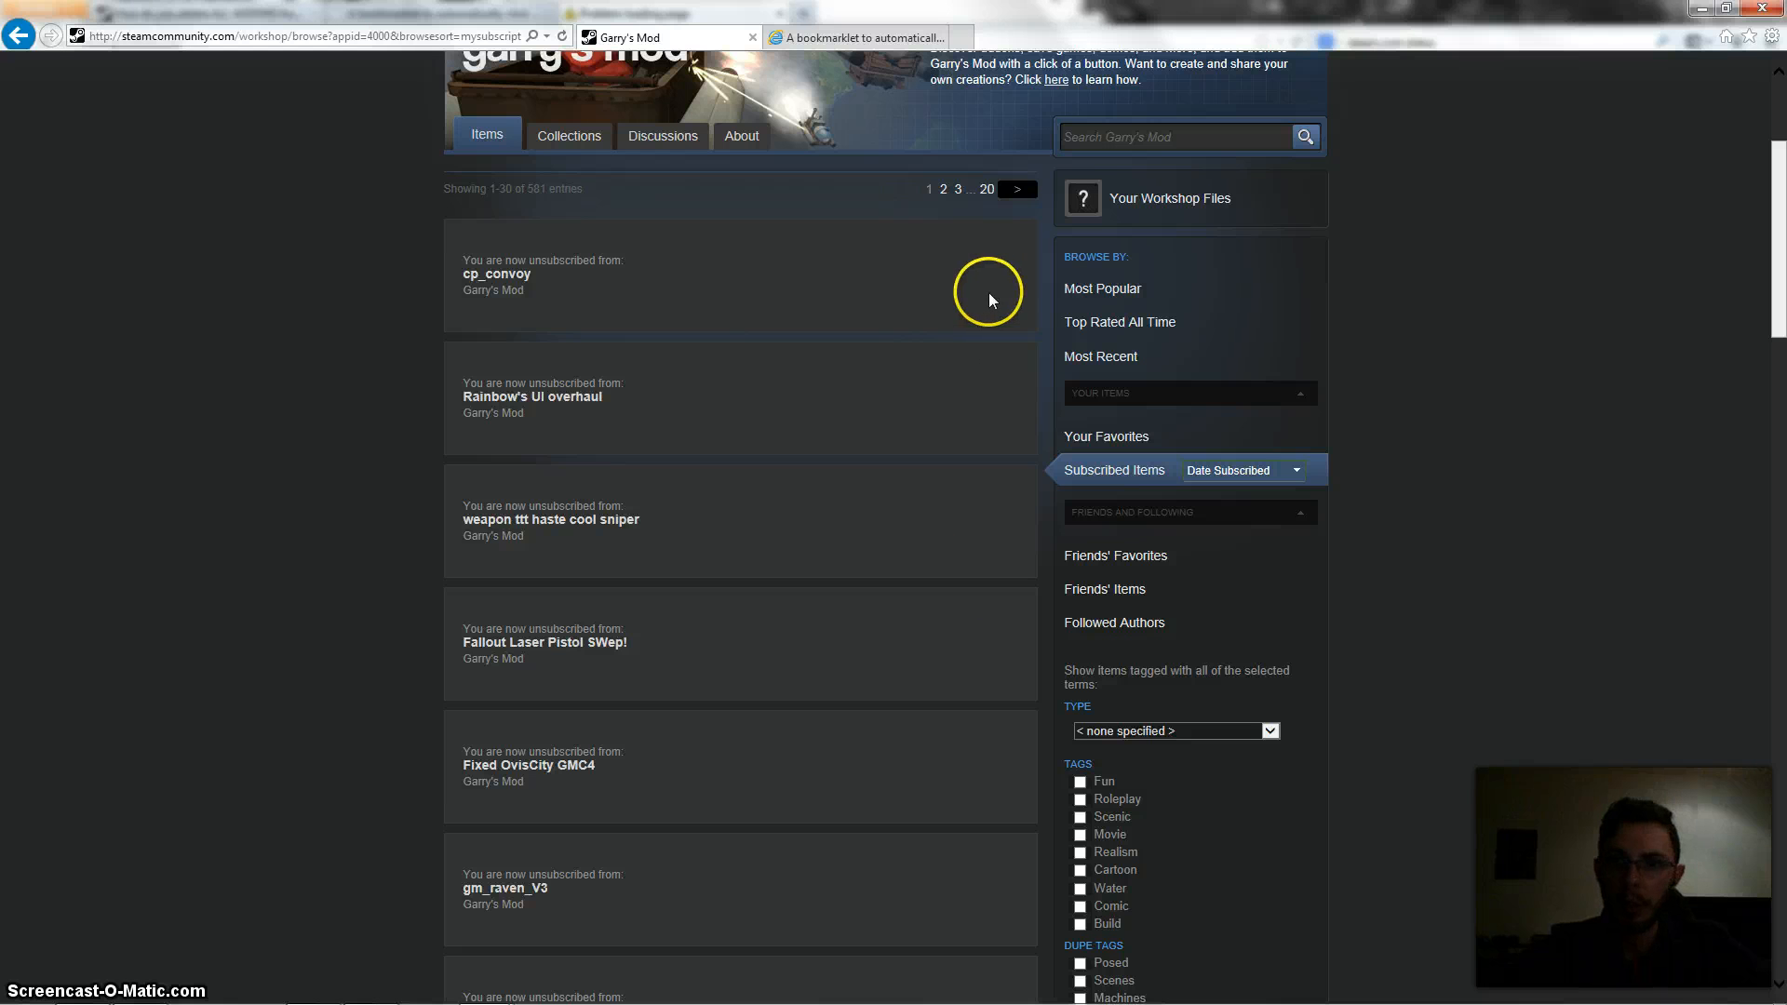
pyautogui.moveTo(1053, 527)
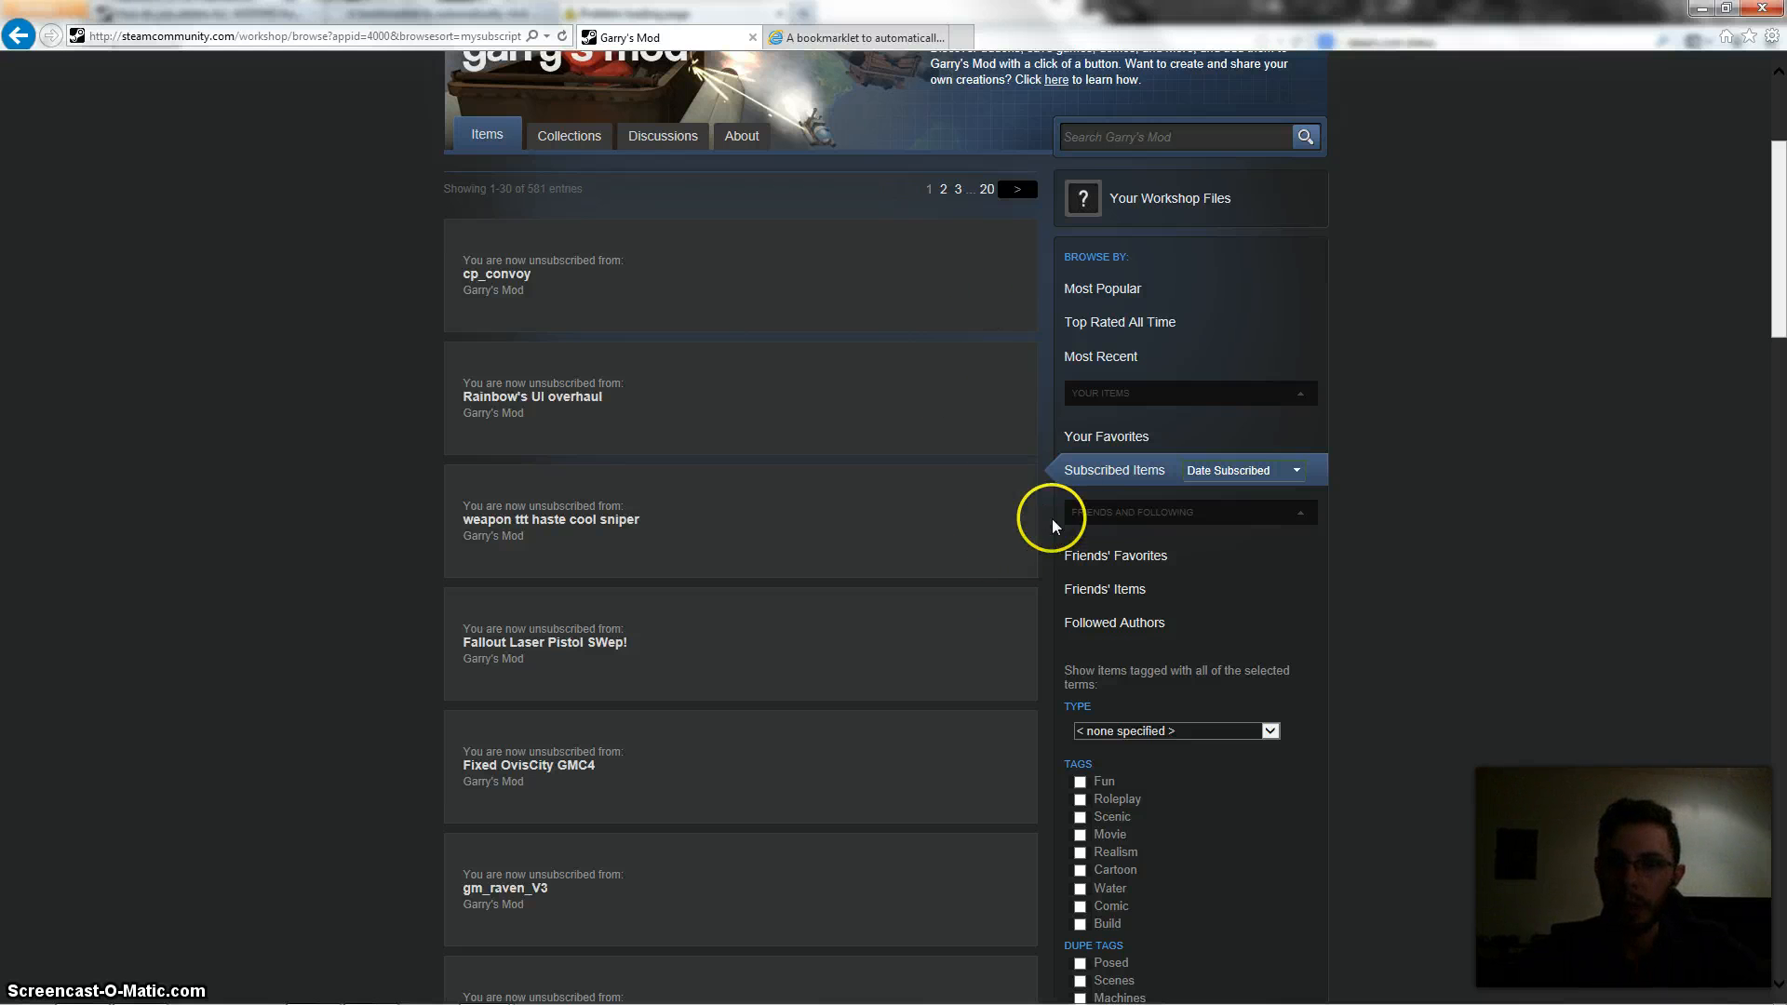
pyautogui.moveTo(1111, 486)
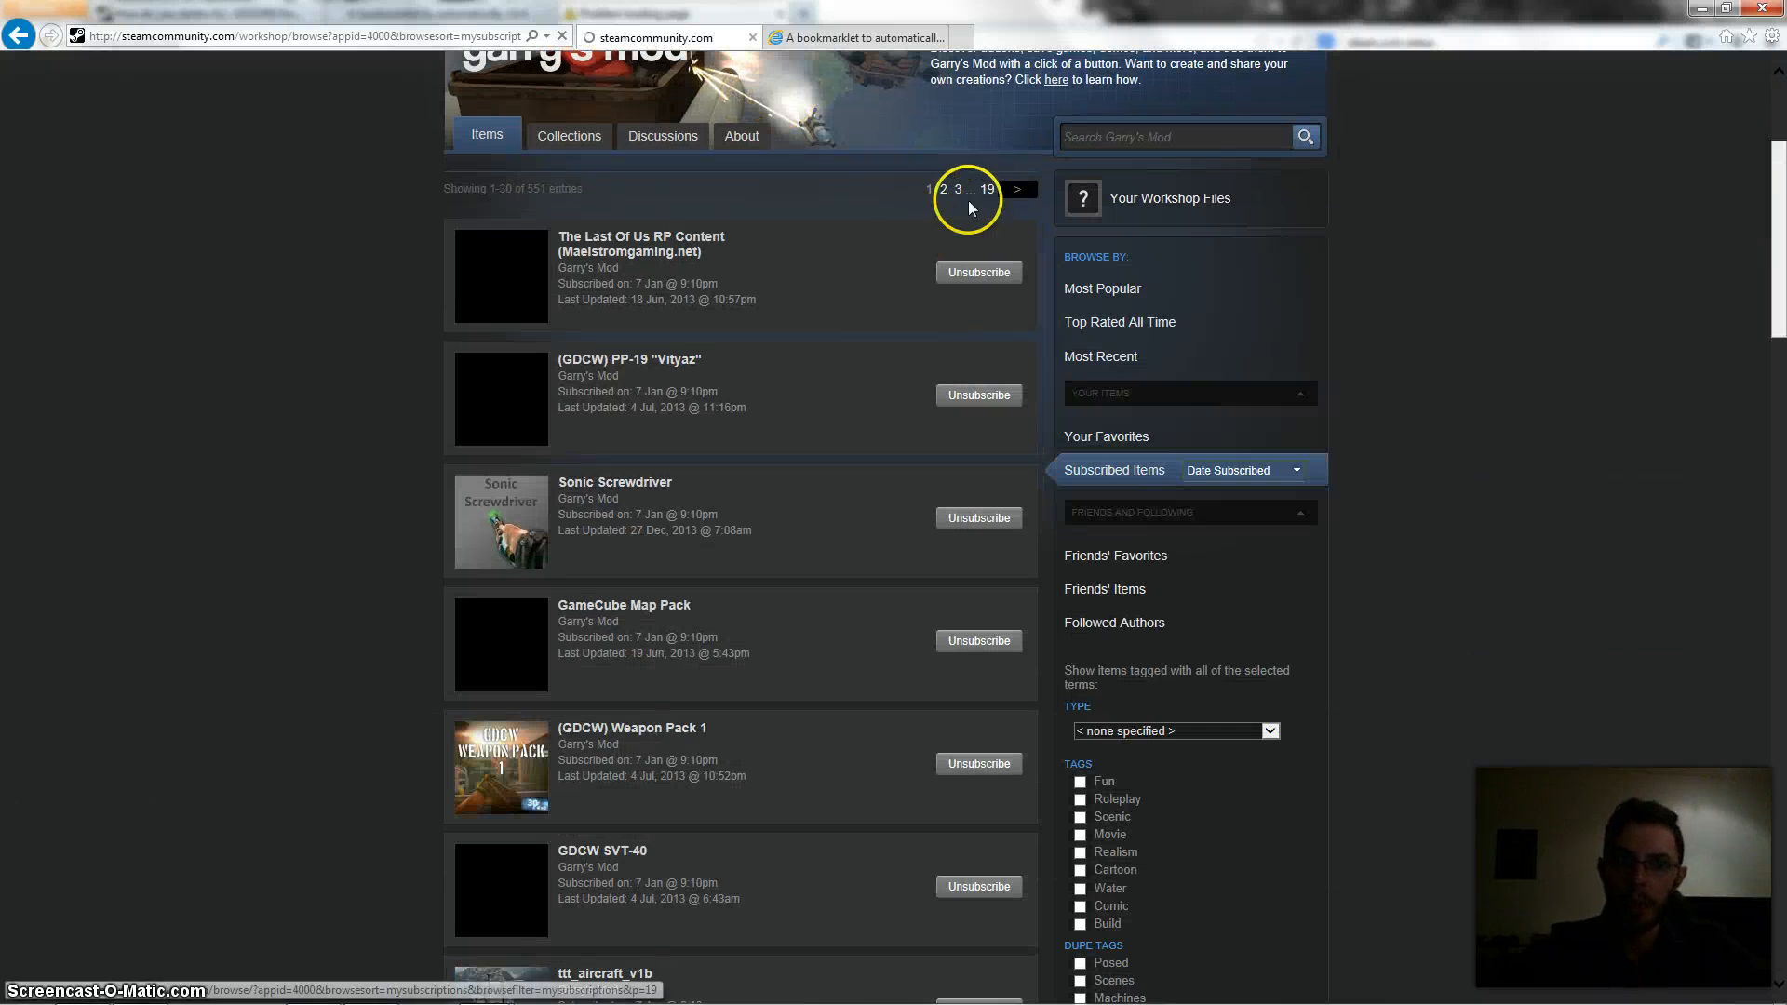
pyautogui.moveTo(877, 261)
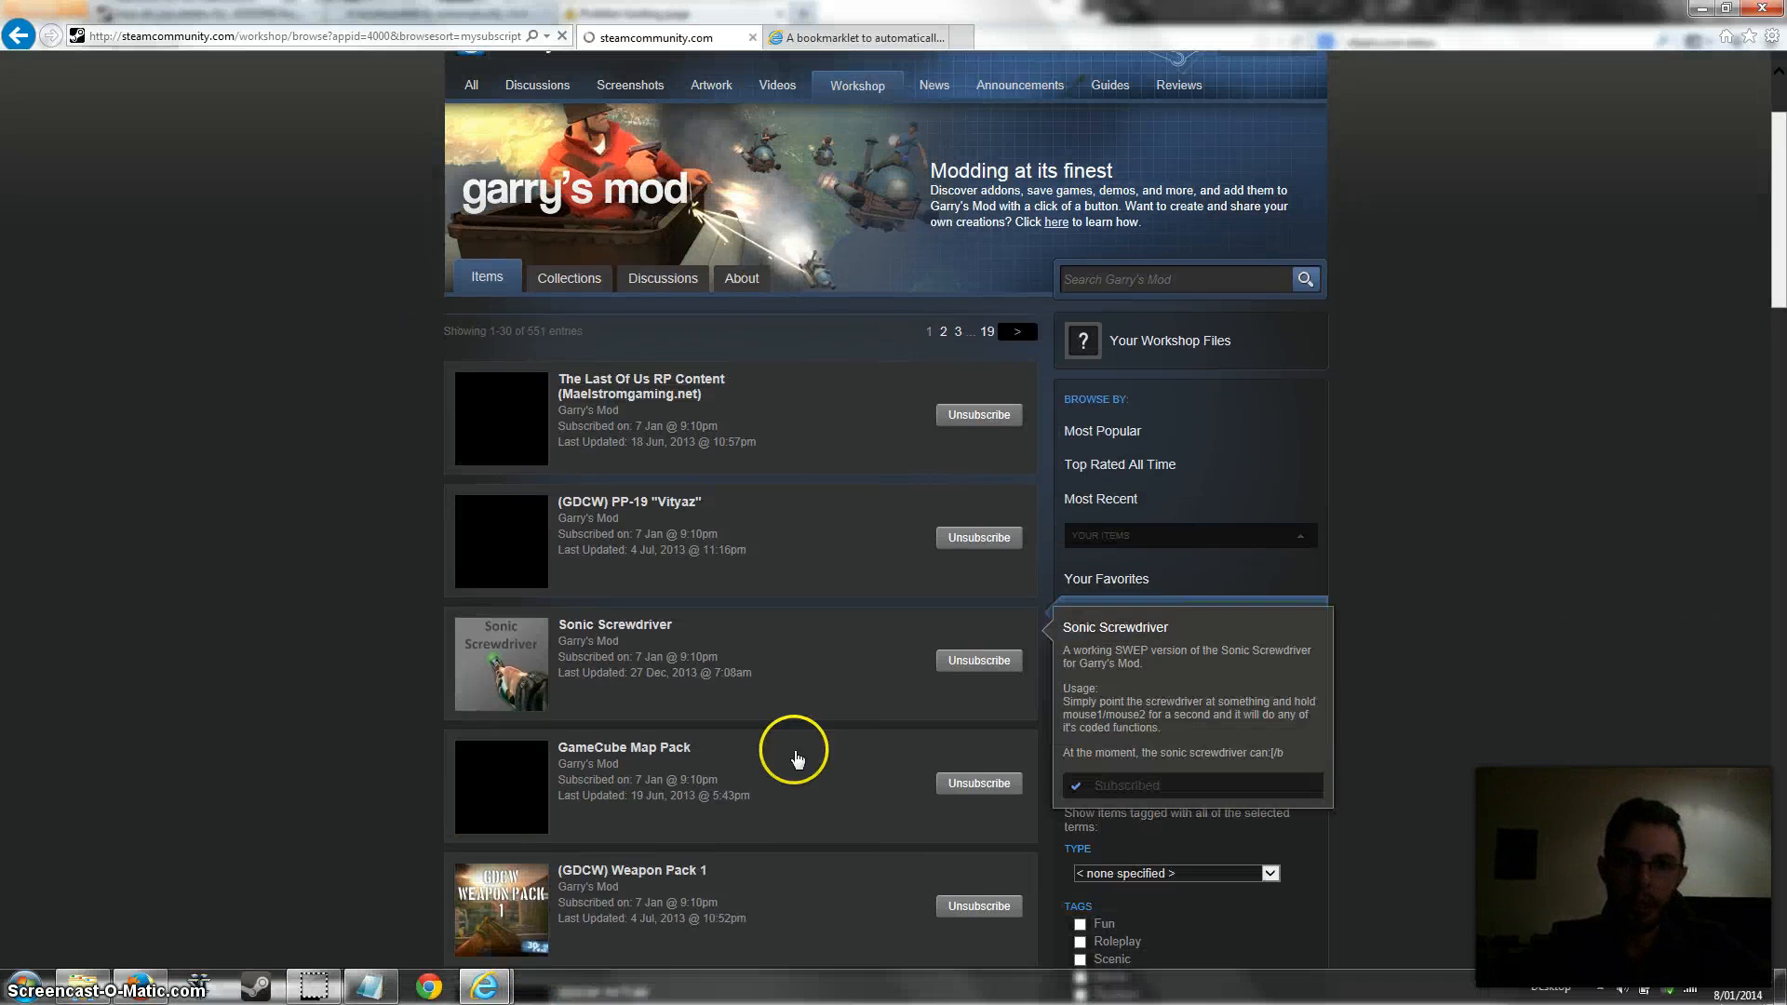
pyautogui.moveTo(1579, 88)
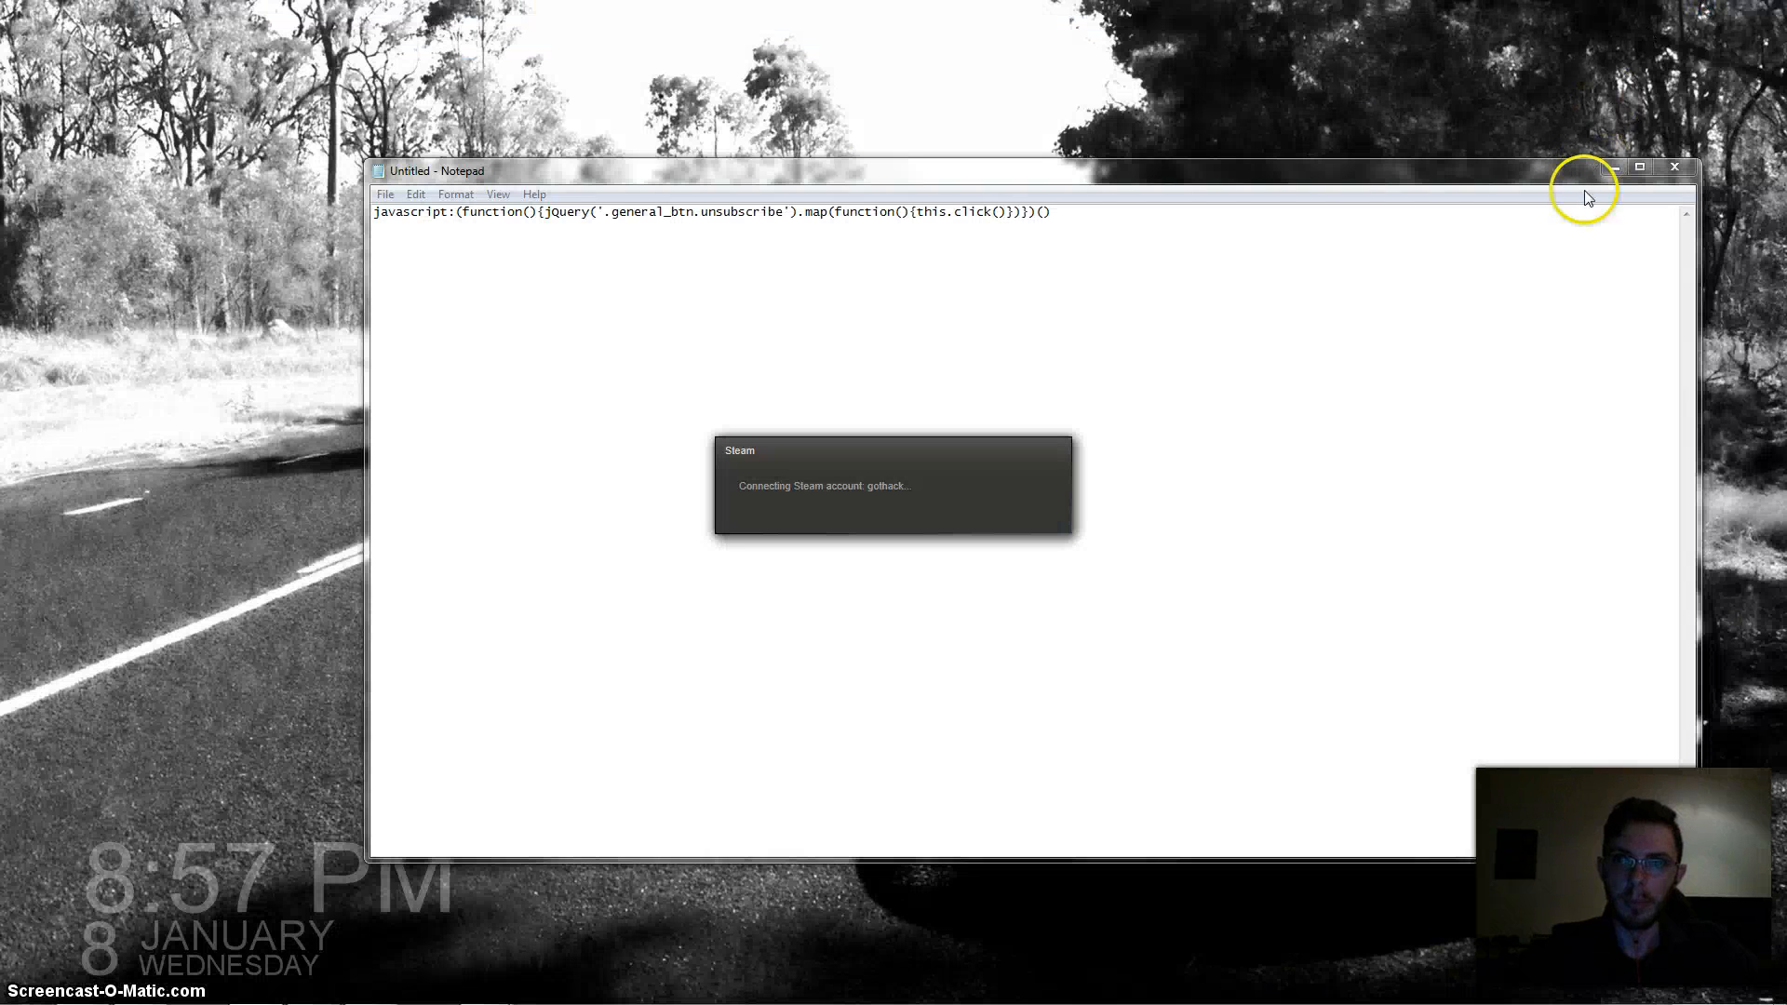
# - Put away the Notepad window holding the unsubscribe-all JavaScript code
pyautogui.click(1674, 167)
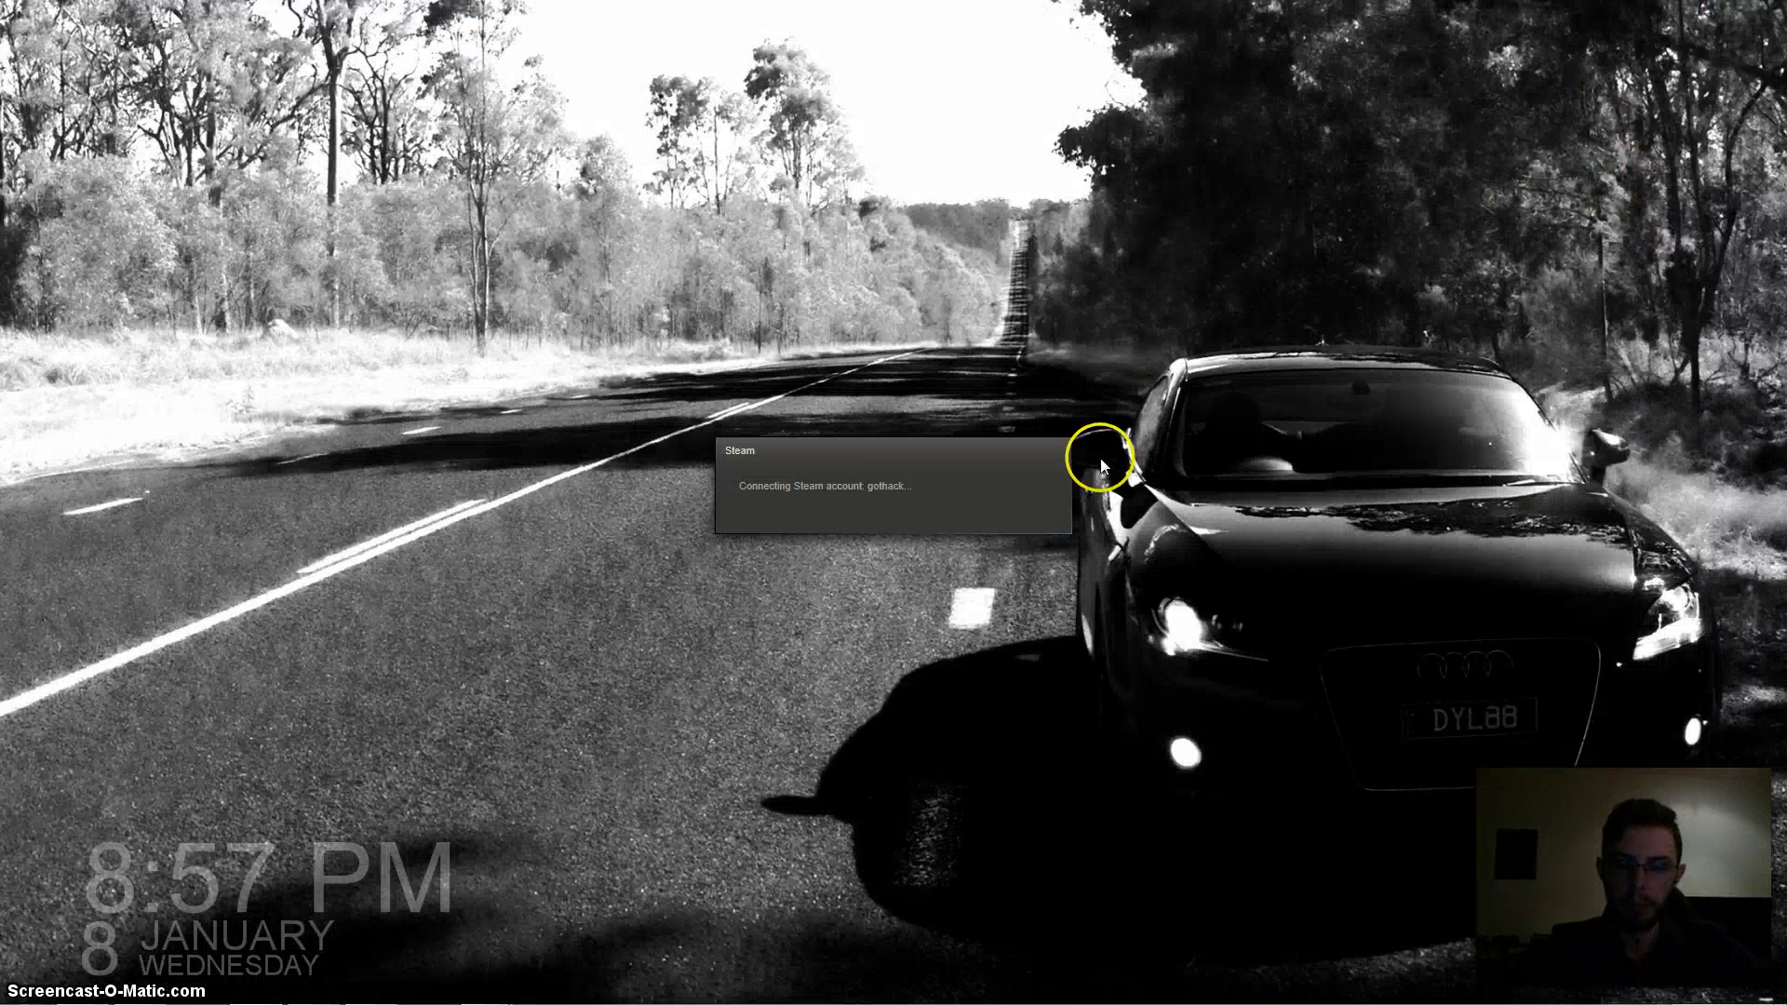
pyautogui.moveTo(1045, 629)
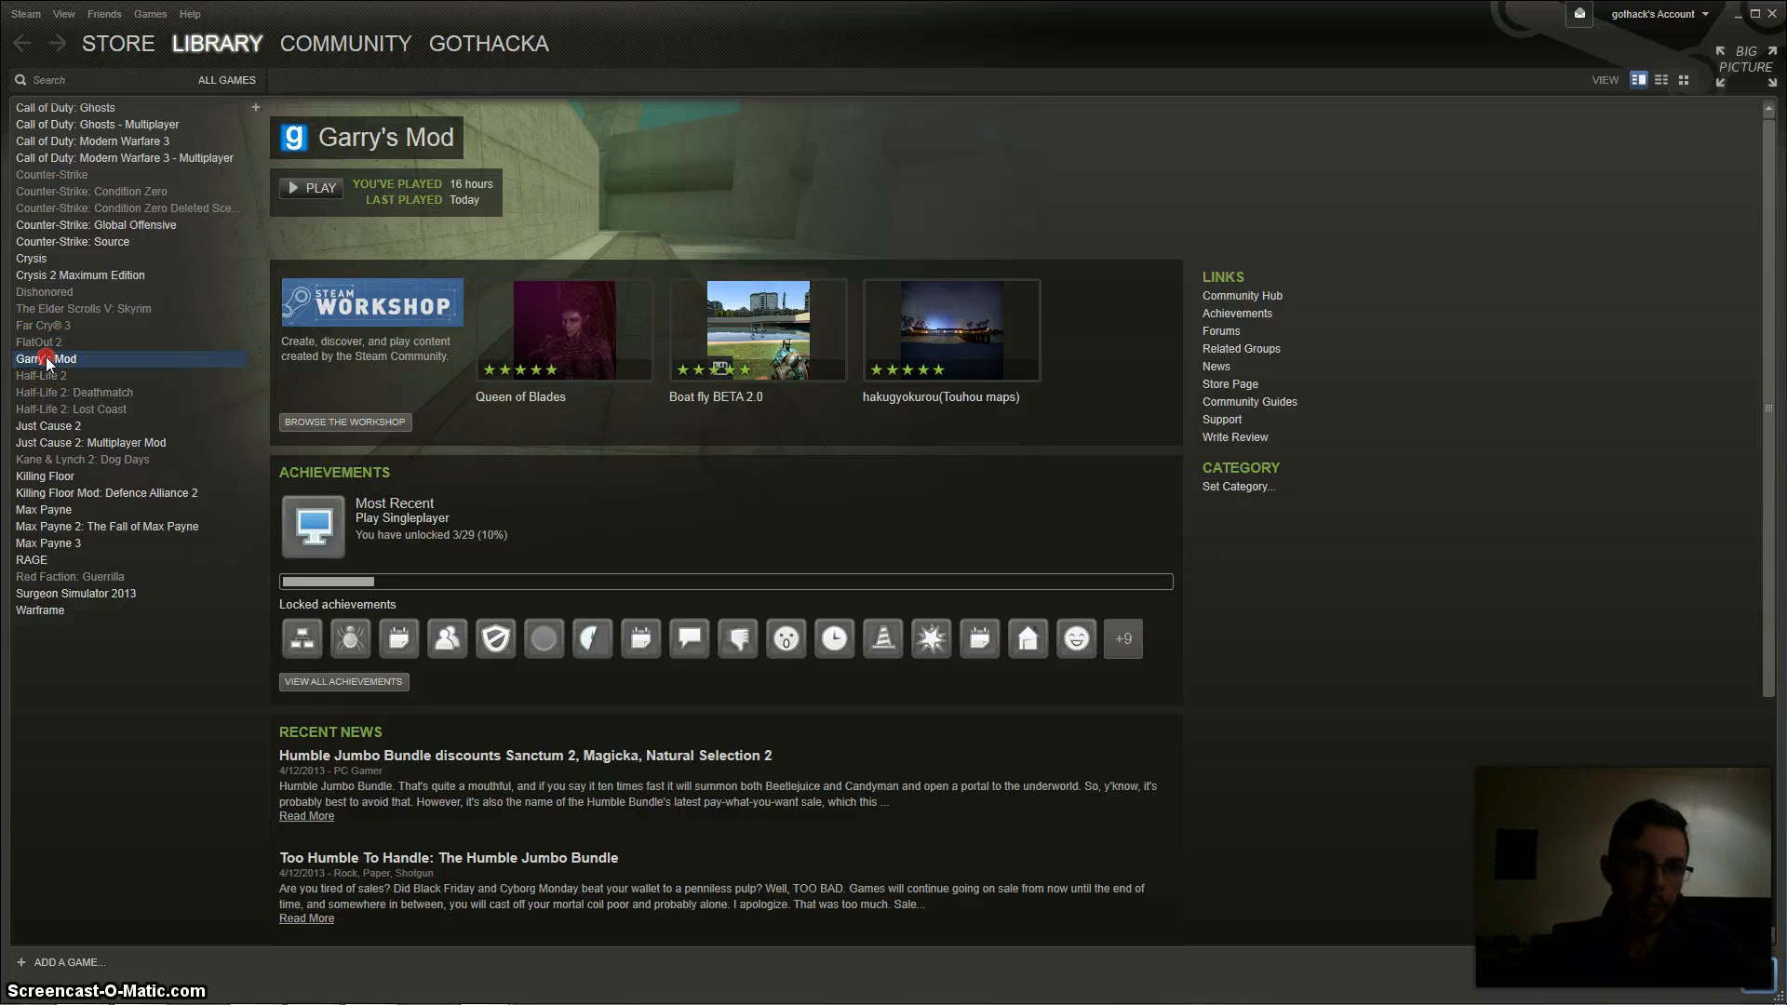
pyautogui.rightClick(48, 357)
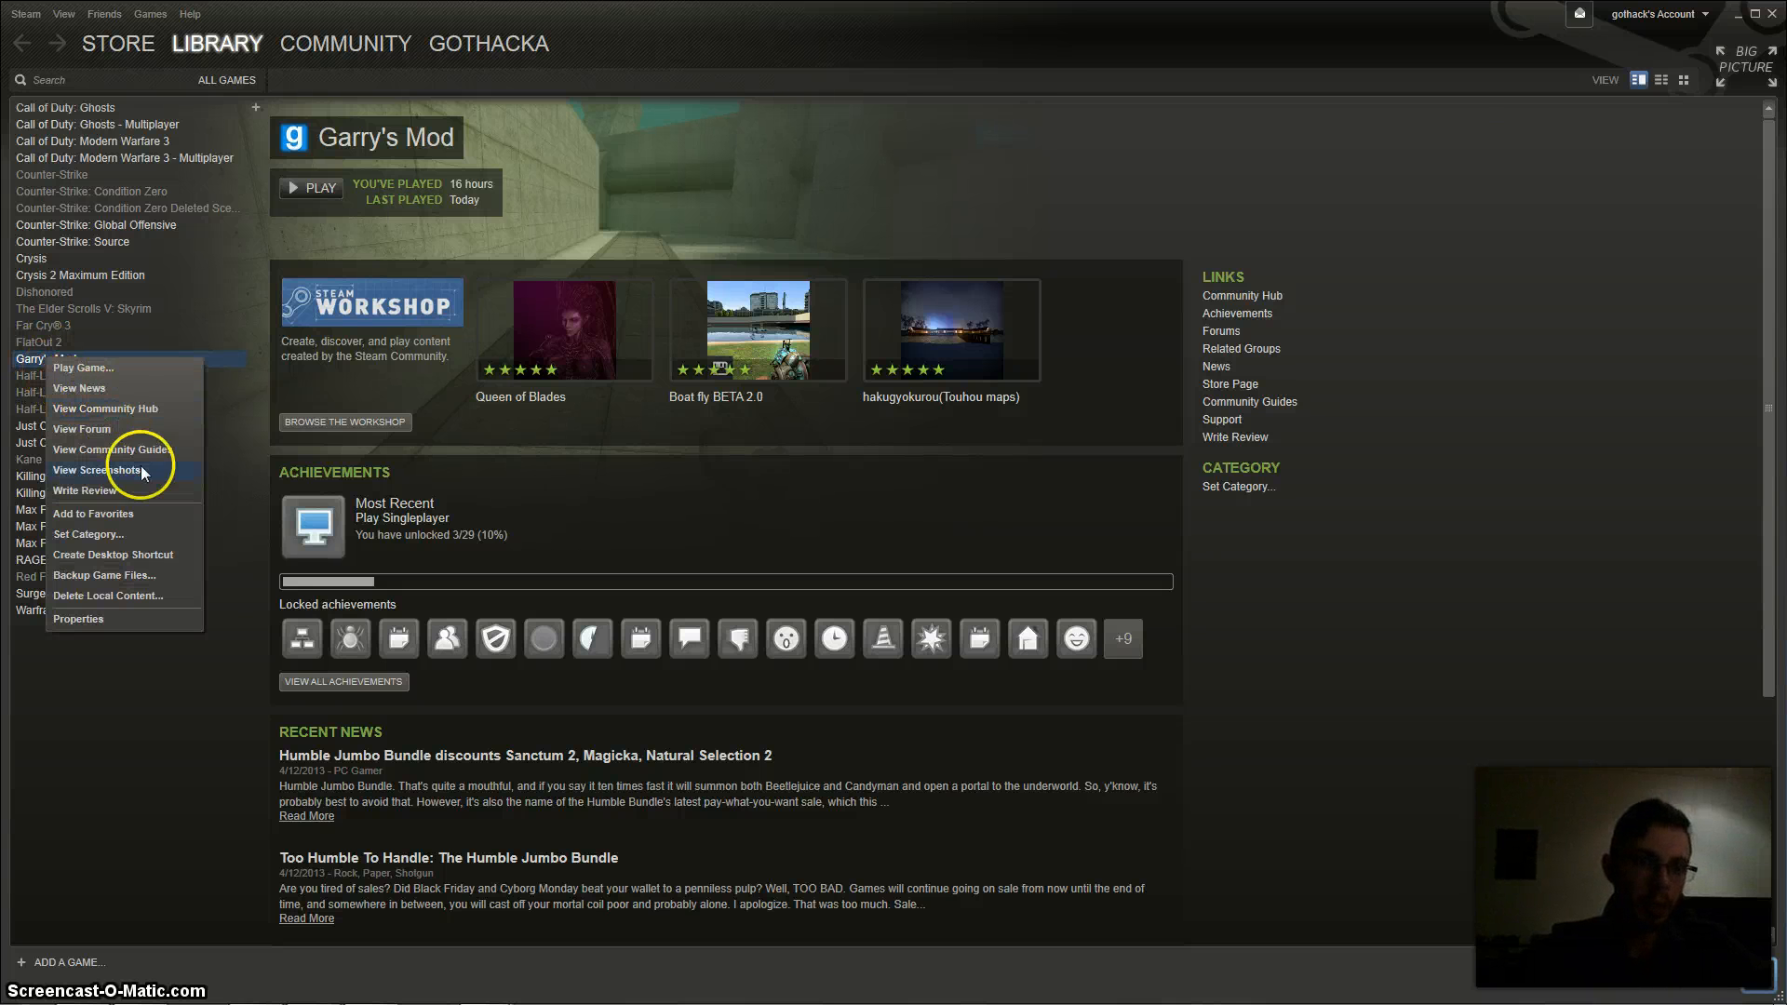
pyautogui.moveTo(162, 546)
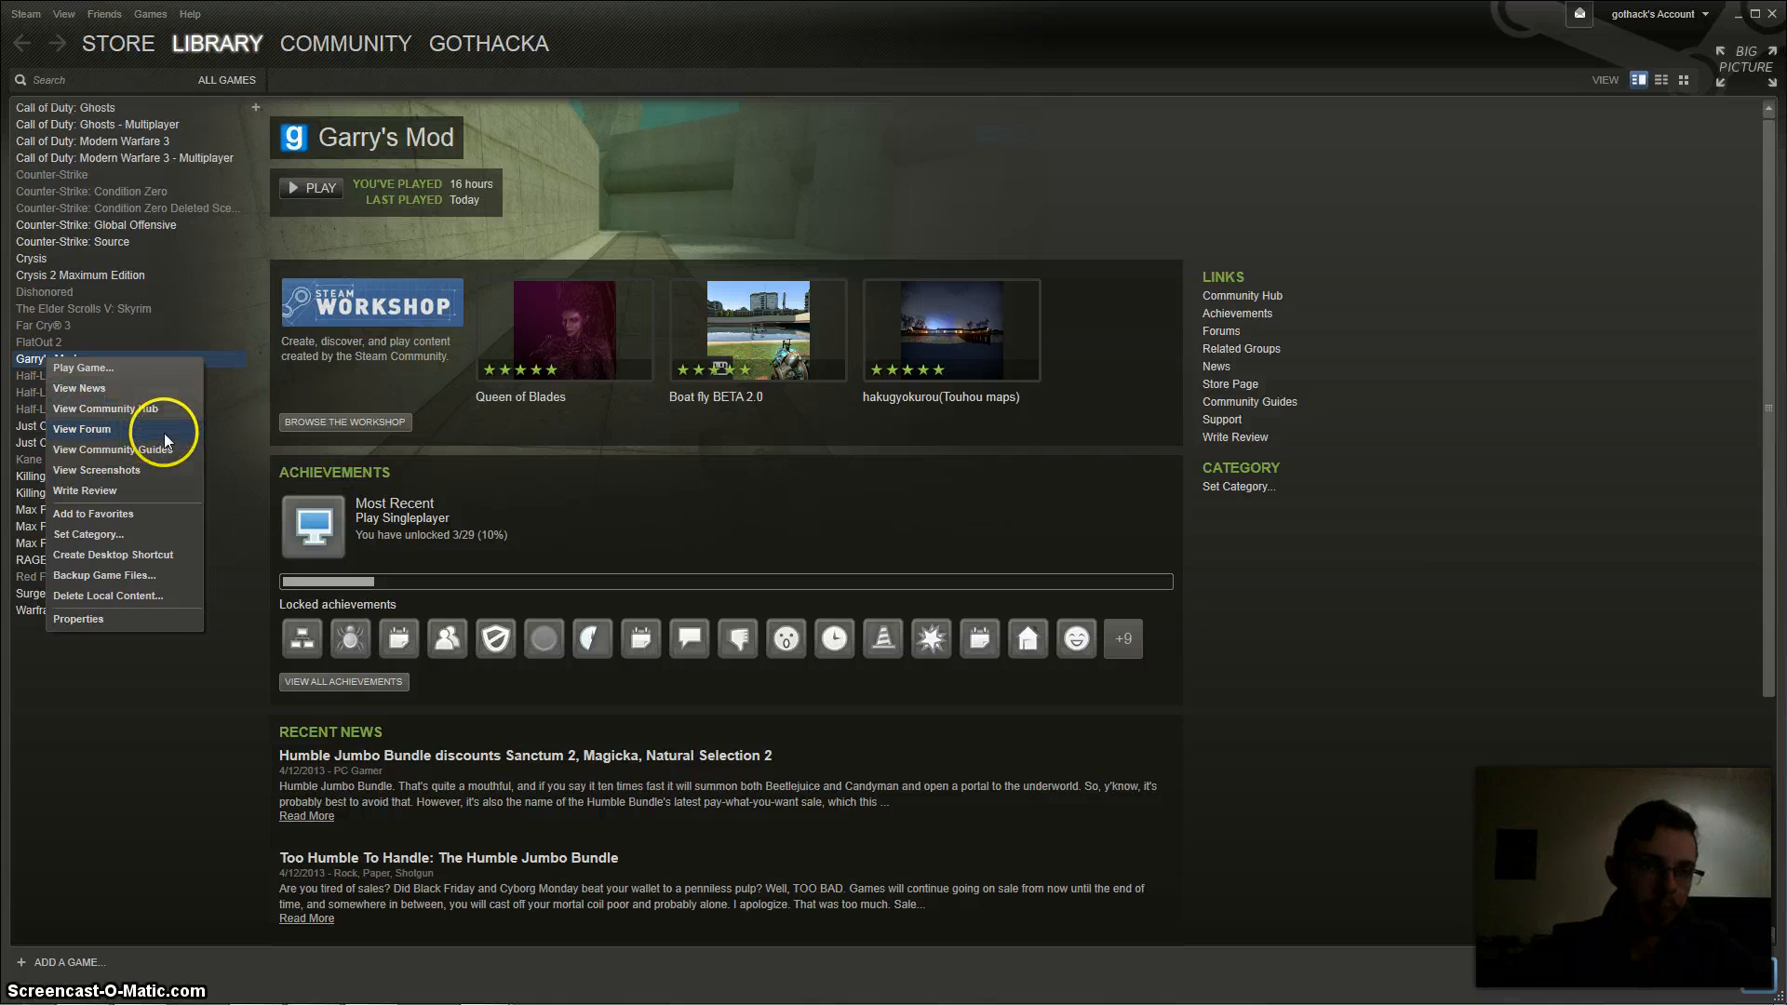
pyautogui.moveTo(145, 595)
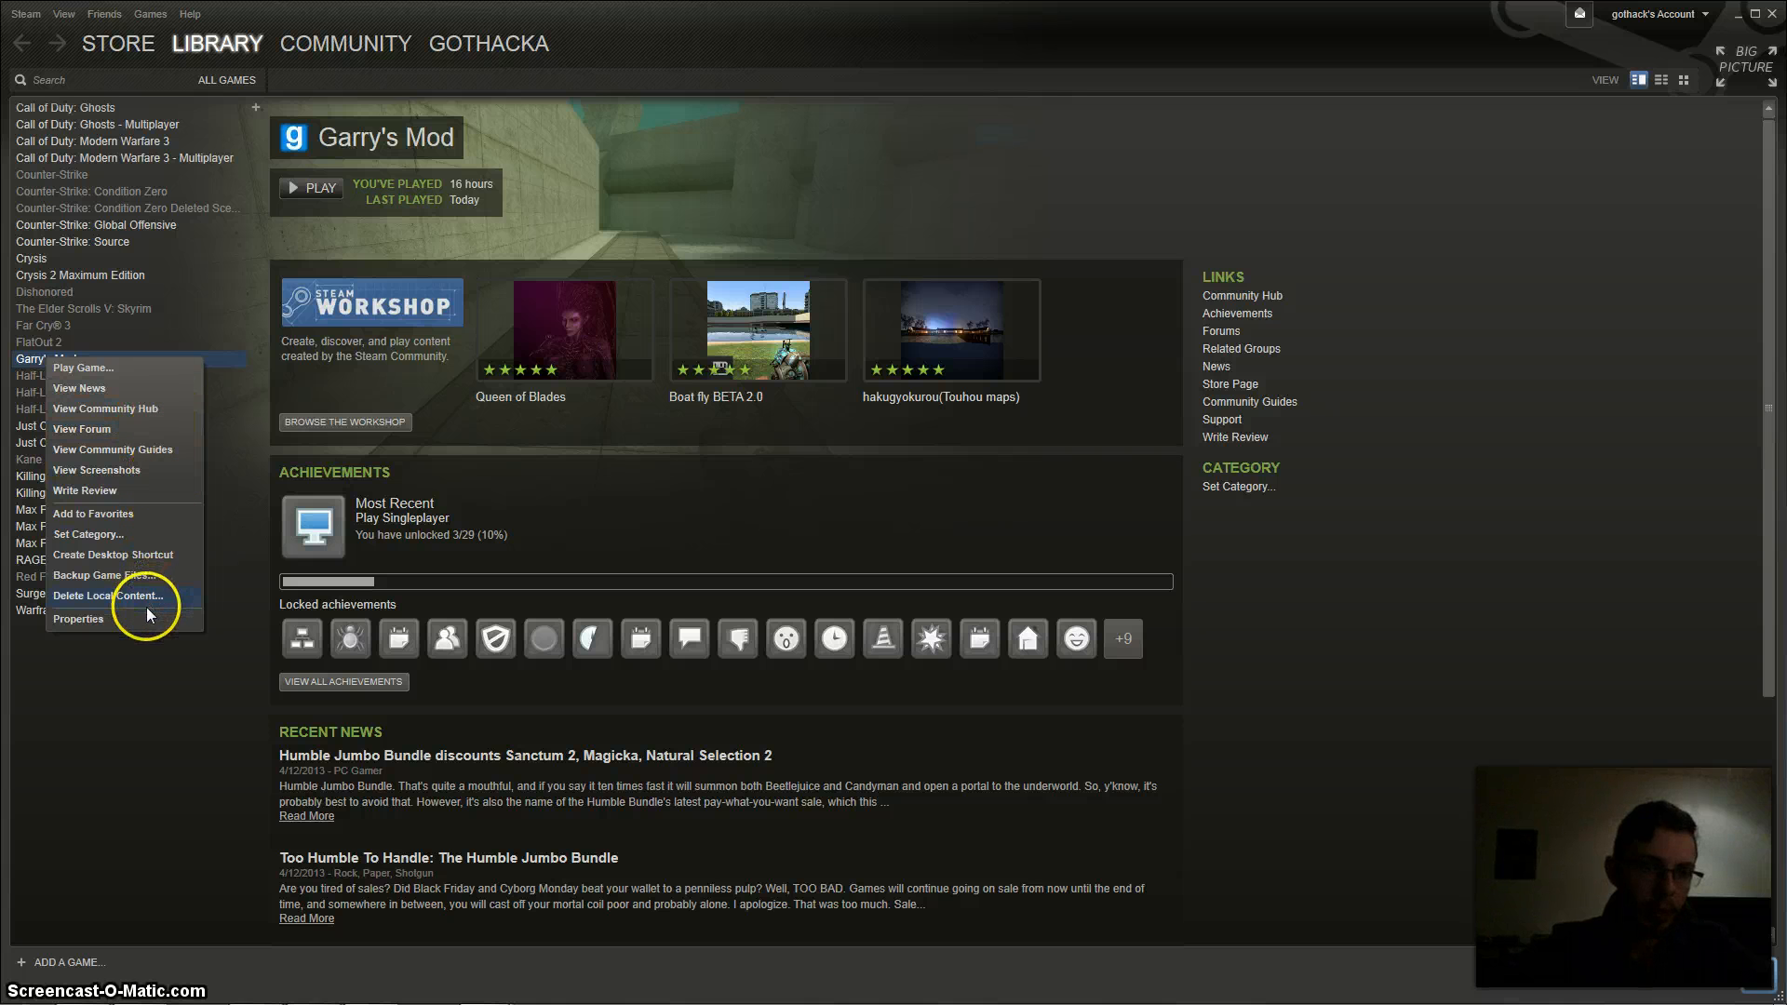
pyautogui.moveTo(125, 575)
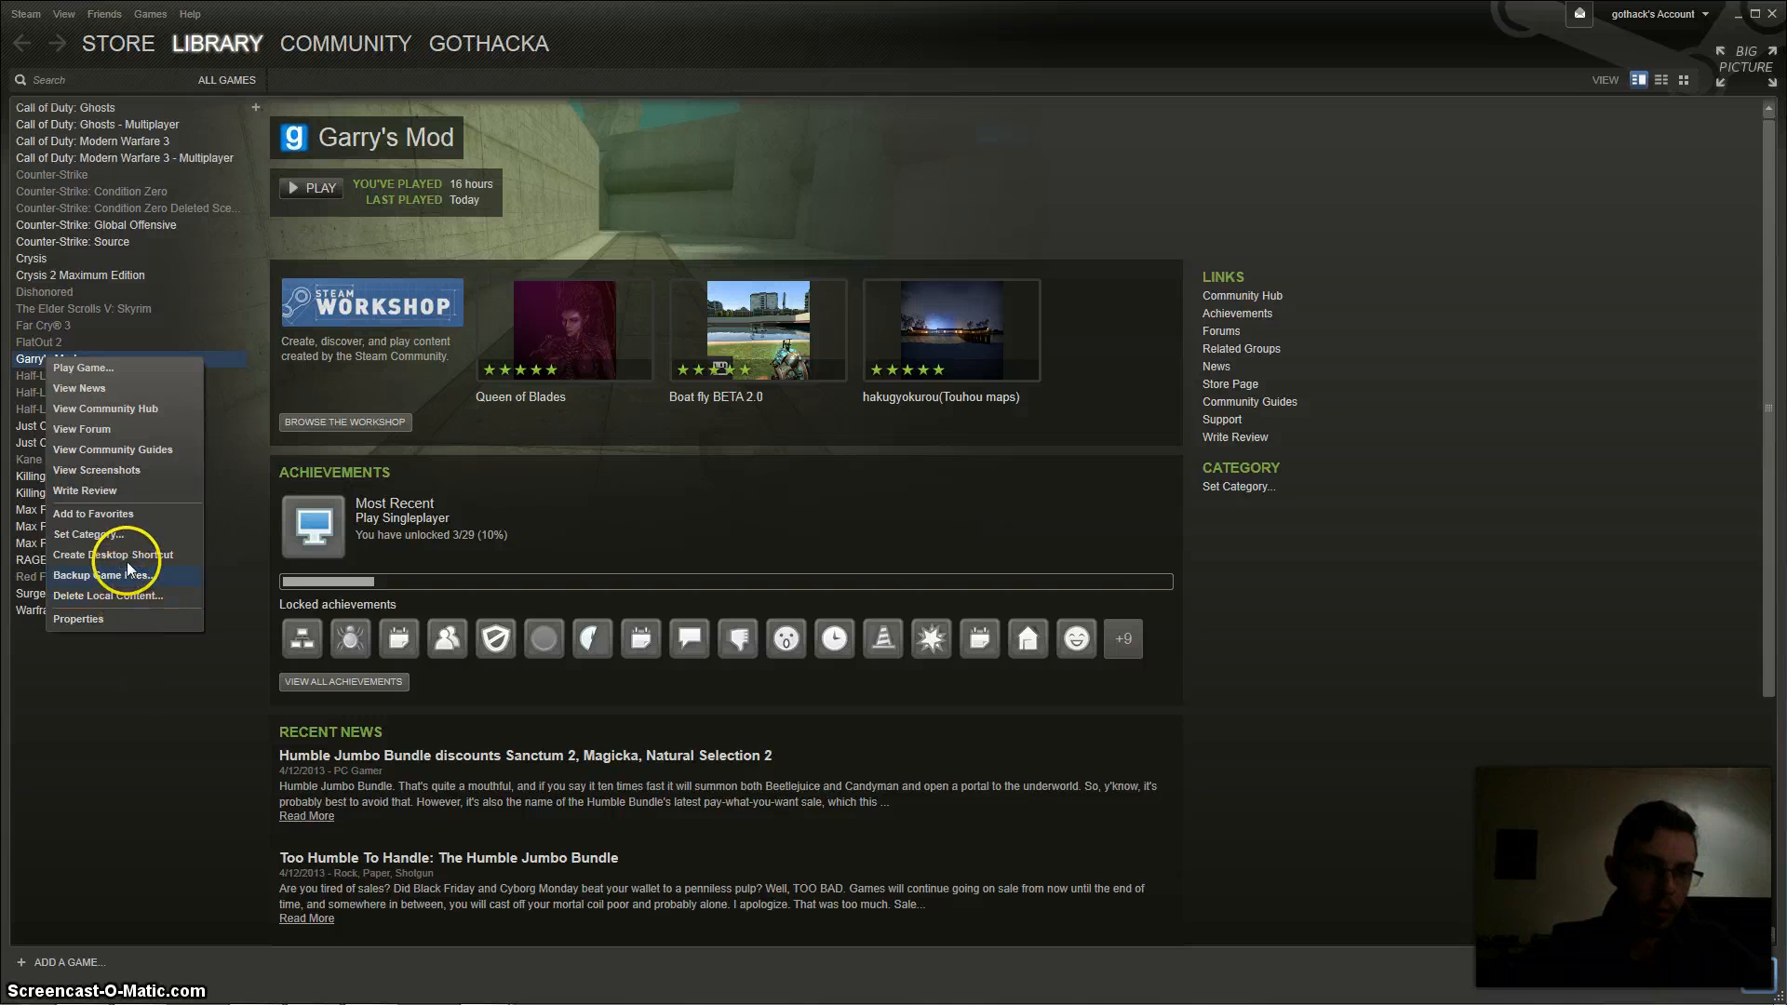
pyautogui.moveTo(95, 514)
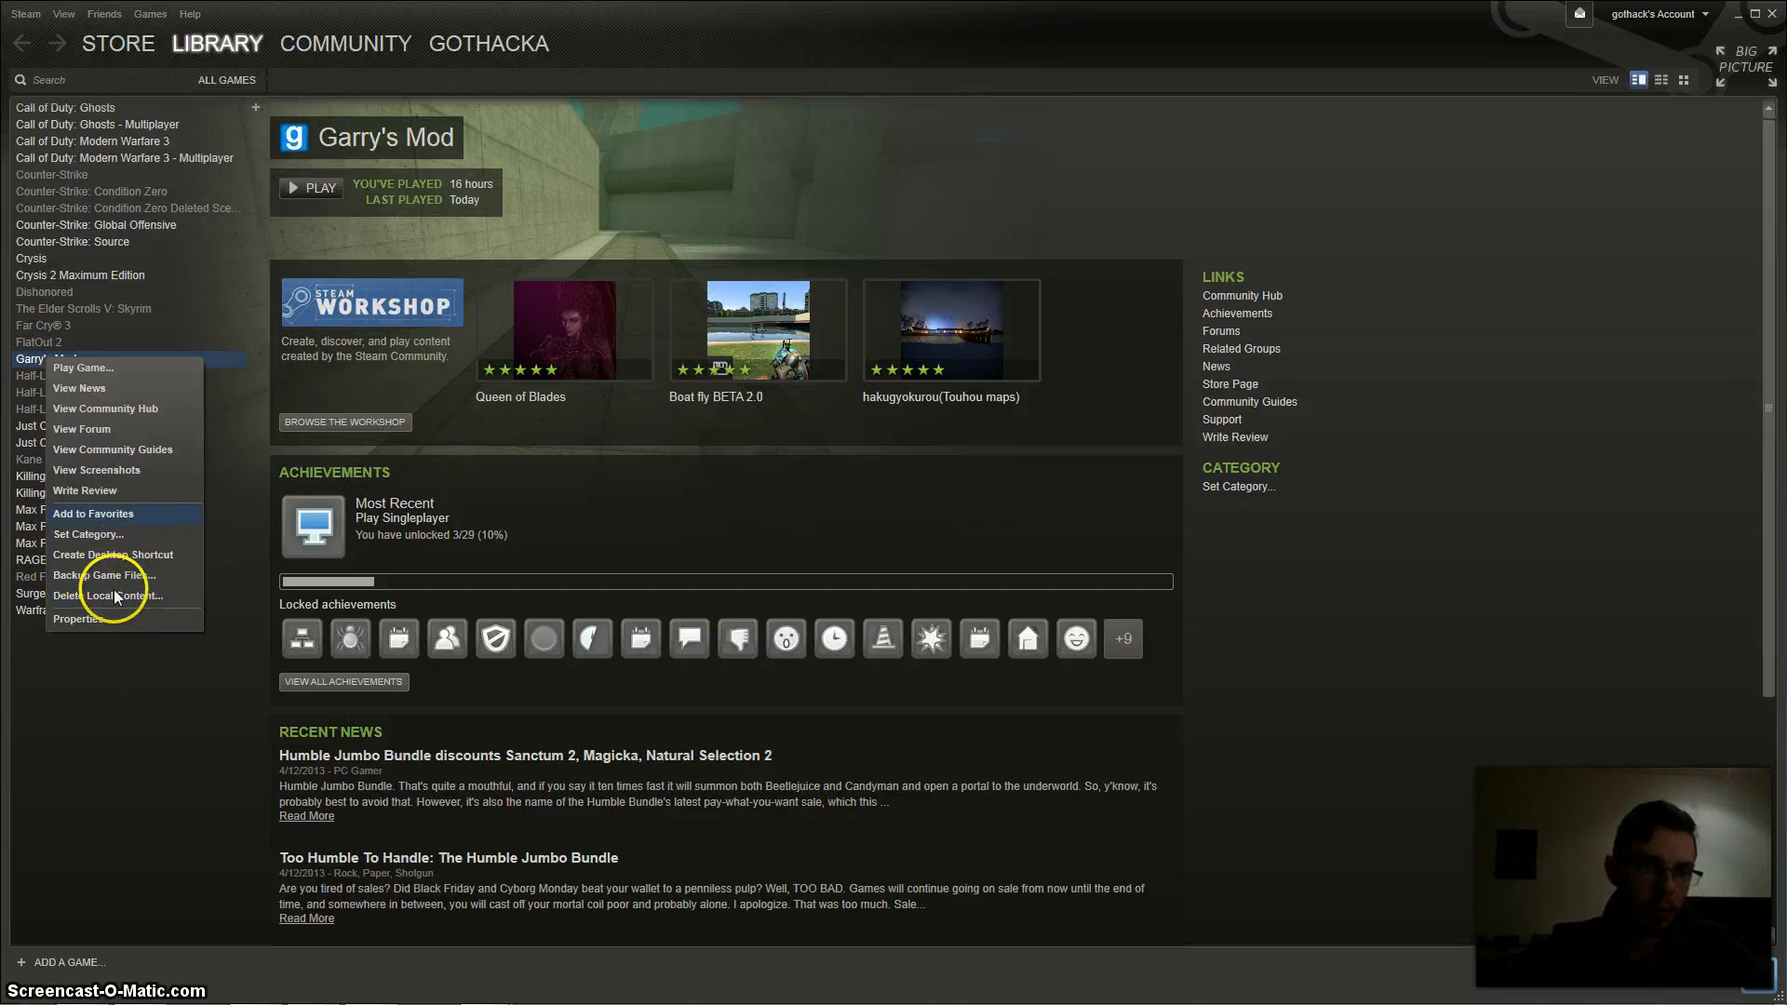
pyautogui.moveTo(108, 595)
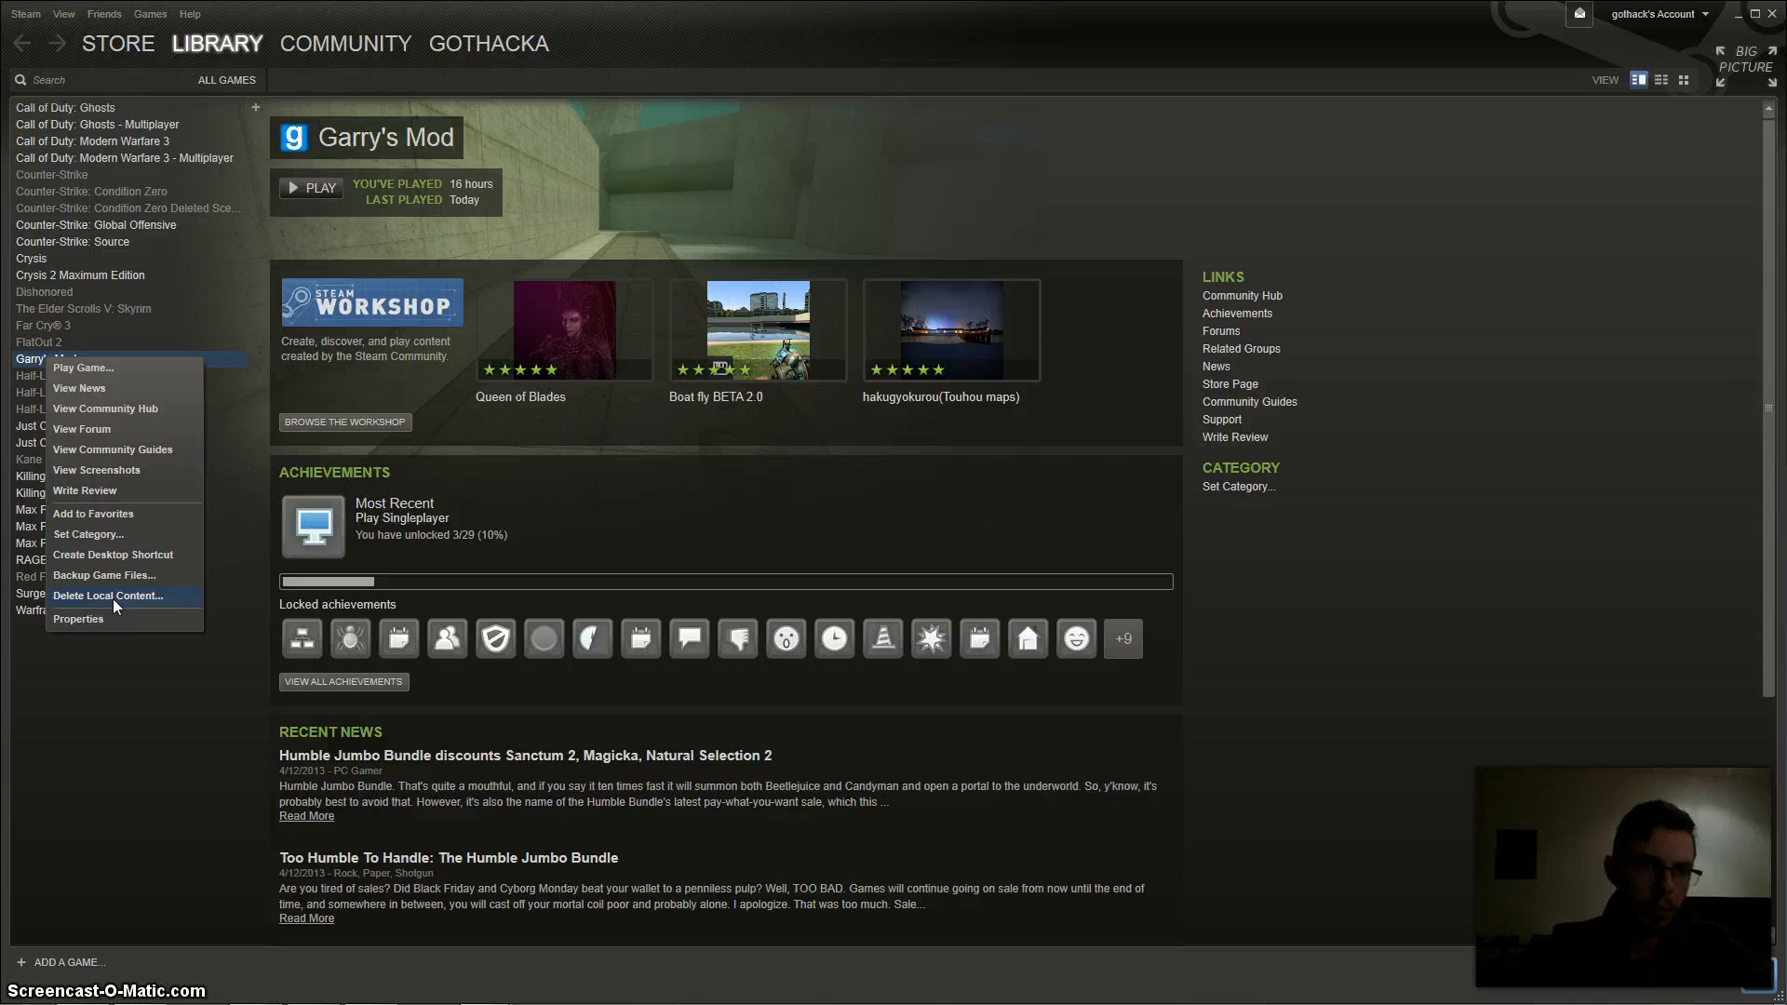
pyautogui.click(108, 596)
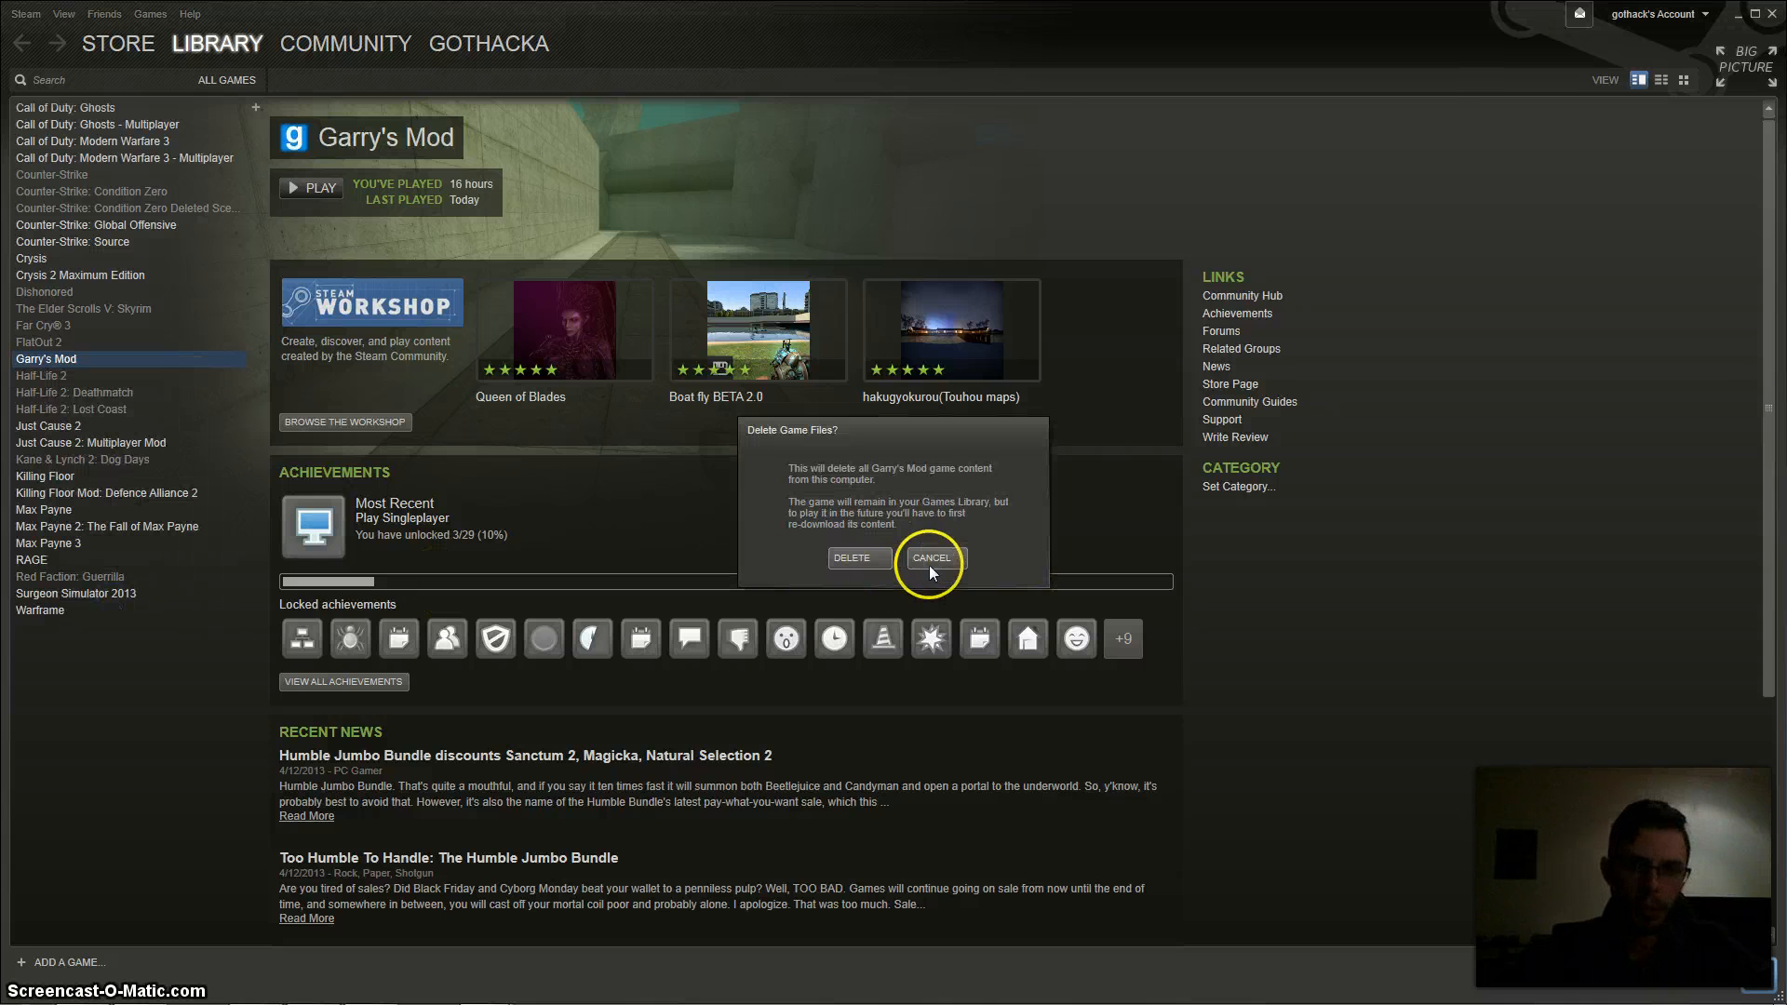
pyautogui.click(931, 556)
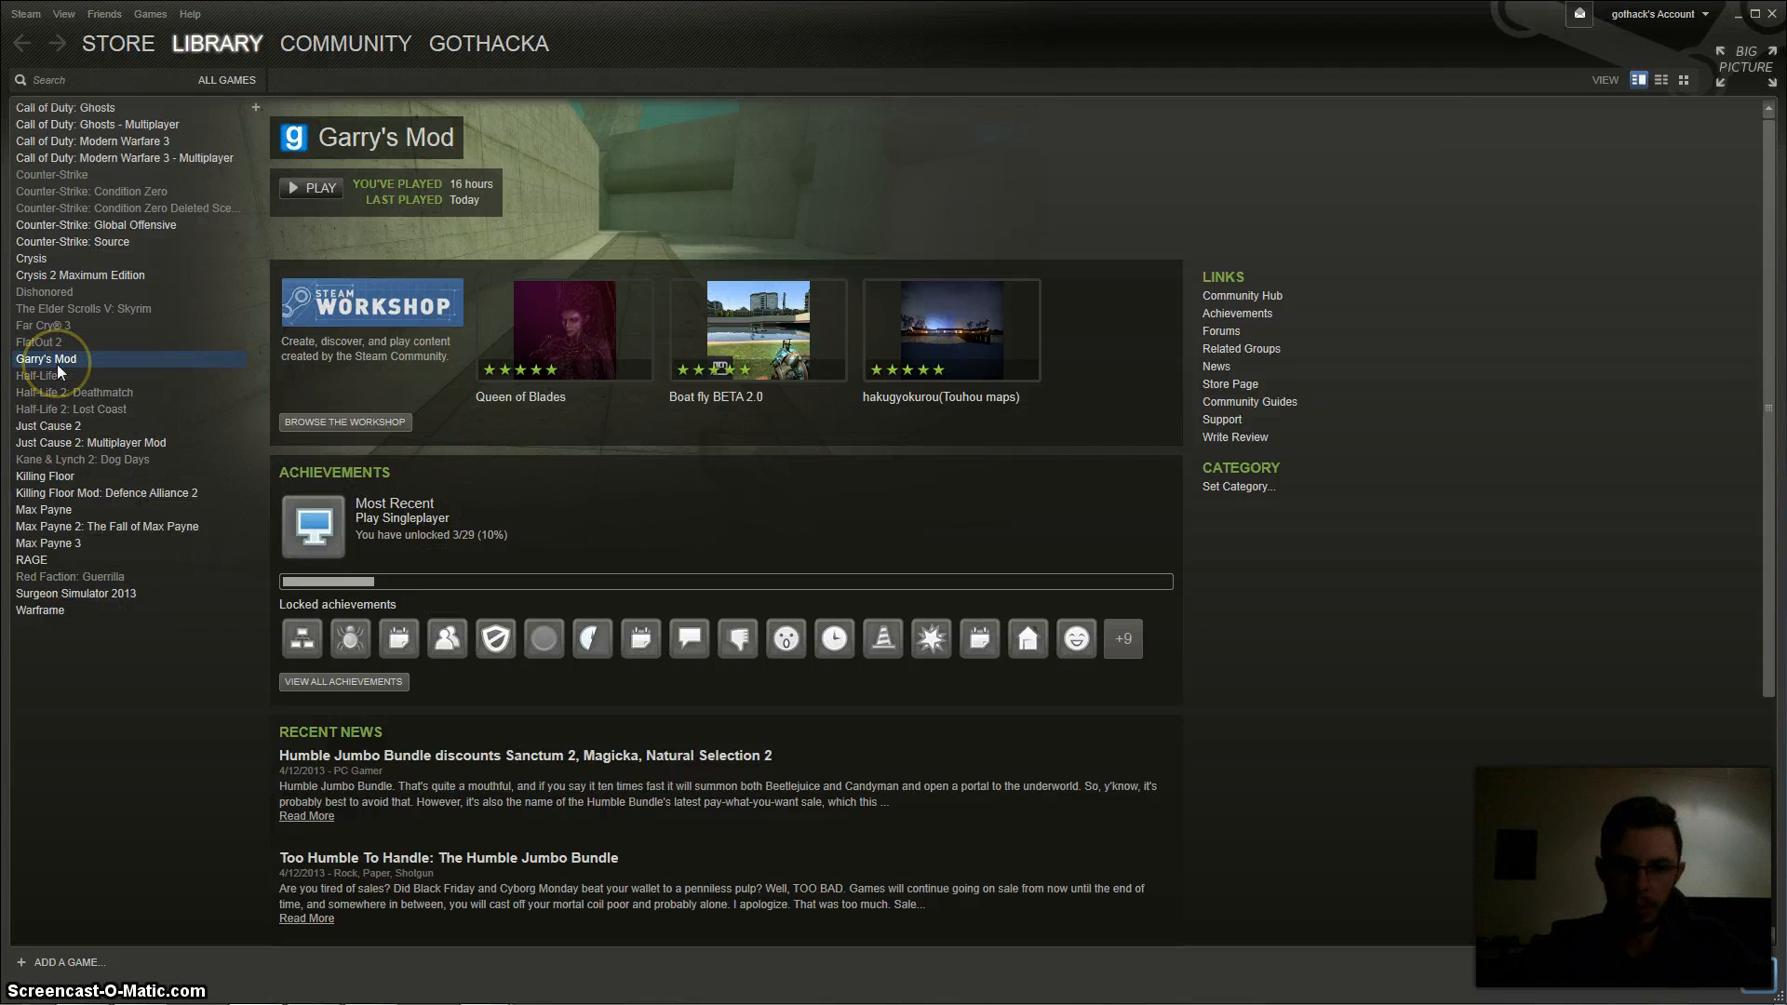
pyautogui.rightClick(45, 358)
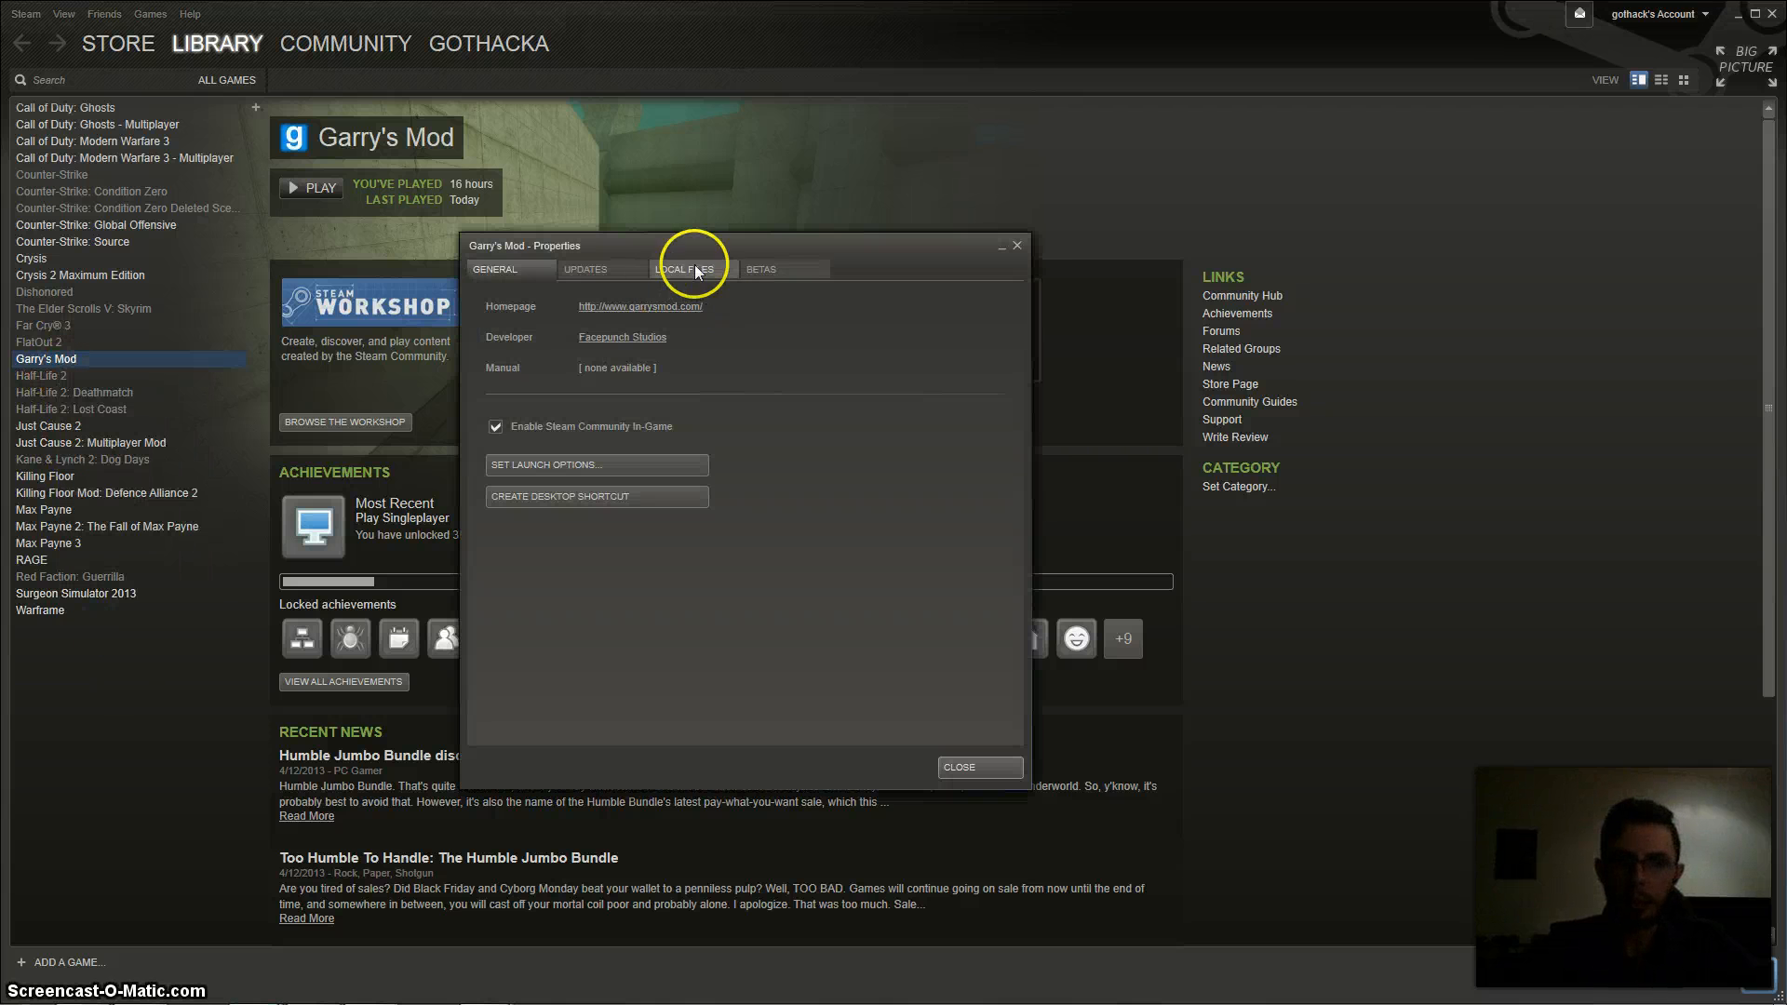
# - View Garry's Mod's Local Files settings to browse its install folder
pyautogui.click(681, 268)
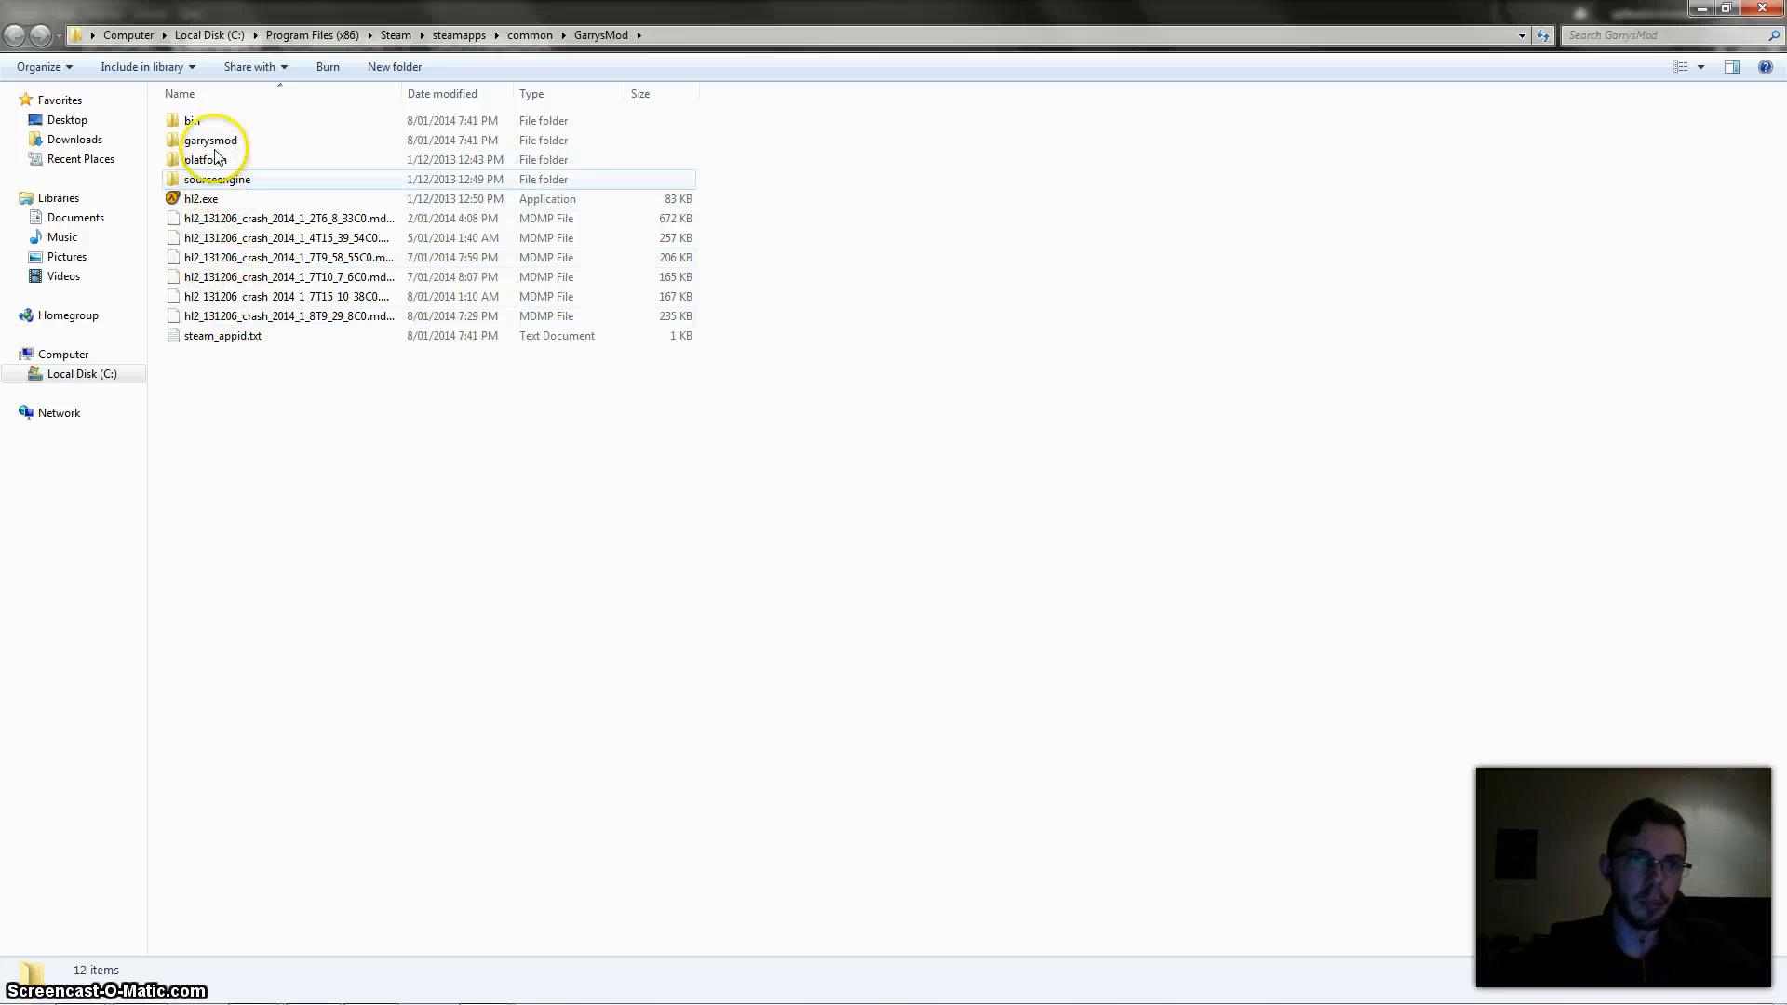
# - Enter the garrysmod folder and check the addons folder's properties: 642 files, about 29 GB
pyautogui.doubleClick(211, 140)
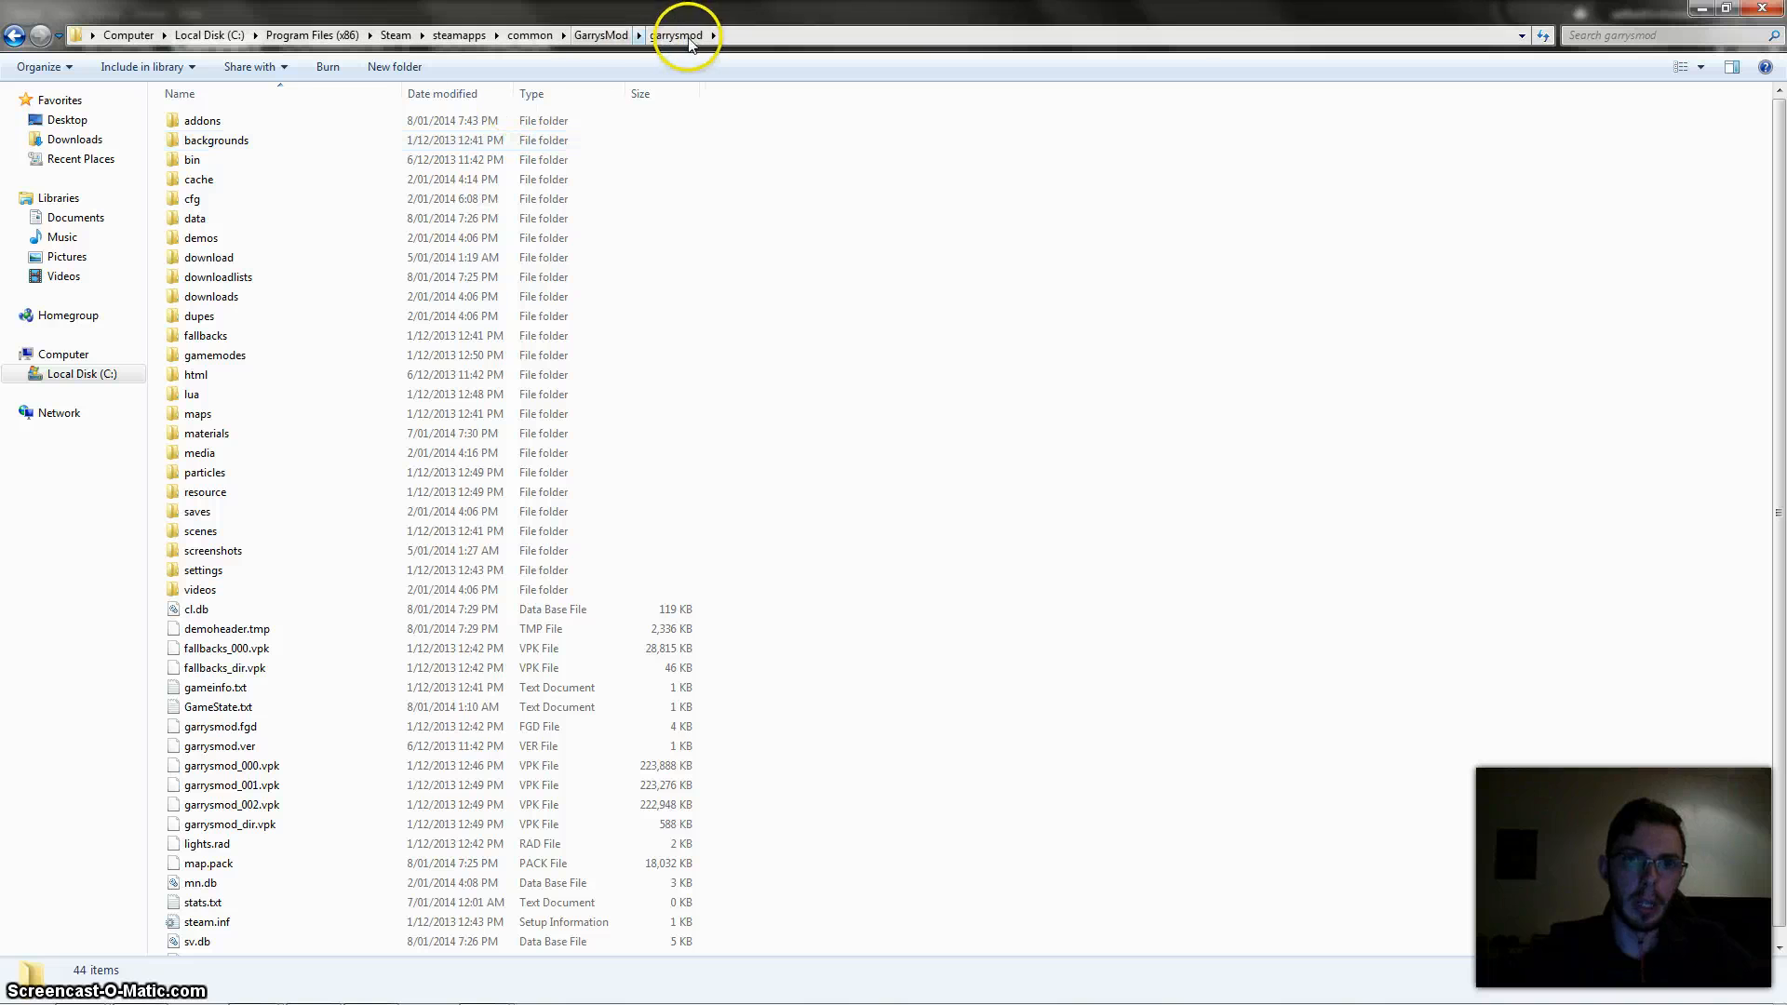
pyautogui.click(201, 119)
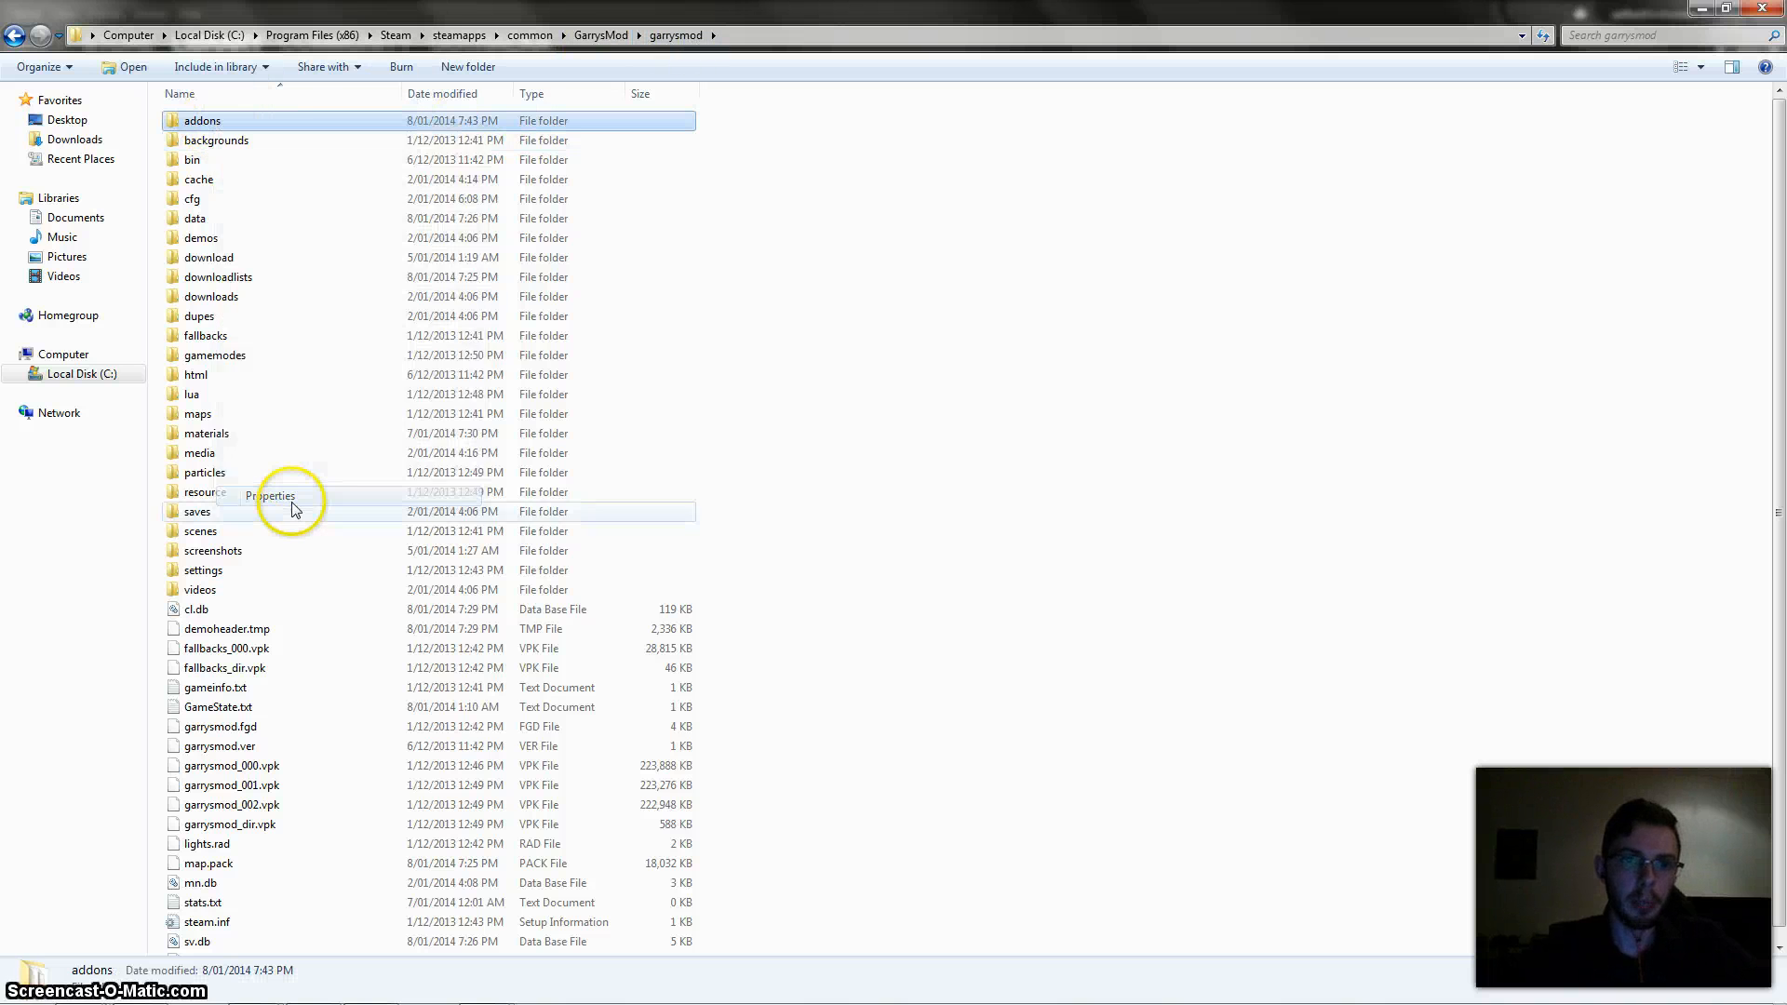
pyautogui.click(270, 495)
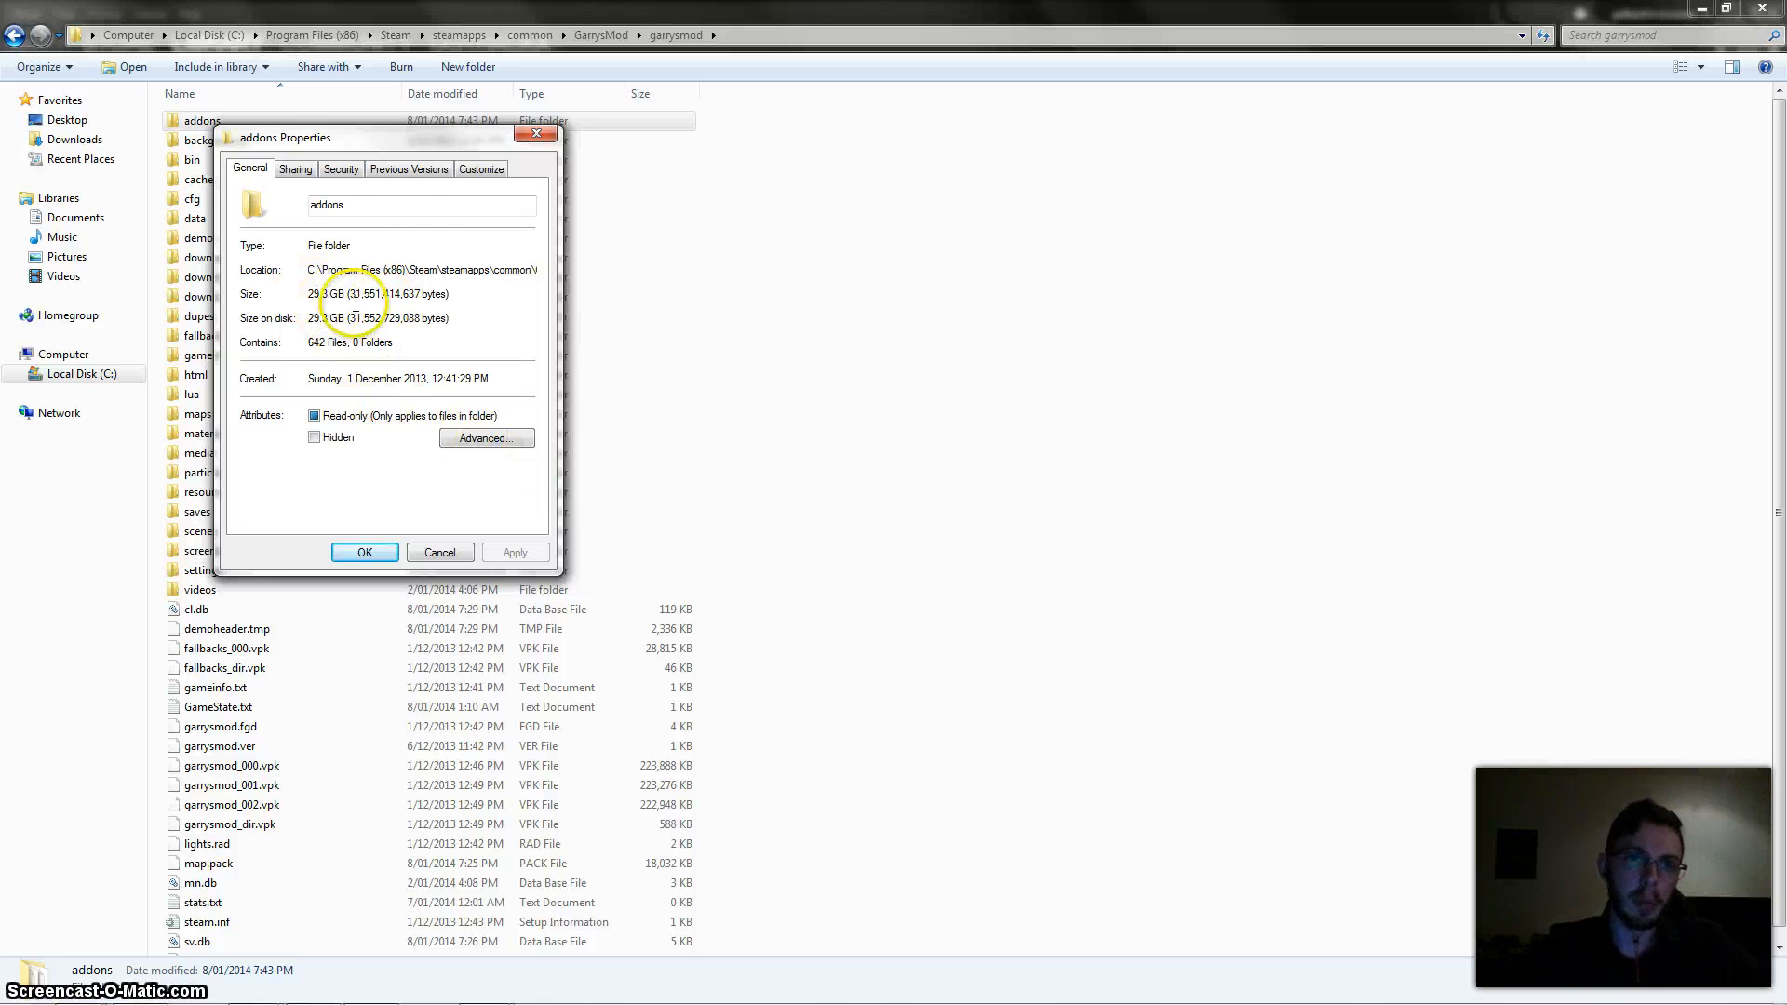
pyautogui.click(536, 135)
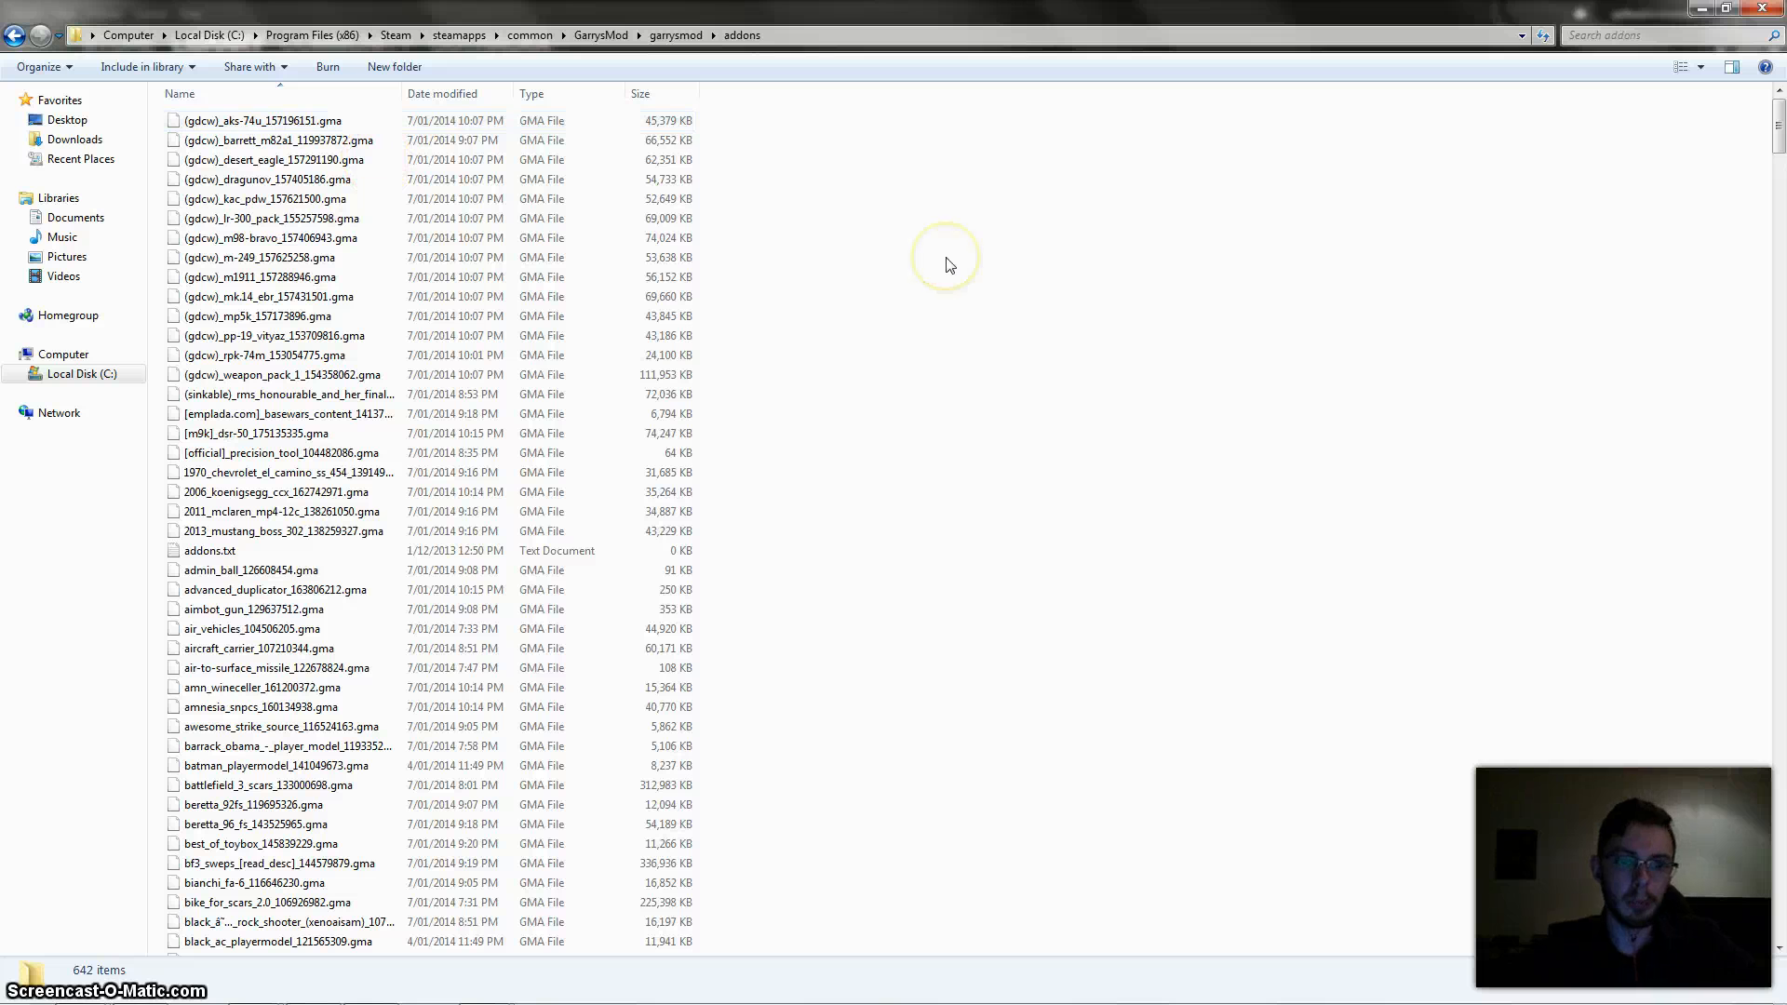
pyautogui.moveTo(188, 862)
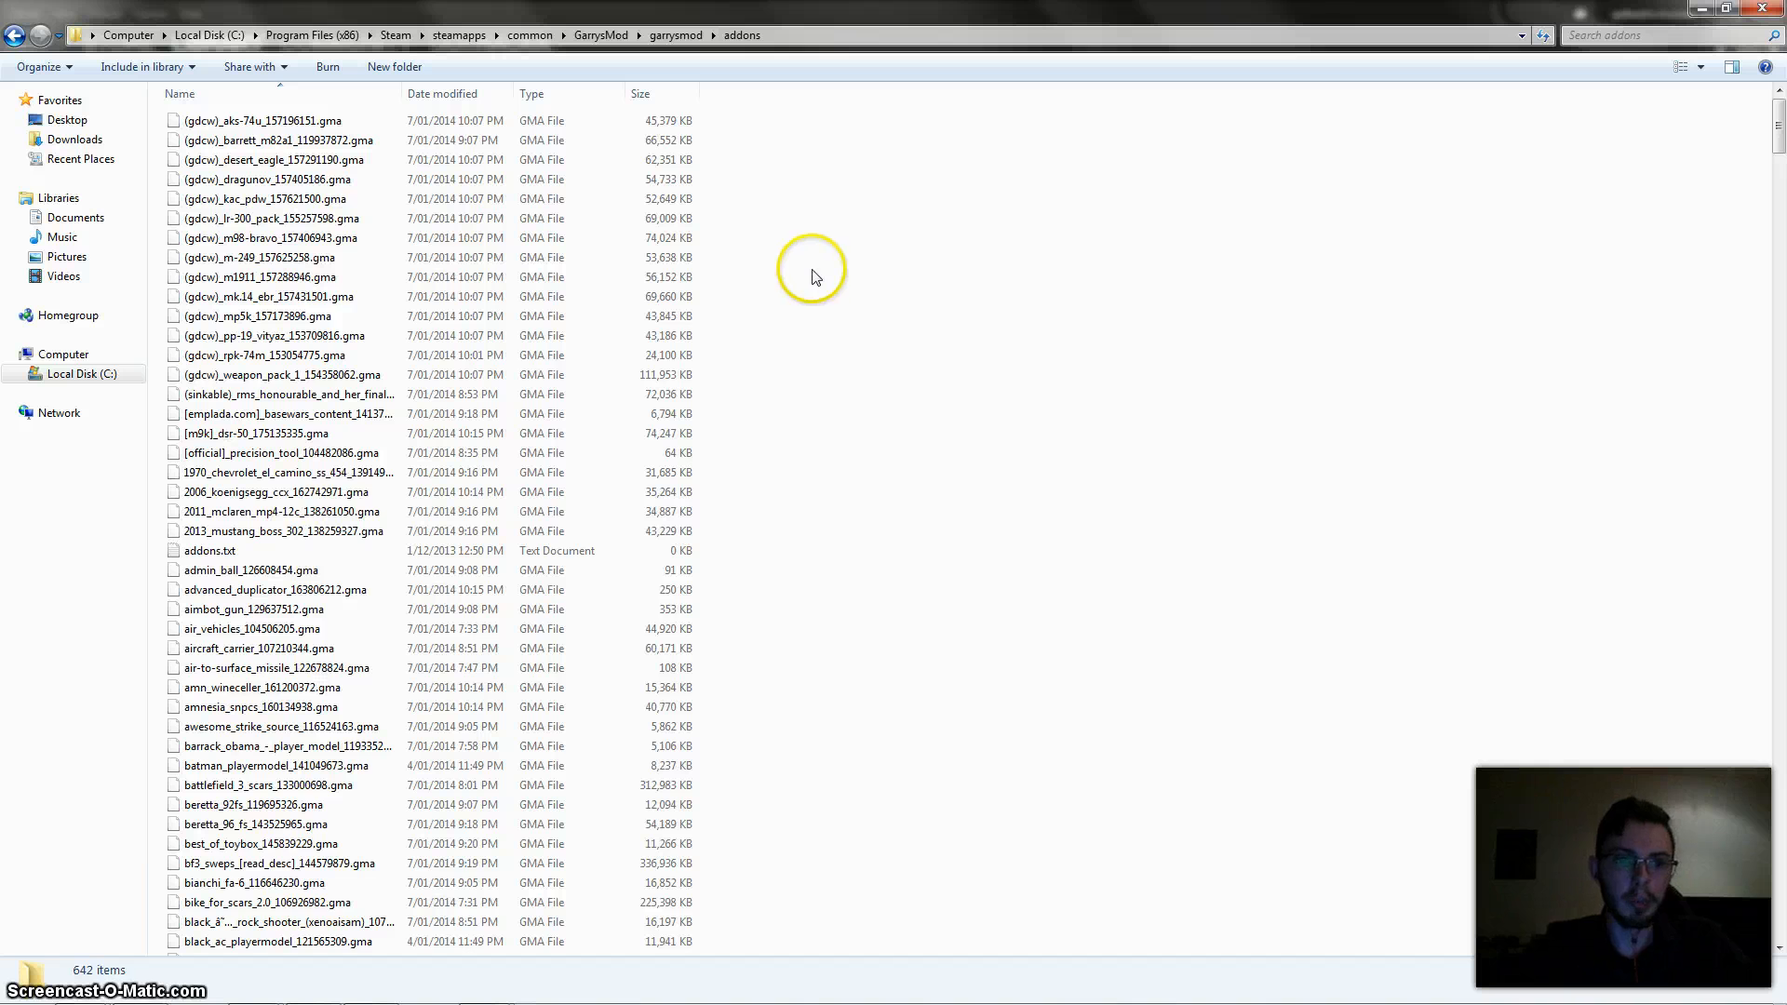
# - Select all 642 .gma files in the garrysmod addons folder ready for deletion
pyautogui.press('ctrl+a')
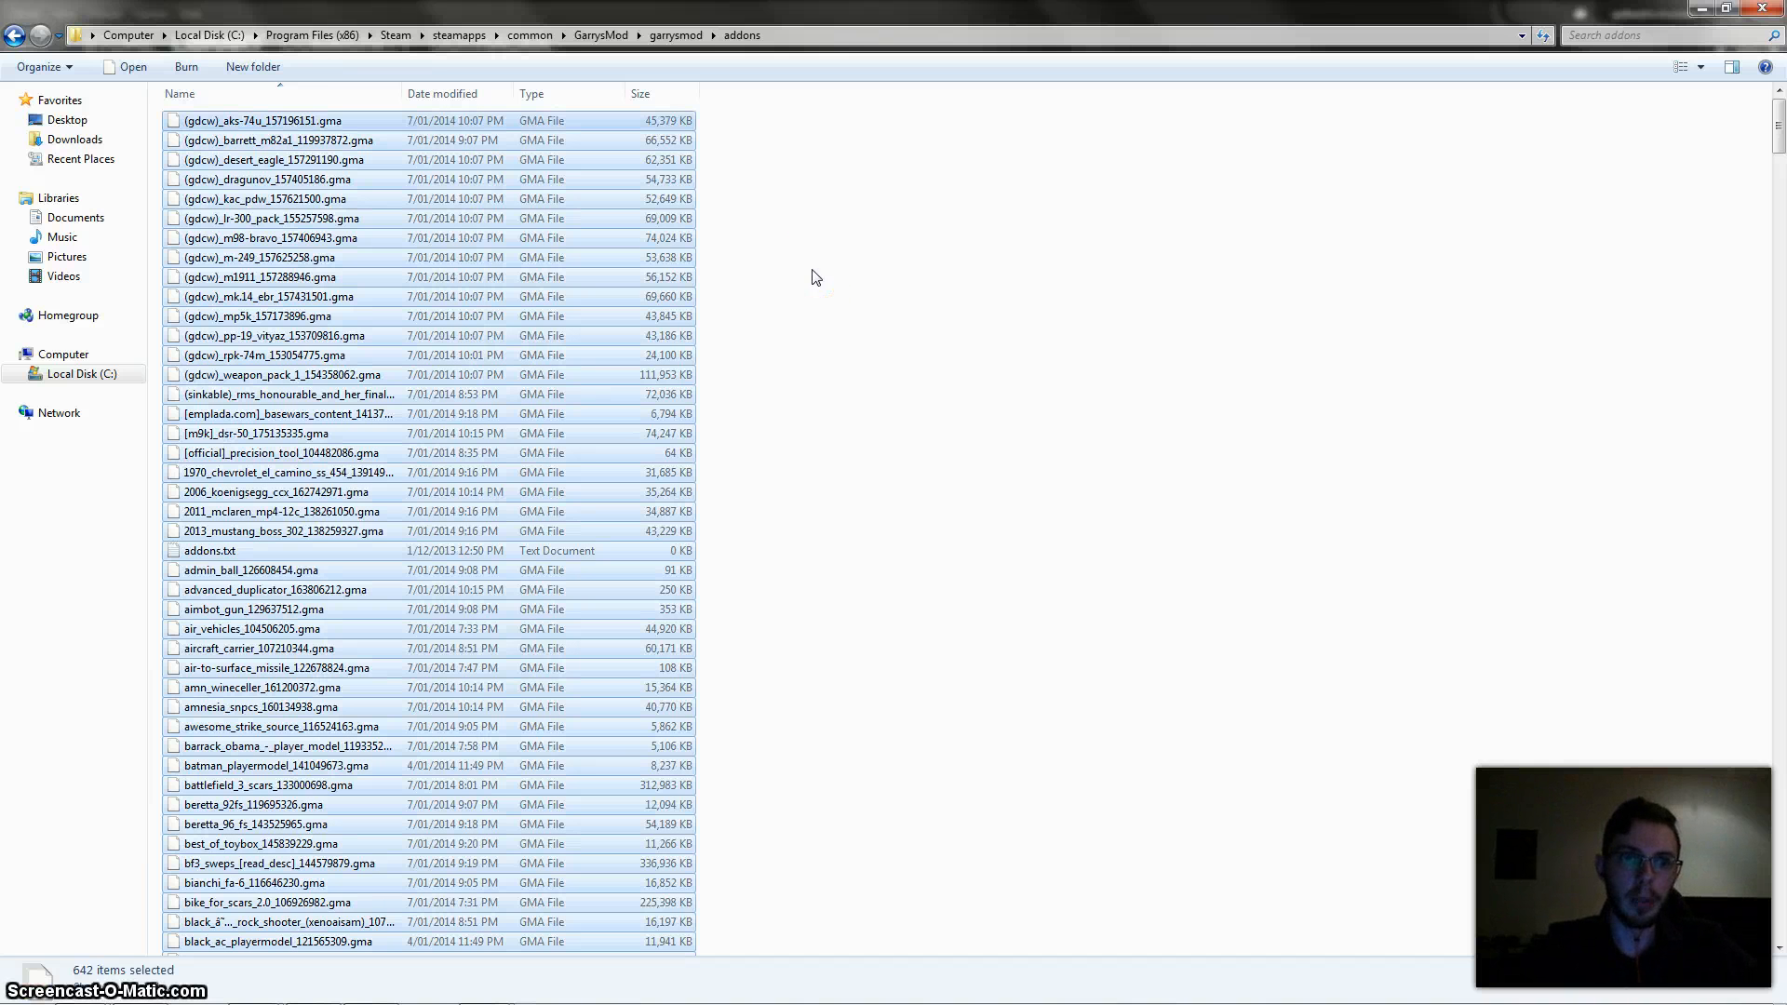